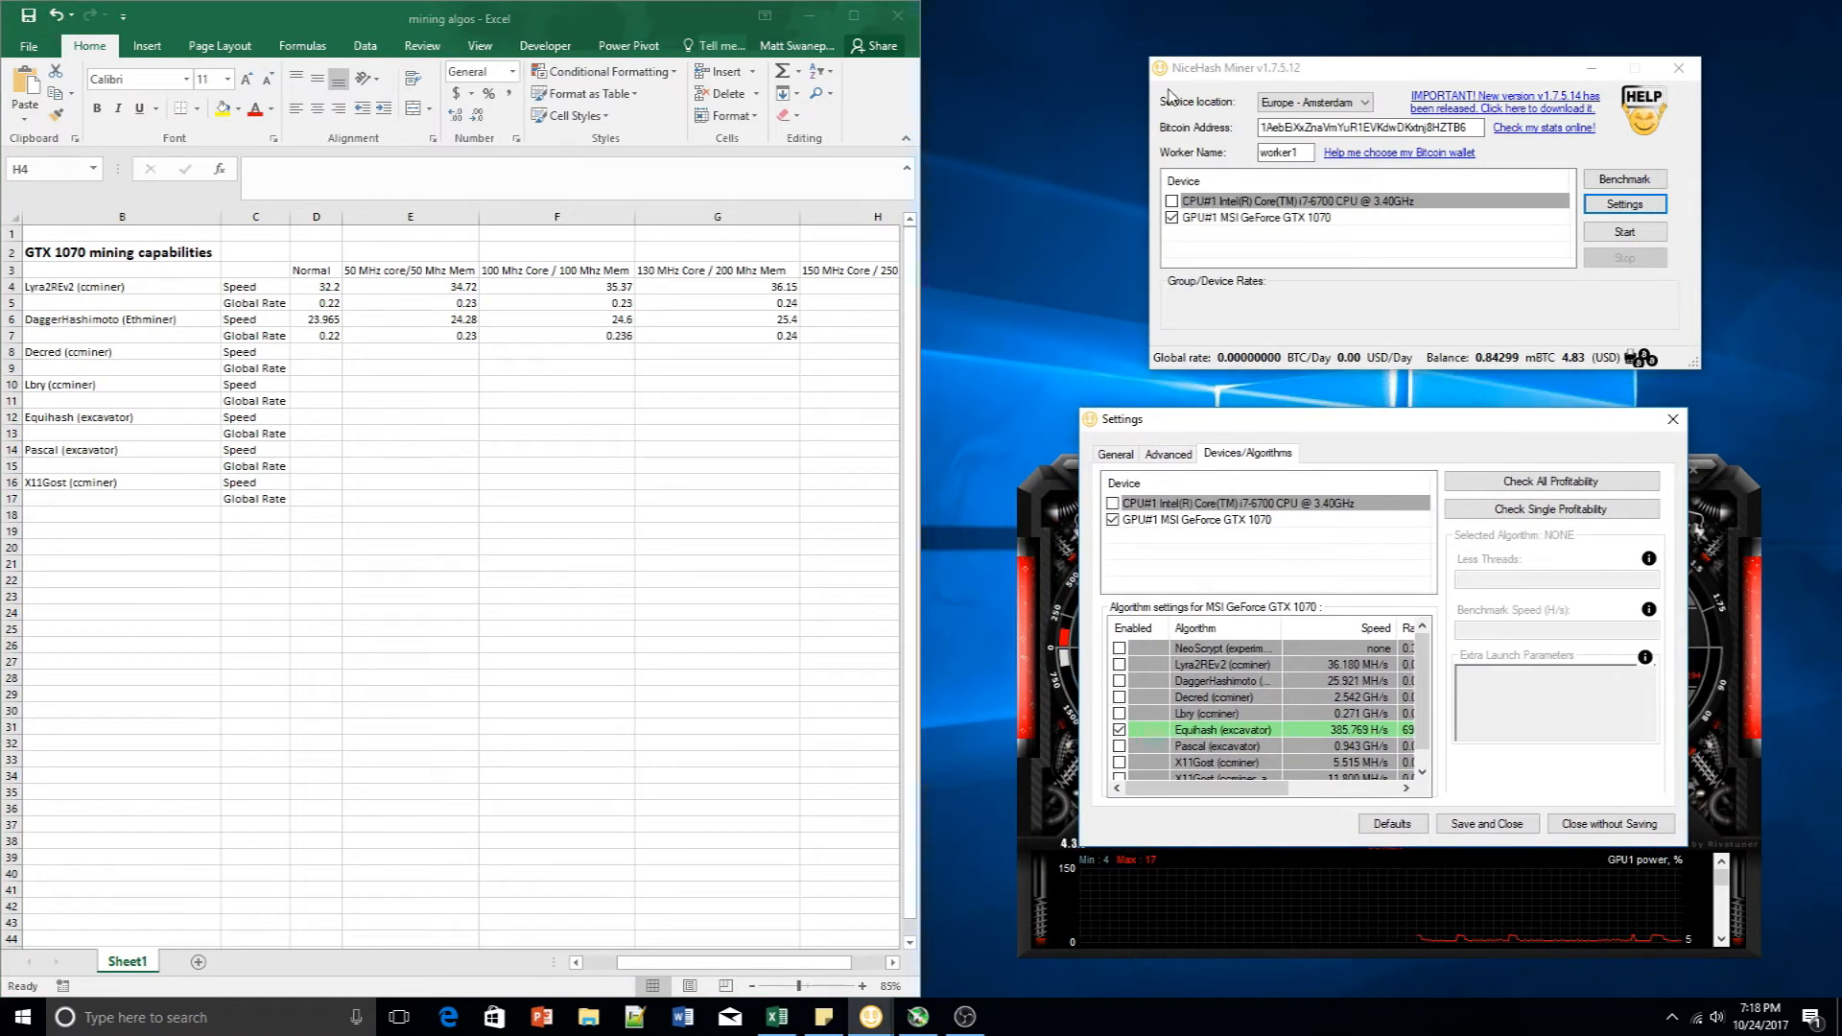
pyautogui.moveTo(1379, 527)
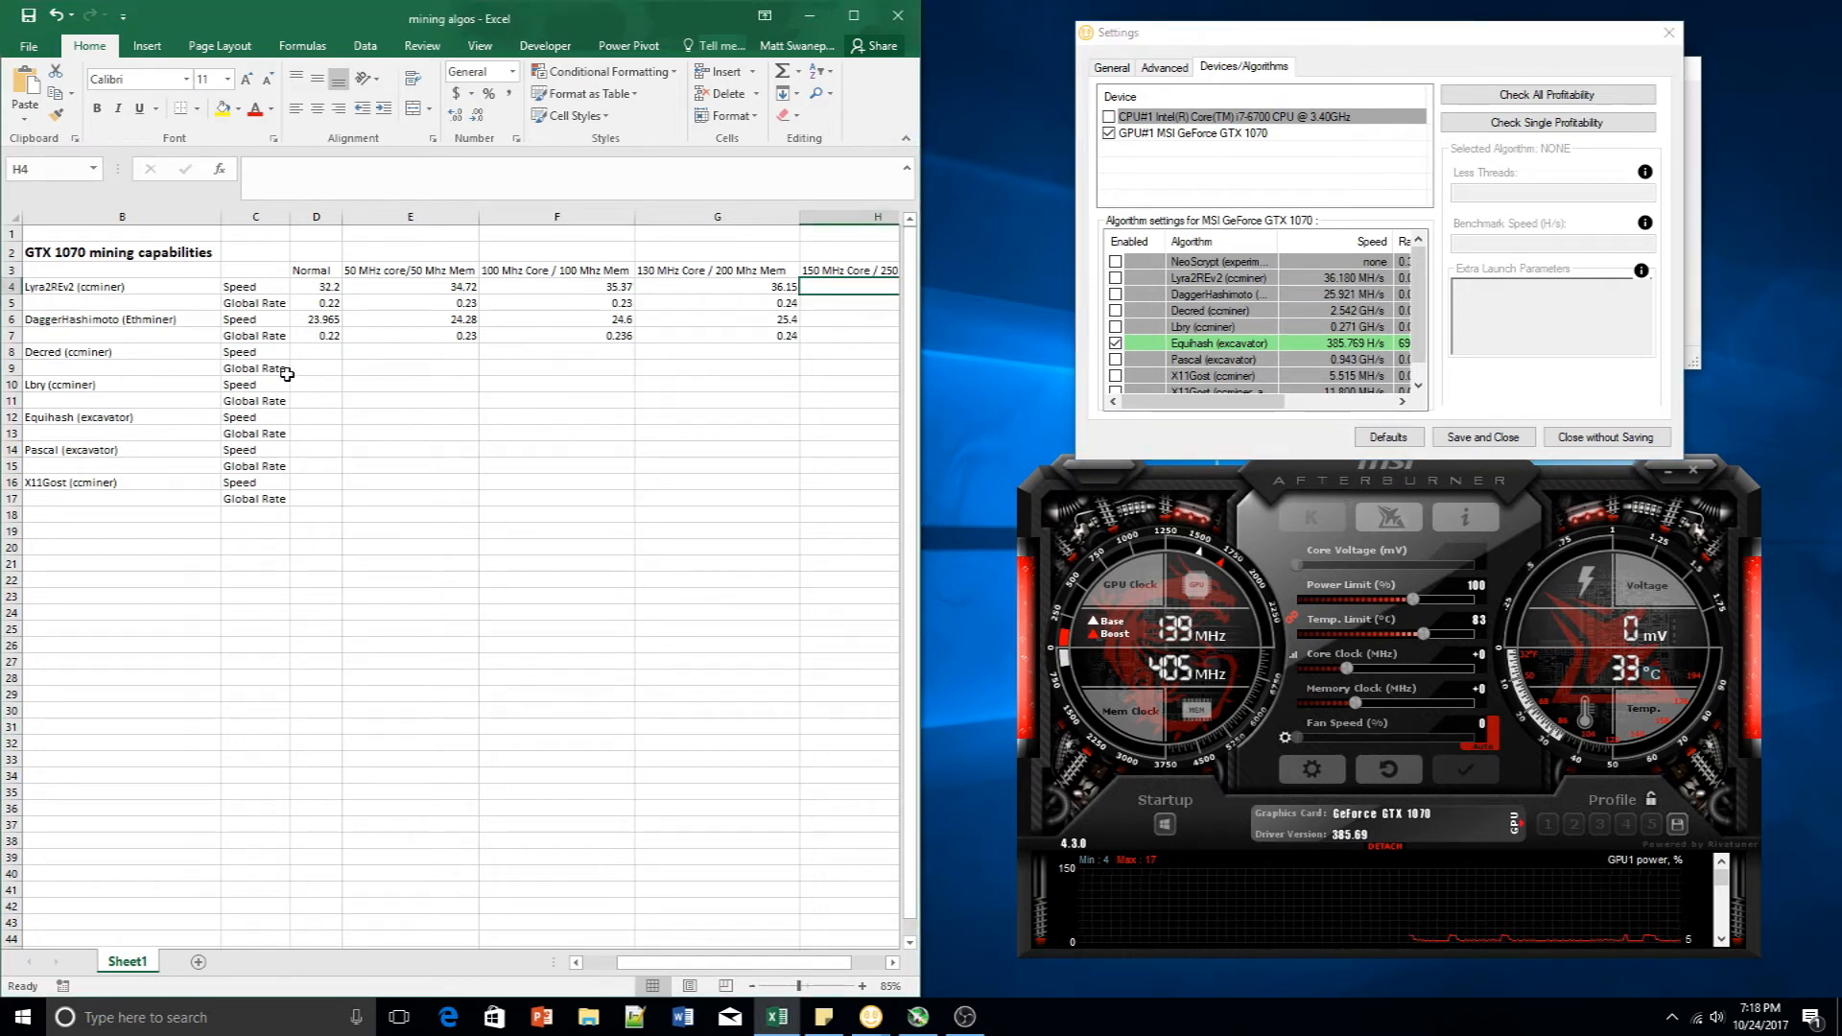
# Review the normal Equihash speed cell and the 50 MHz and 100 MHz stage headers
pyautogui.click(315, 416)
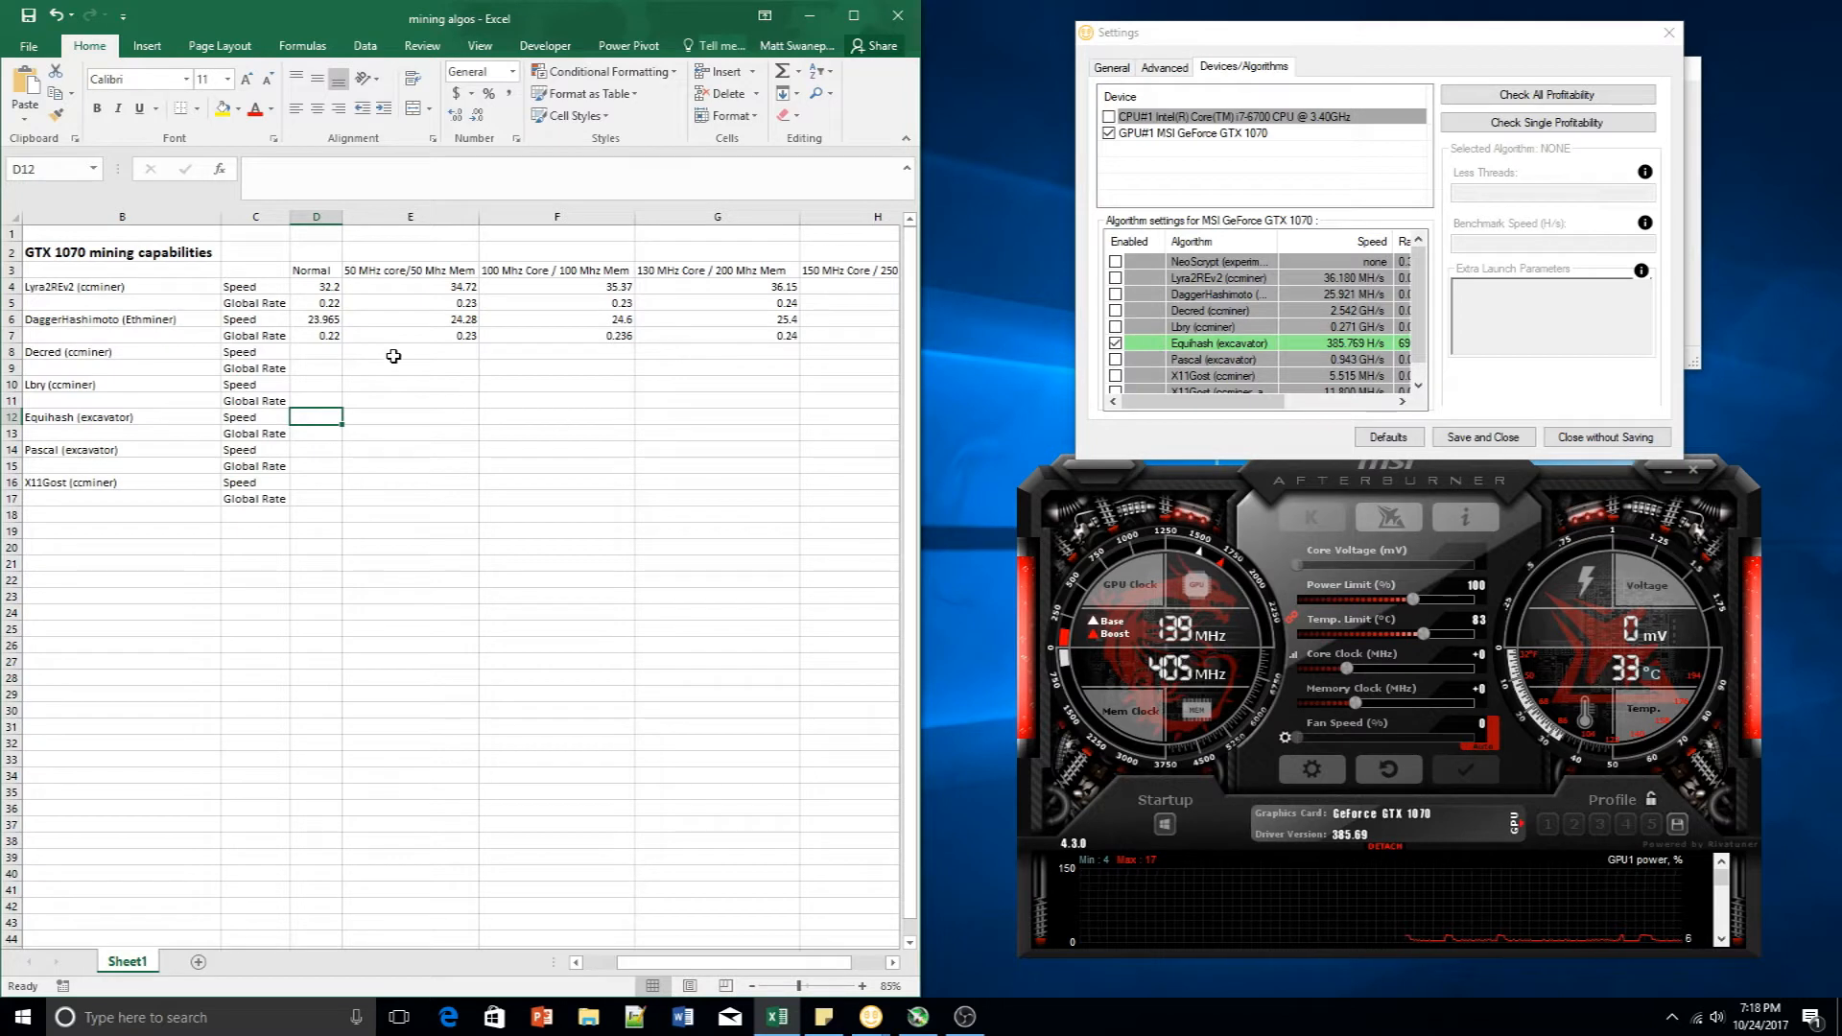
pyautogui.click(409, 216)
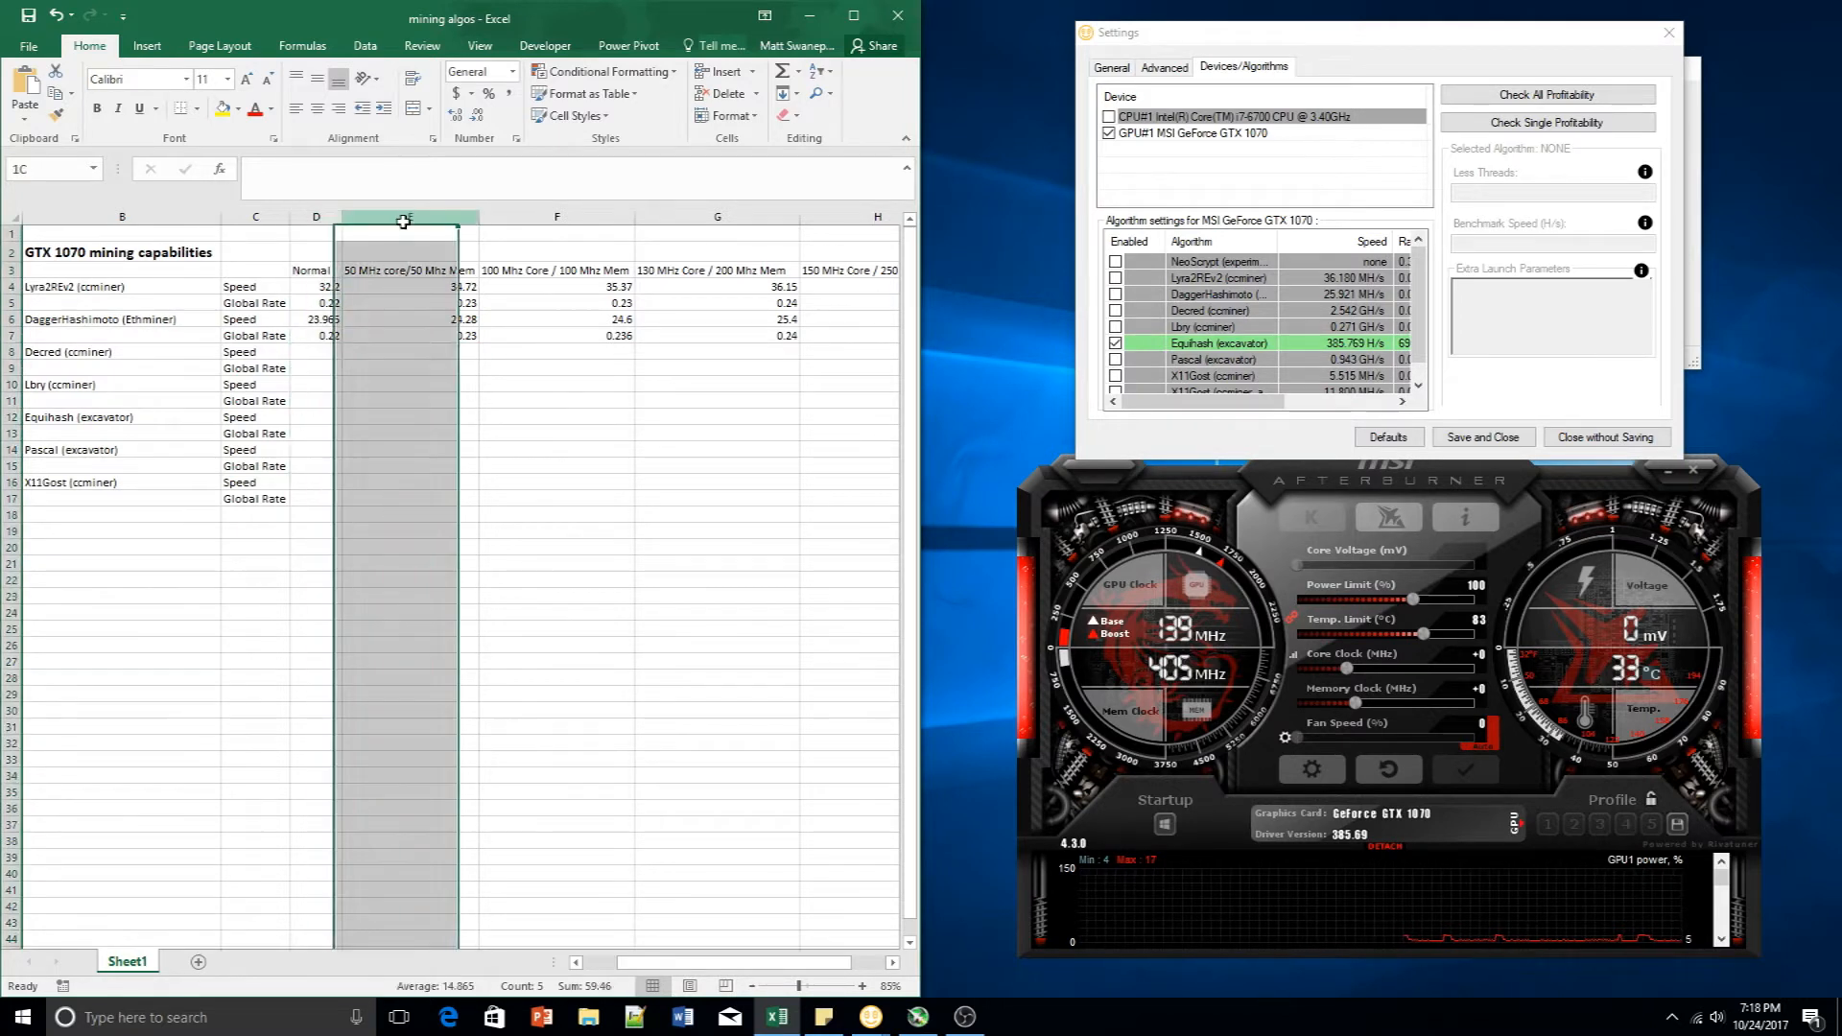
pyautogui.click(409, 269)
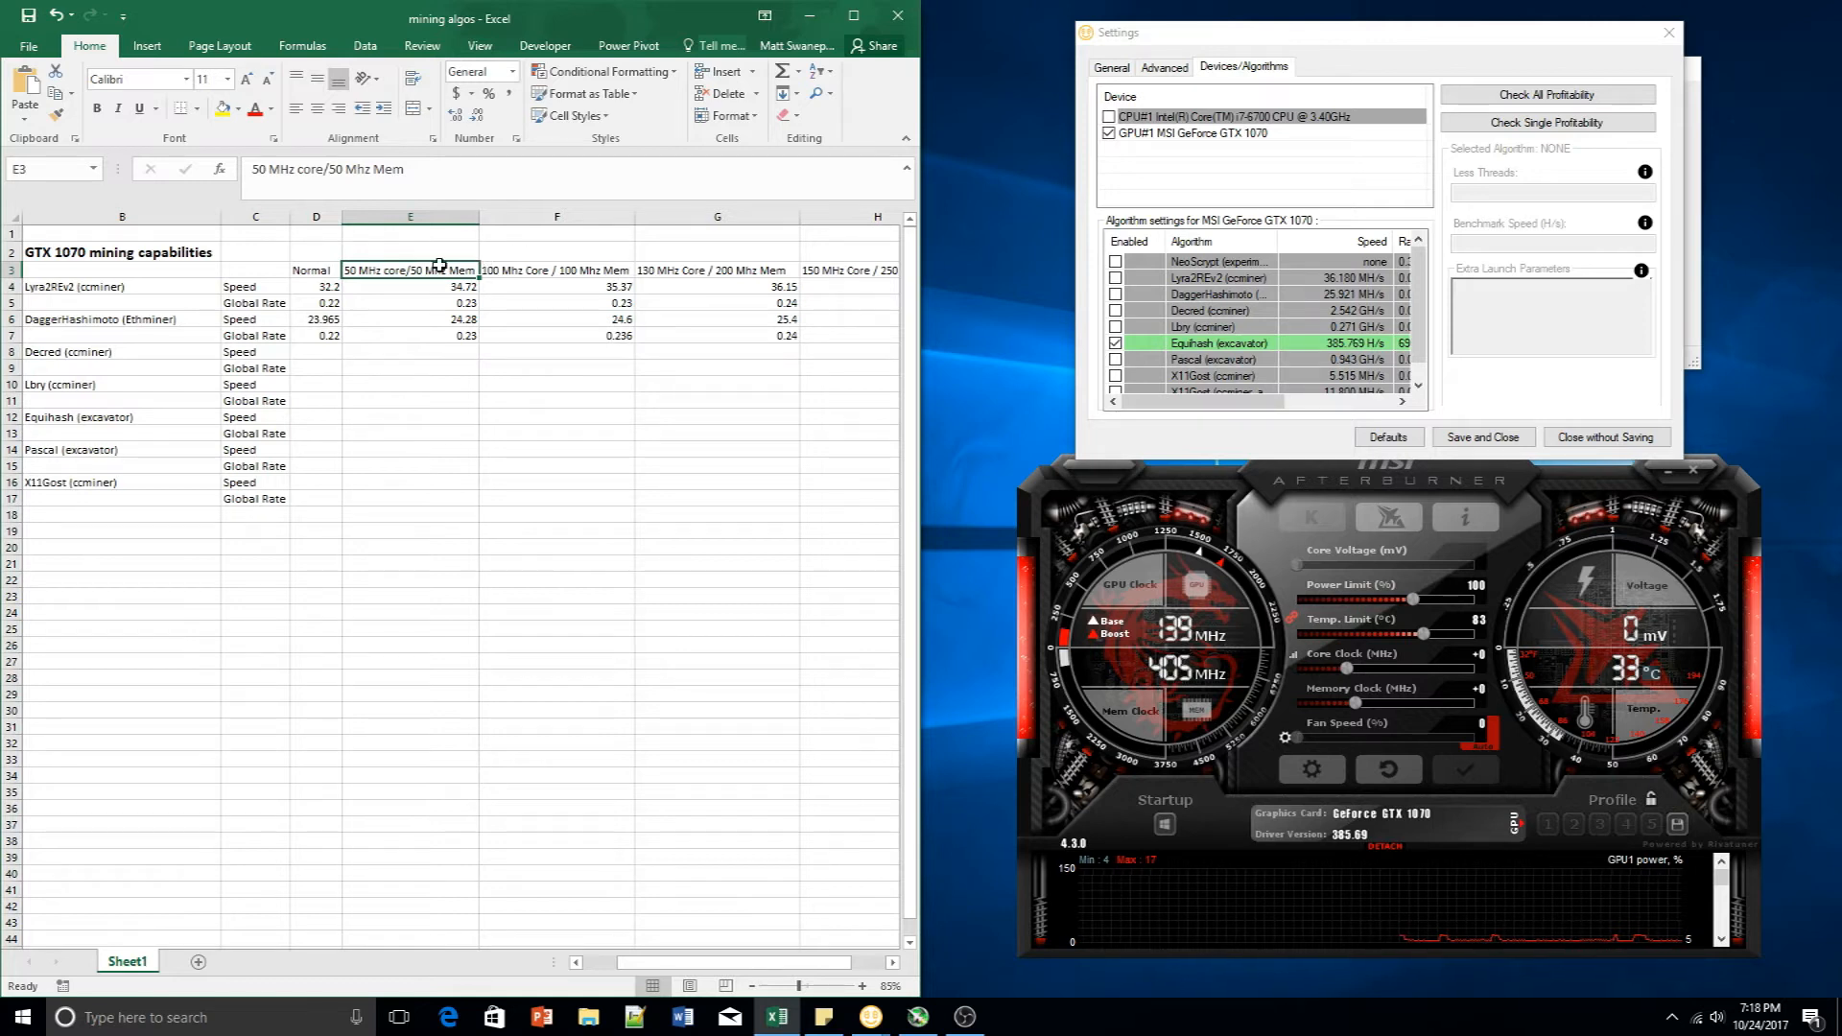
pyautogui.click(555, 269)
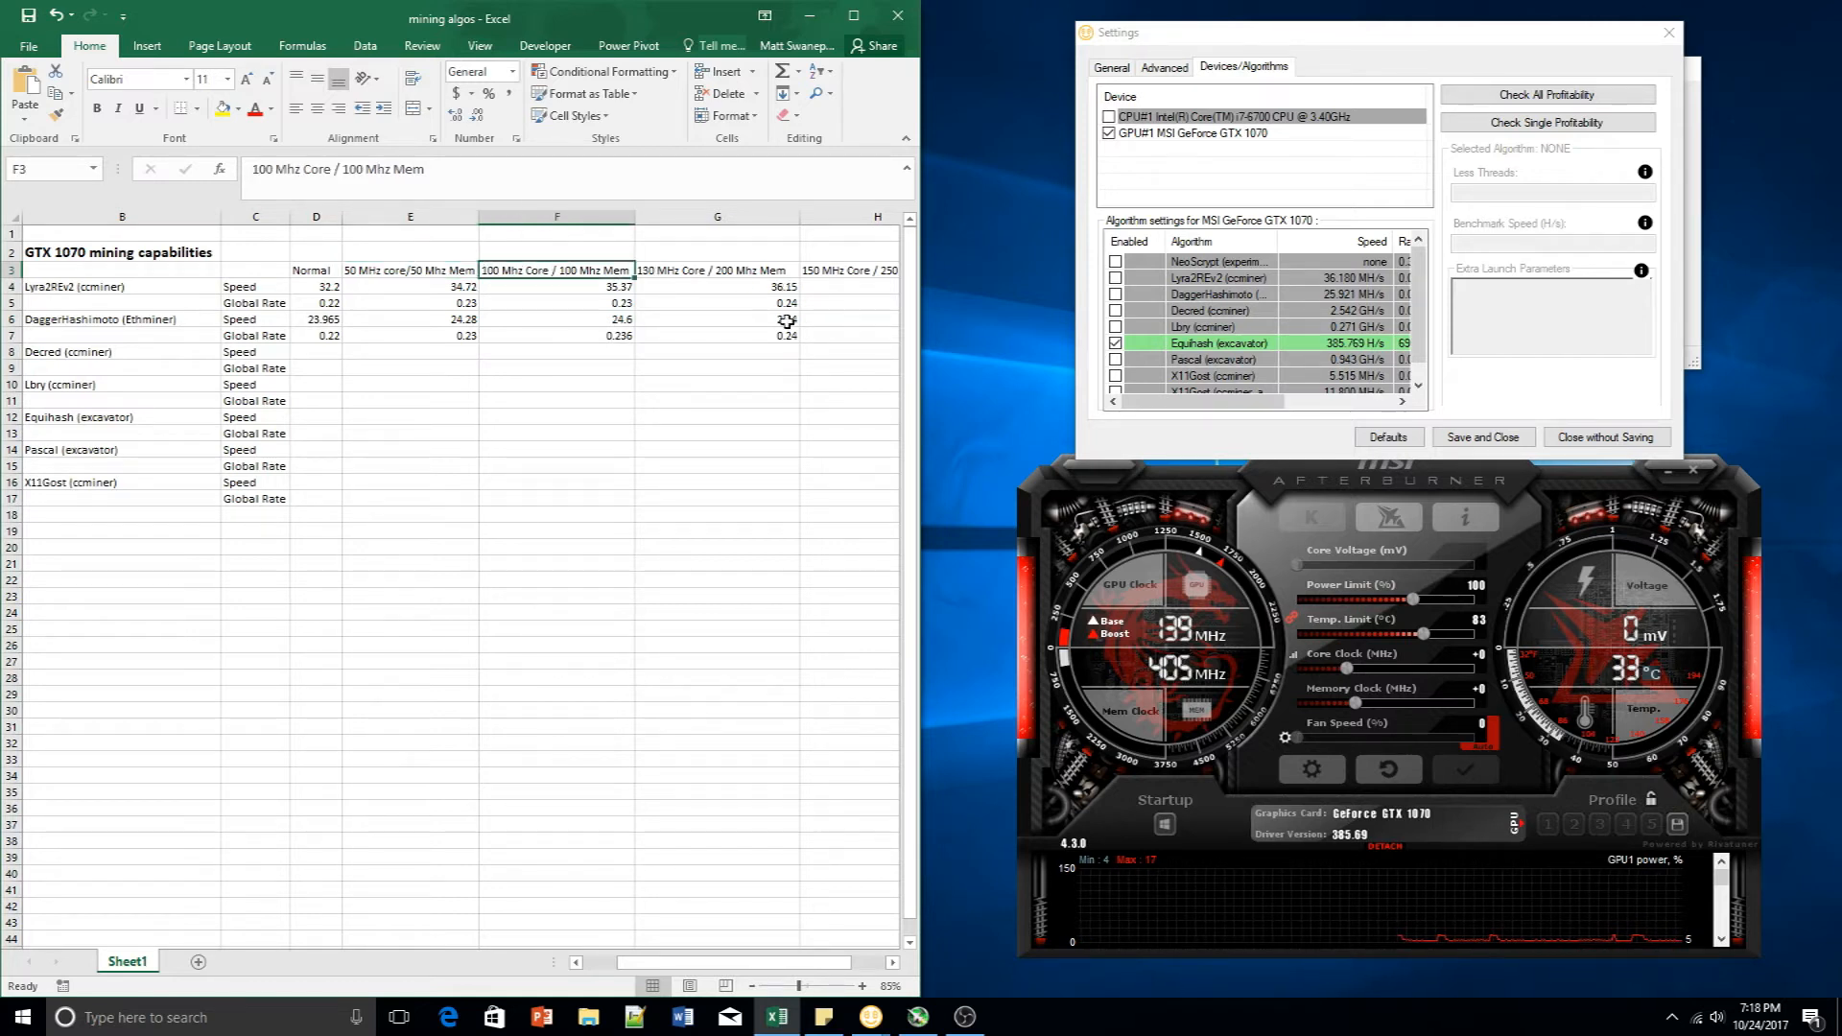
pyautogui.click(846, 271)
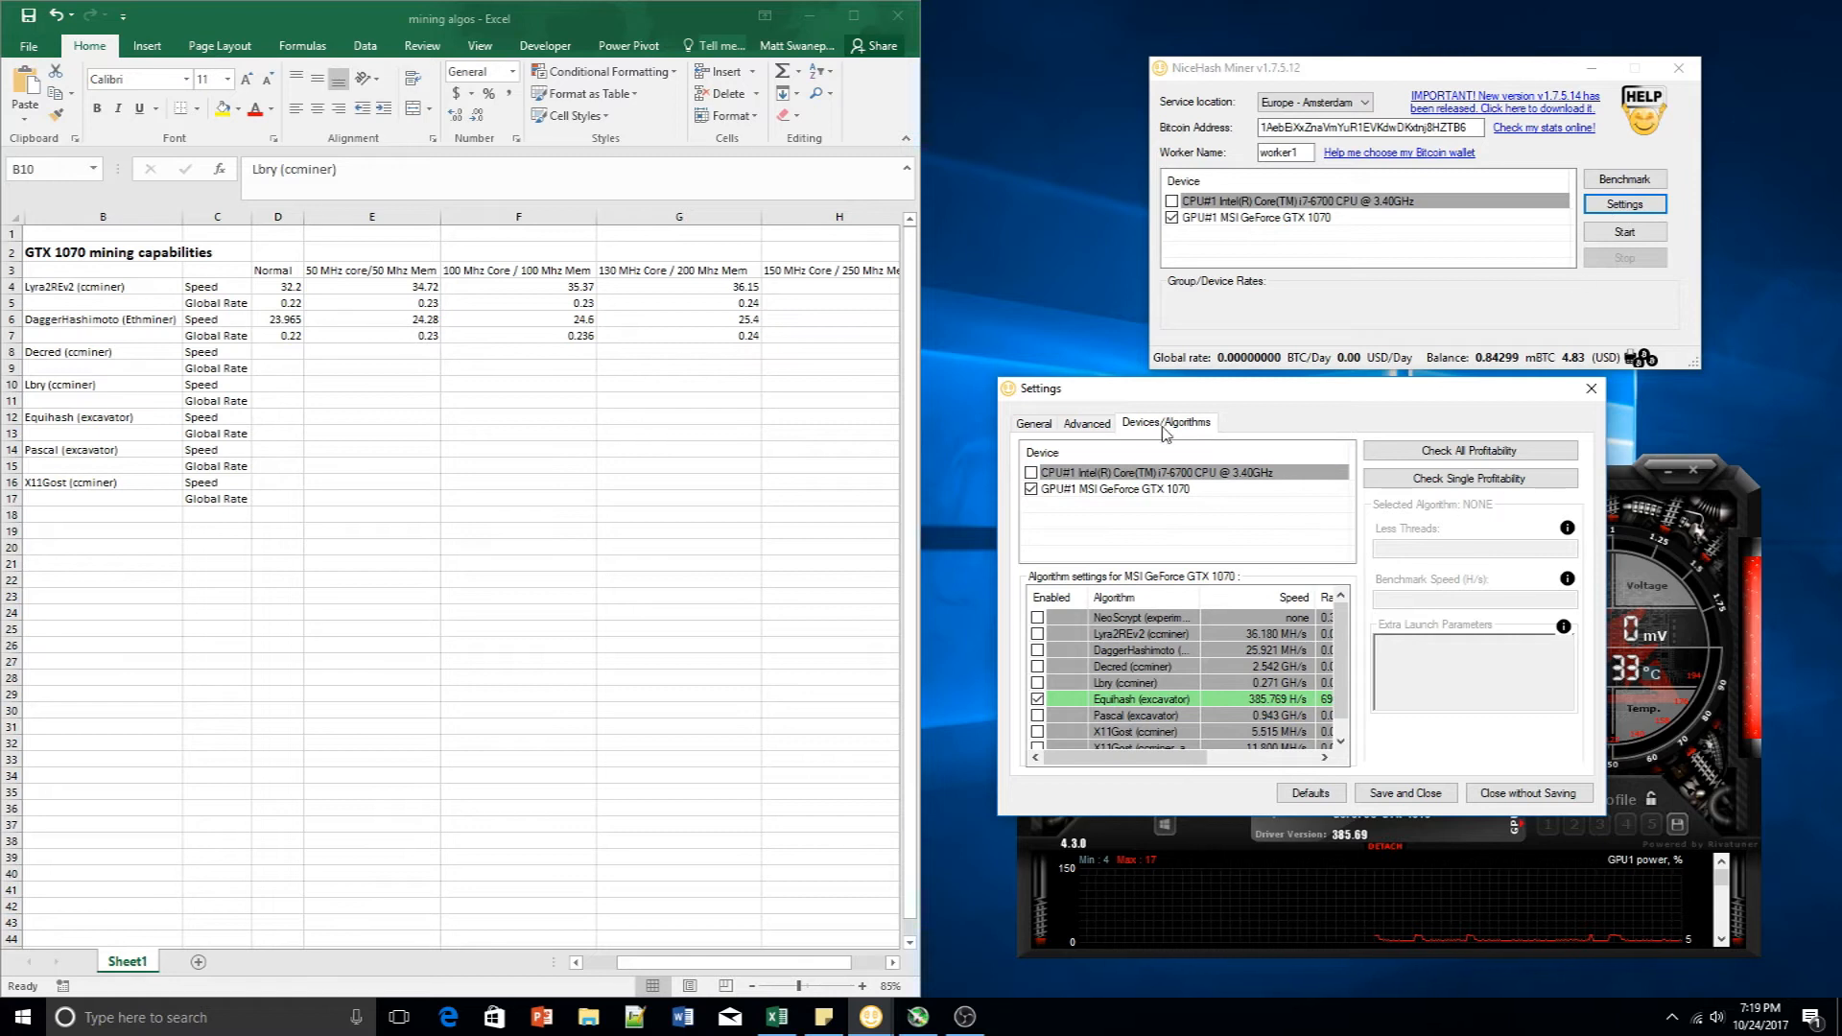
# Save the GTX 1070's per-device algorithm settings and dismiss the confirmation
pyautogui.click(1114, 489)
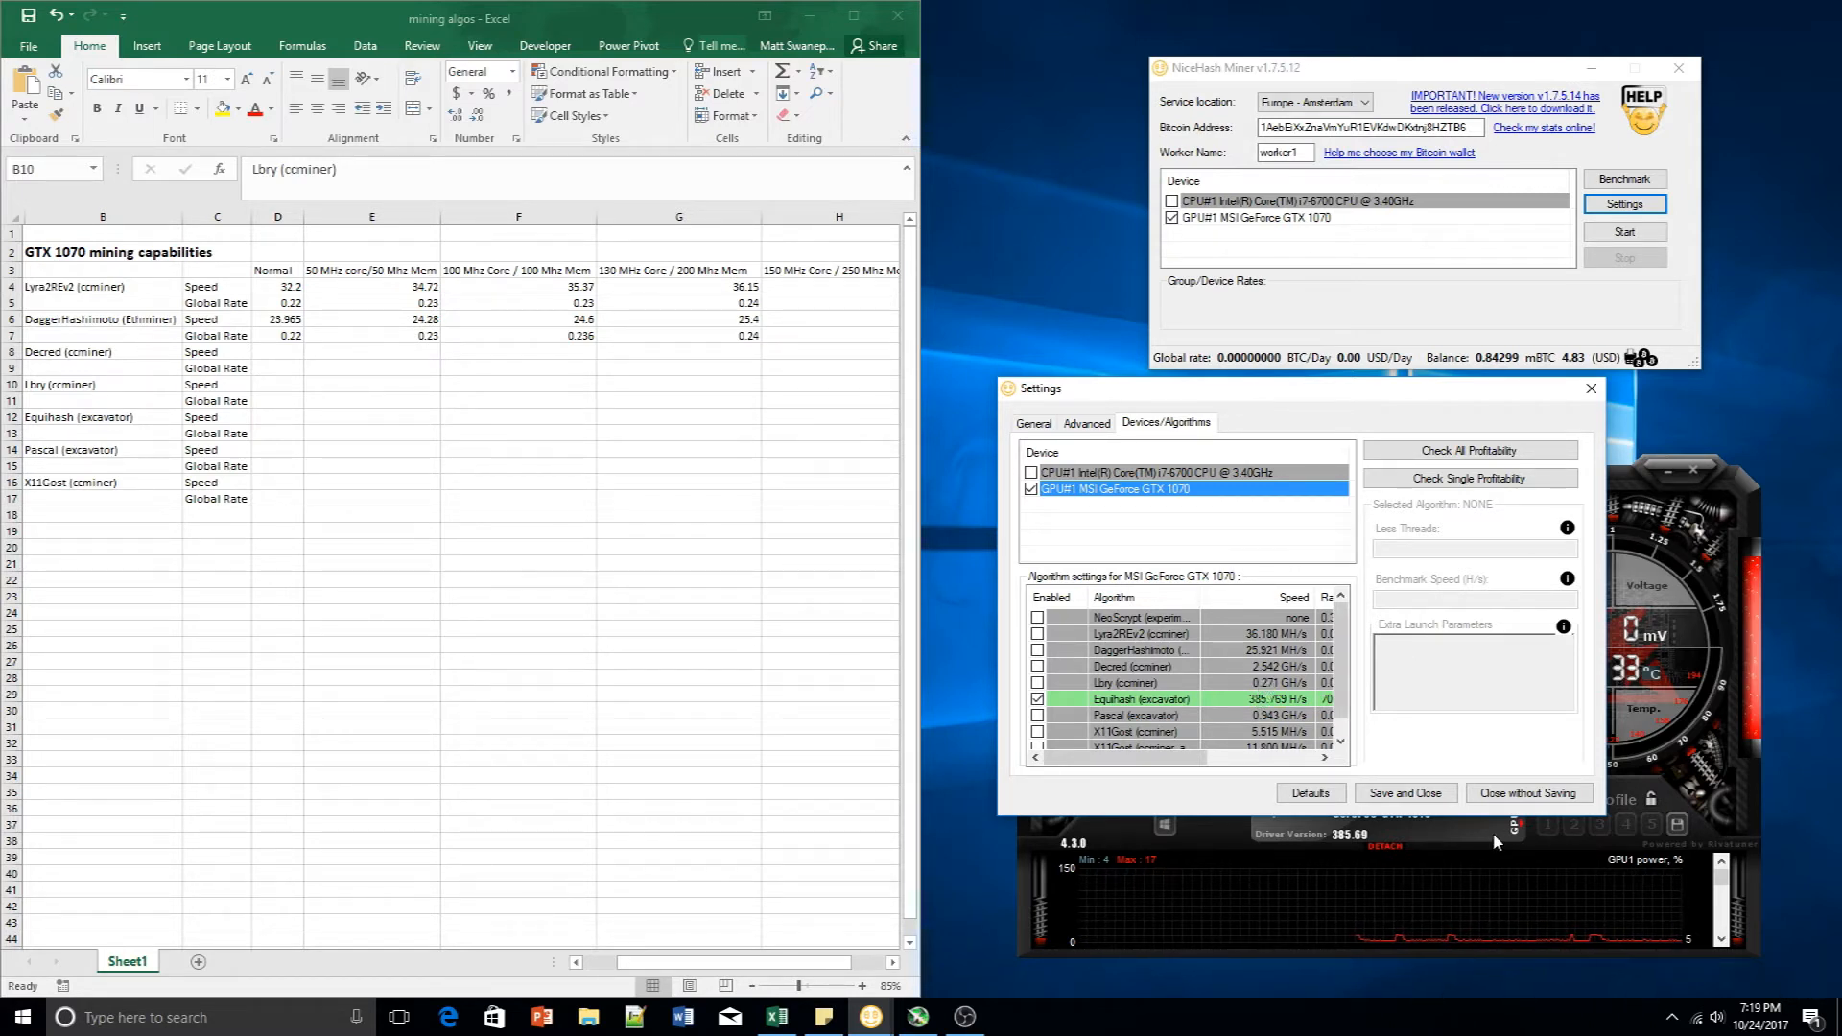
pyautogui.click(1405, 791)
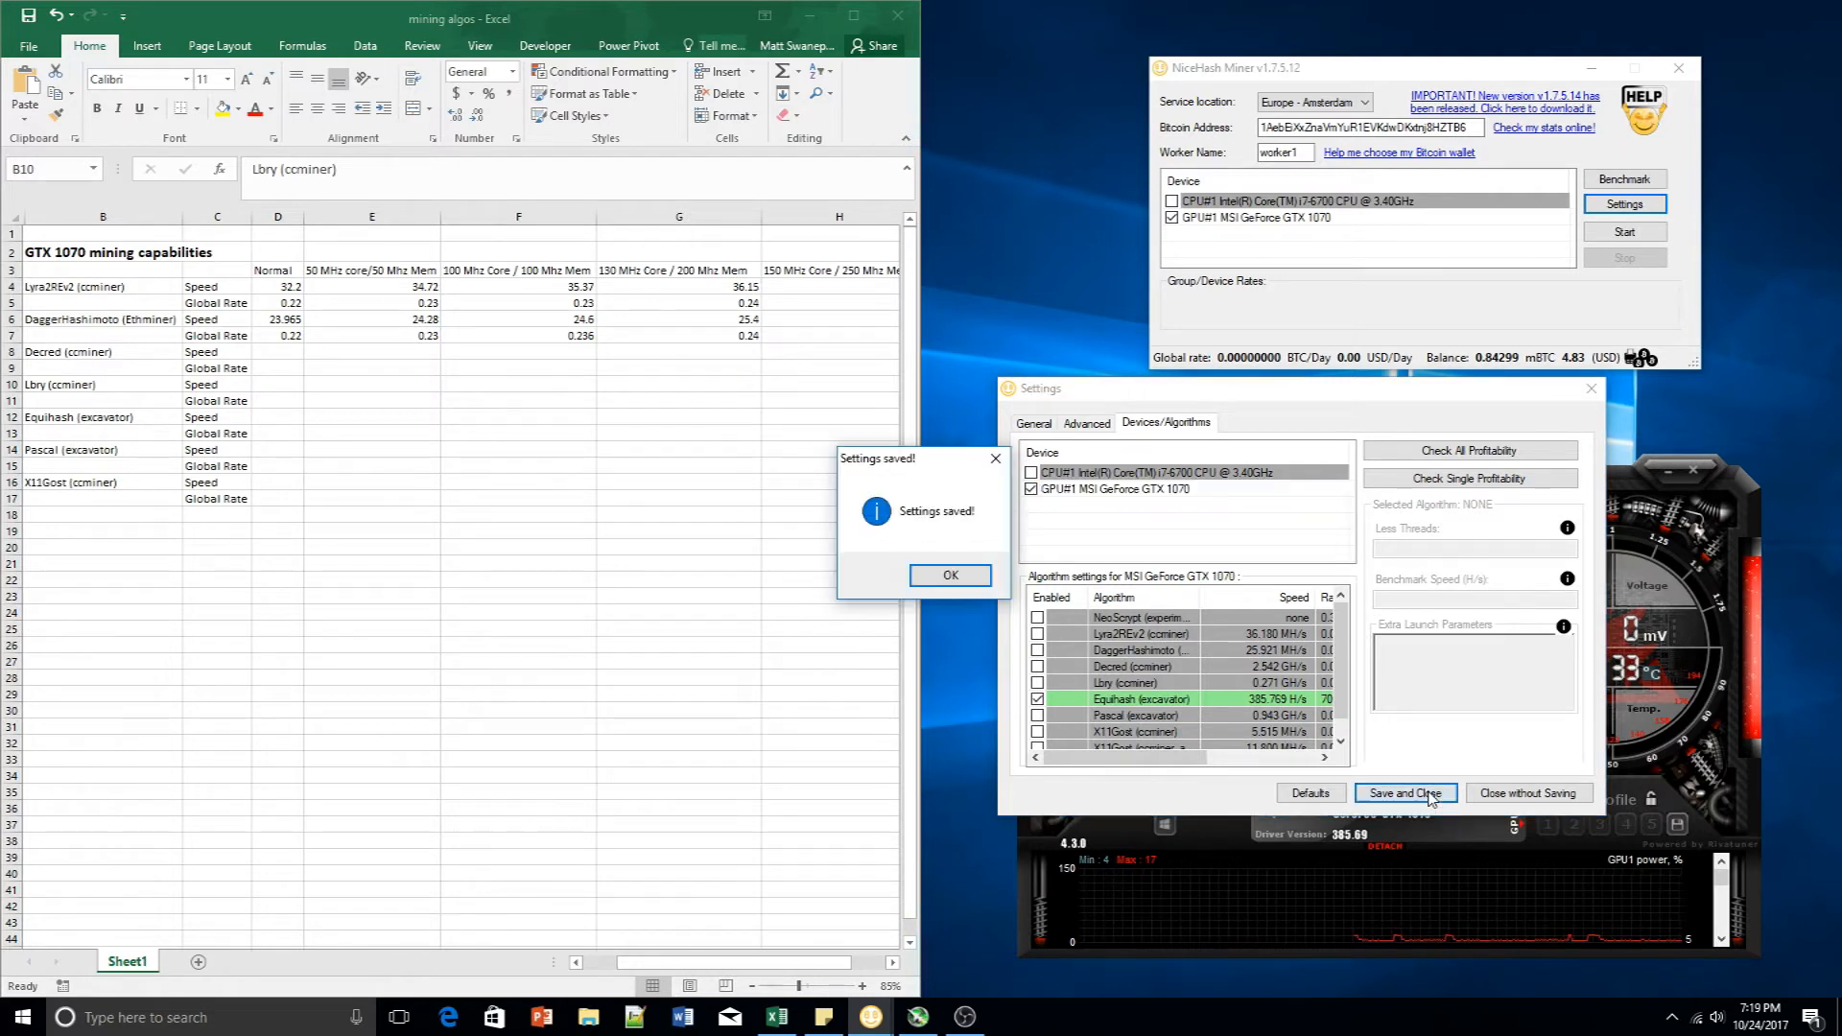
pyautogui.click(949, 575)
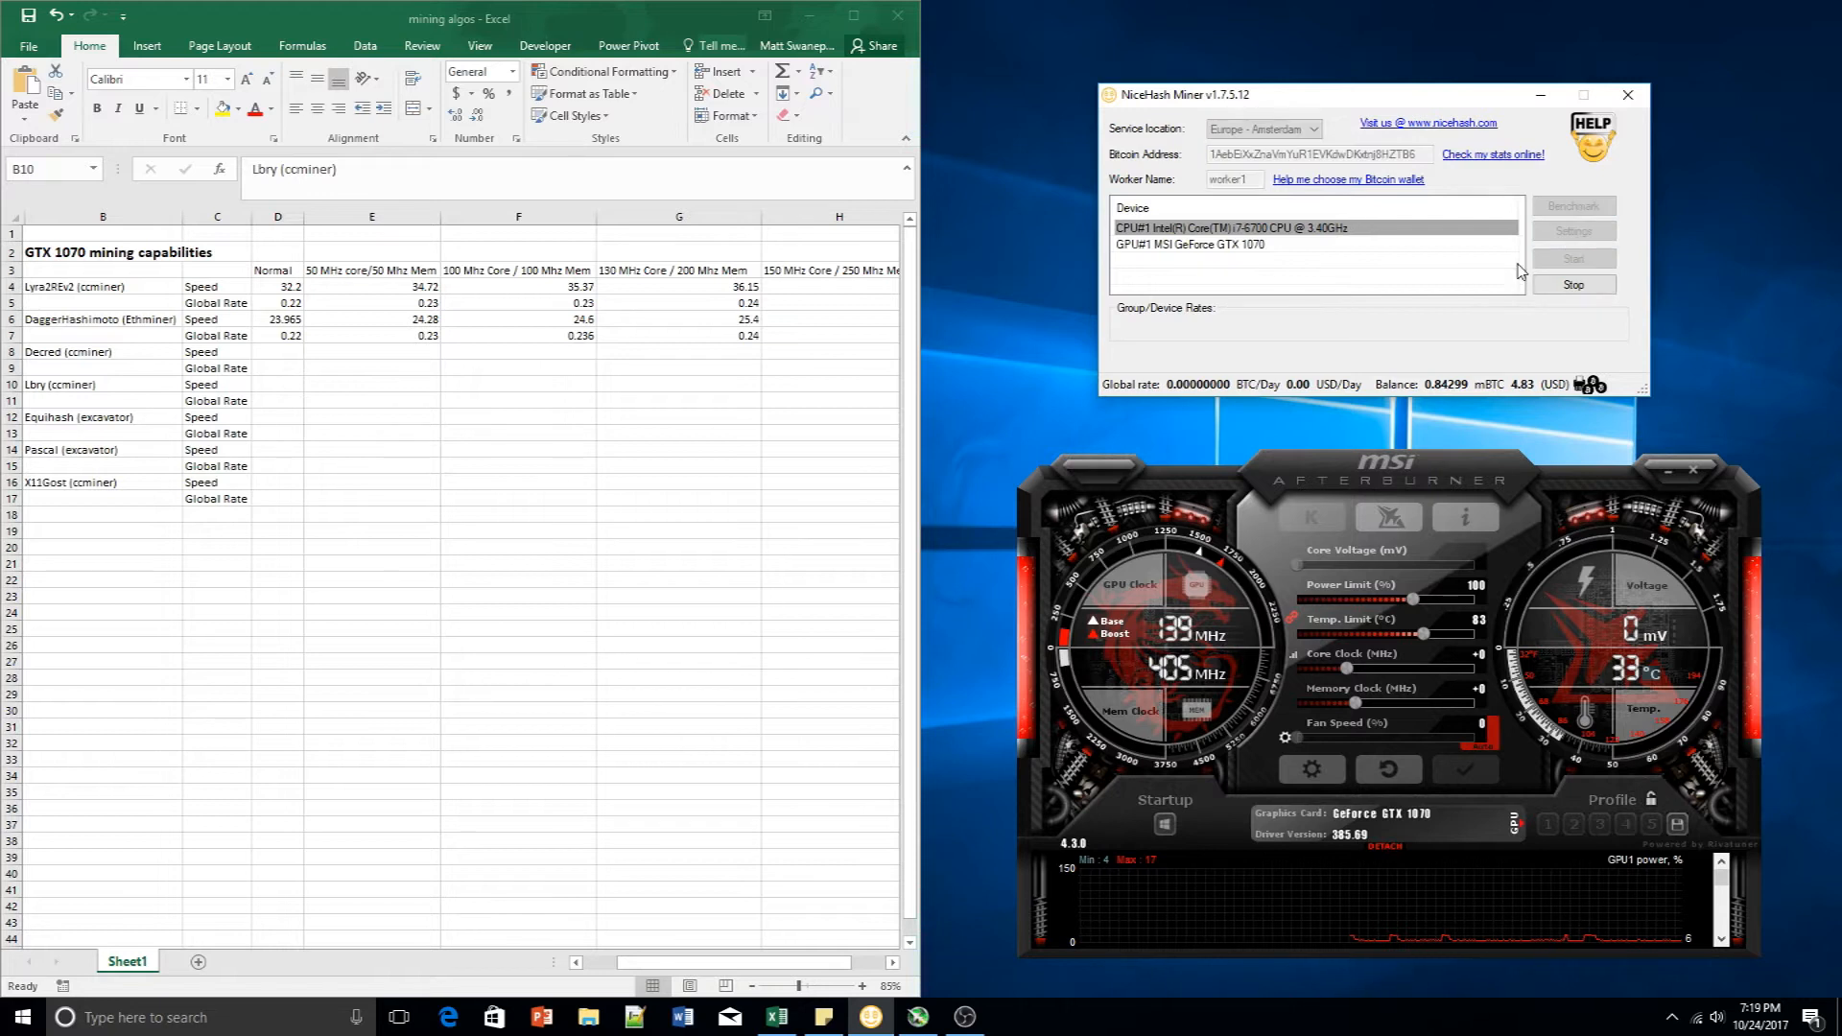
# Let the GTX 1070 mine Equihash until it reports about 355 Sols/s
pyautogui.click(1572, 257)
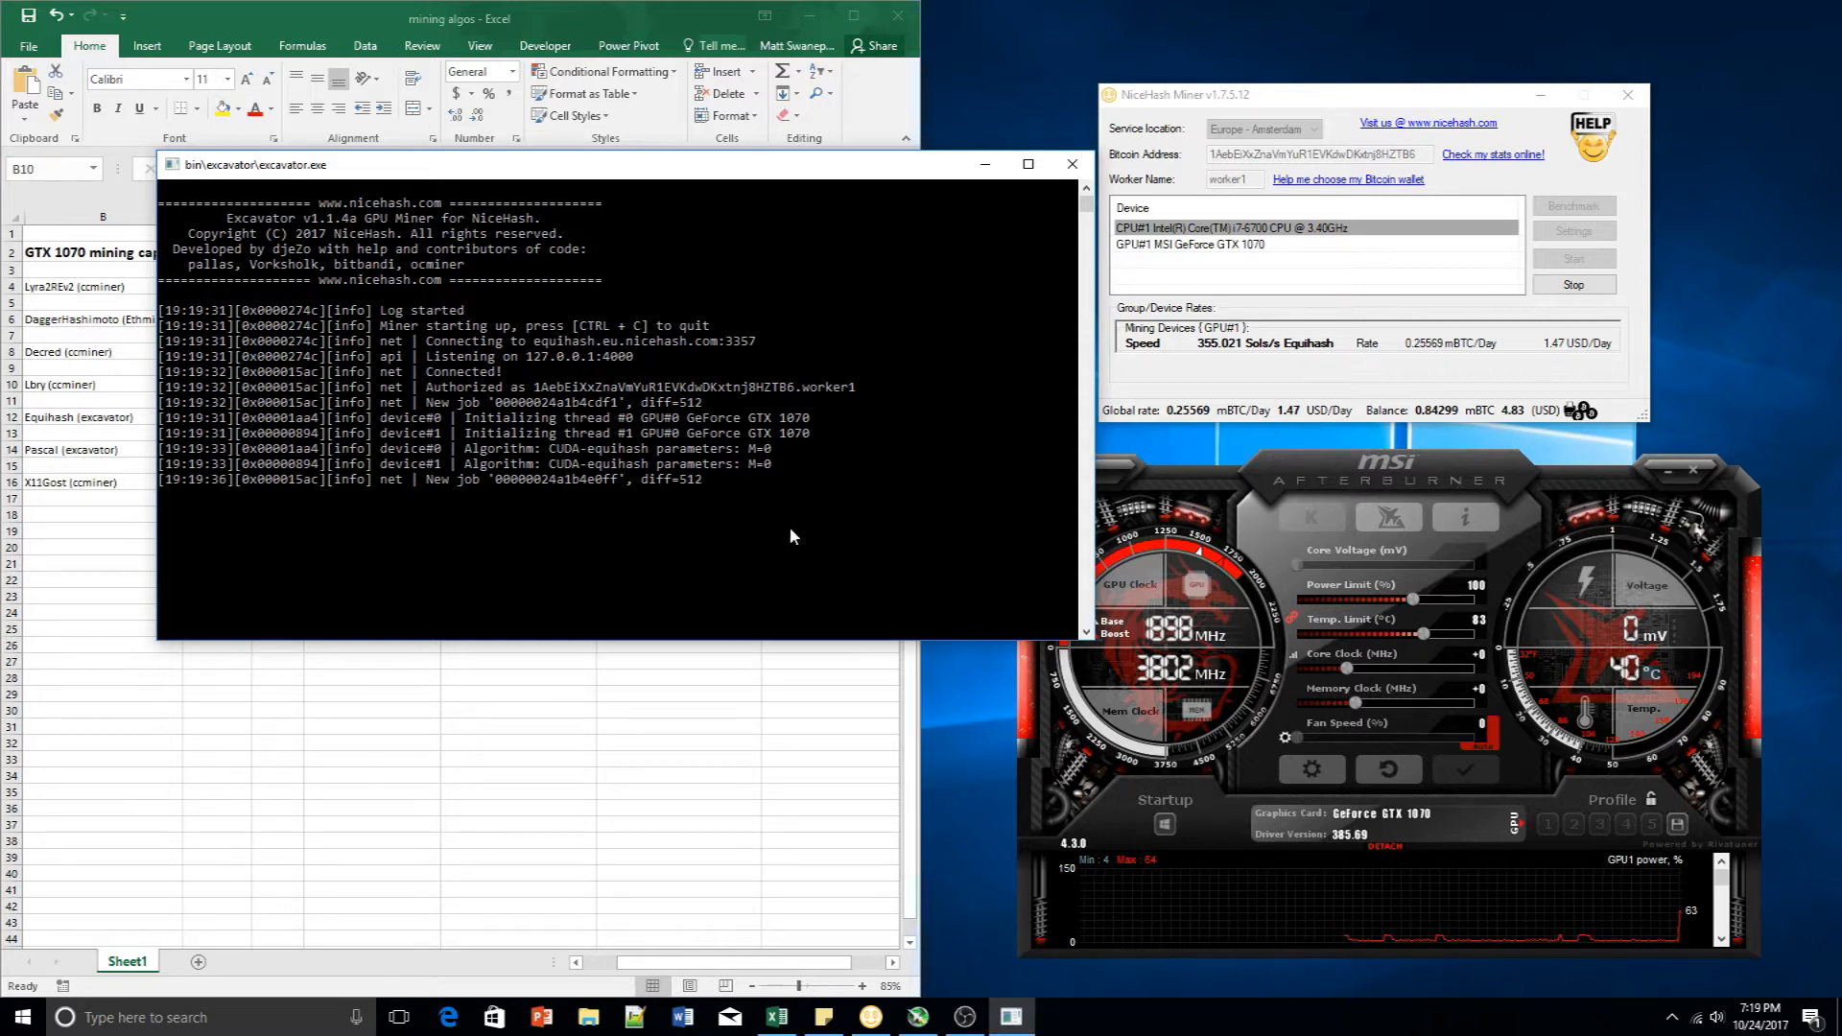
pyautogui.moveTo(1001, 213)
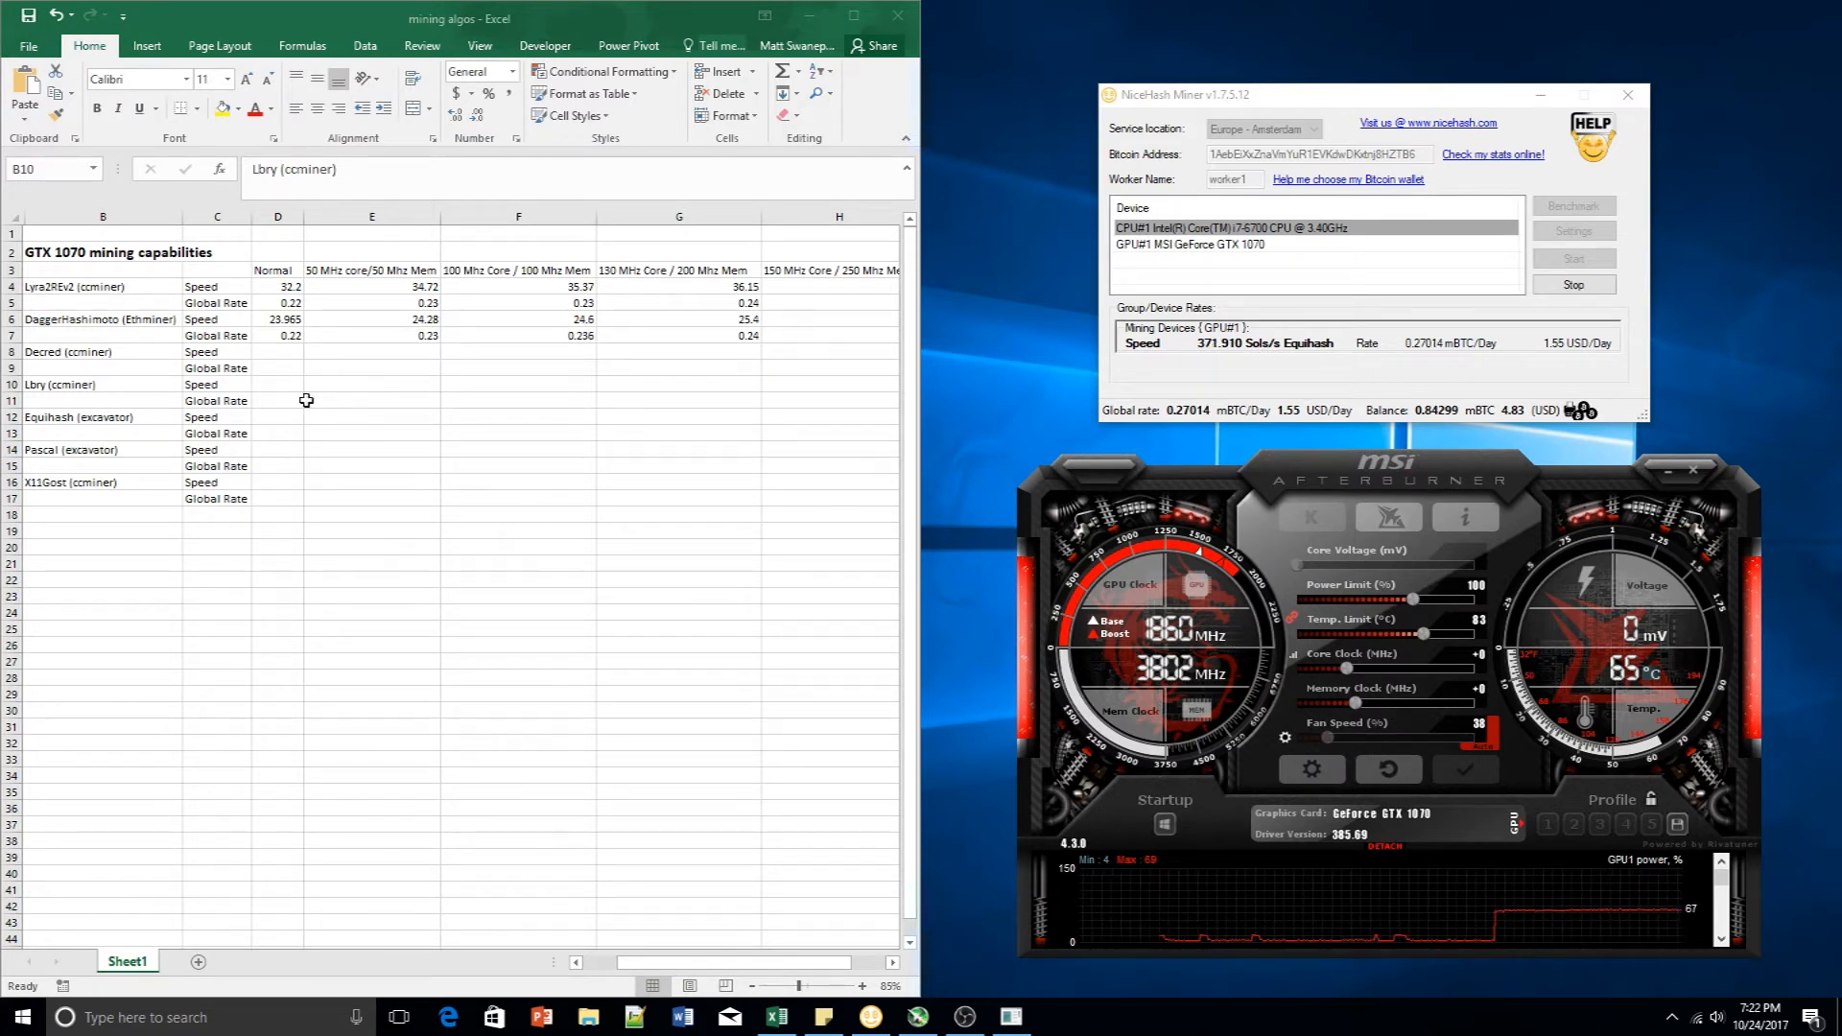
pyautogui.moveTo(282, 417)
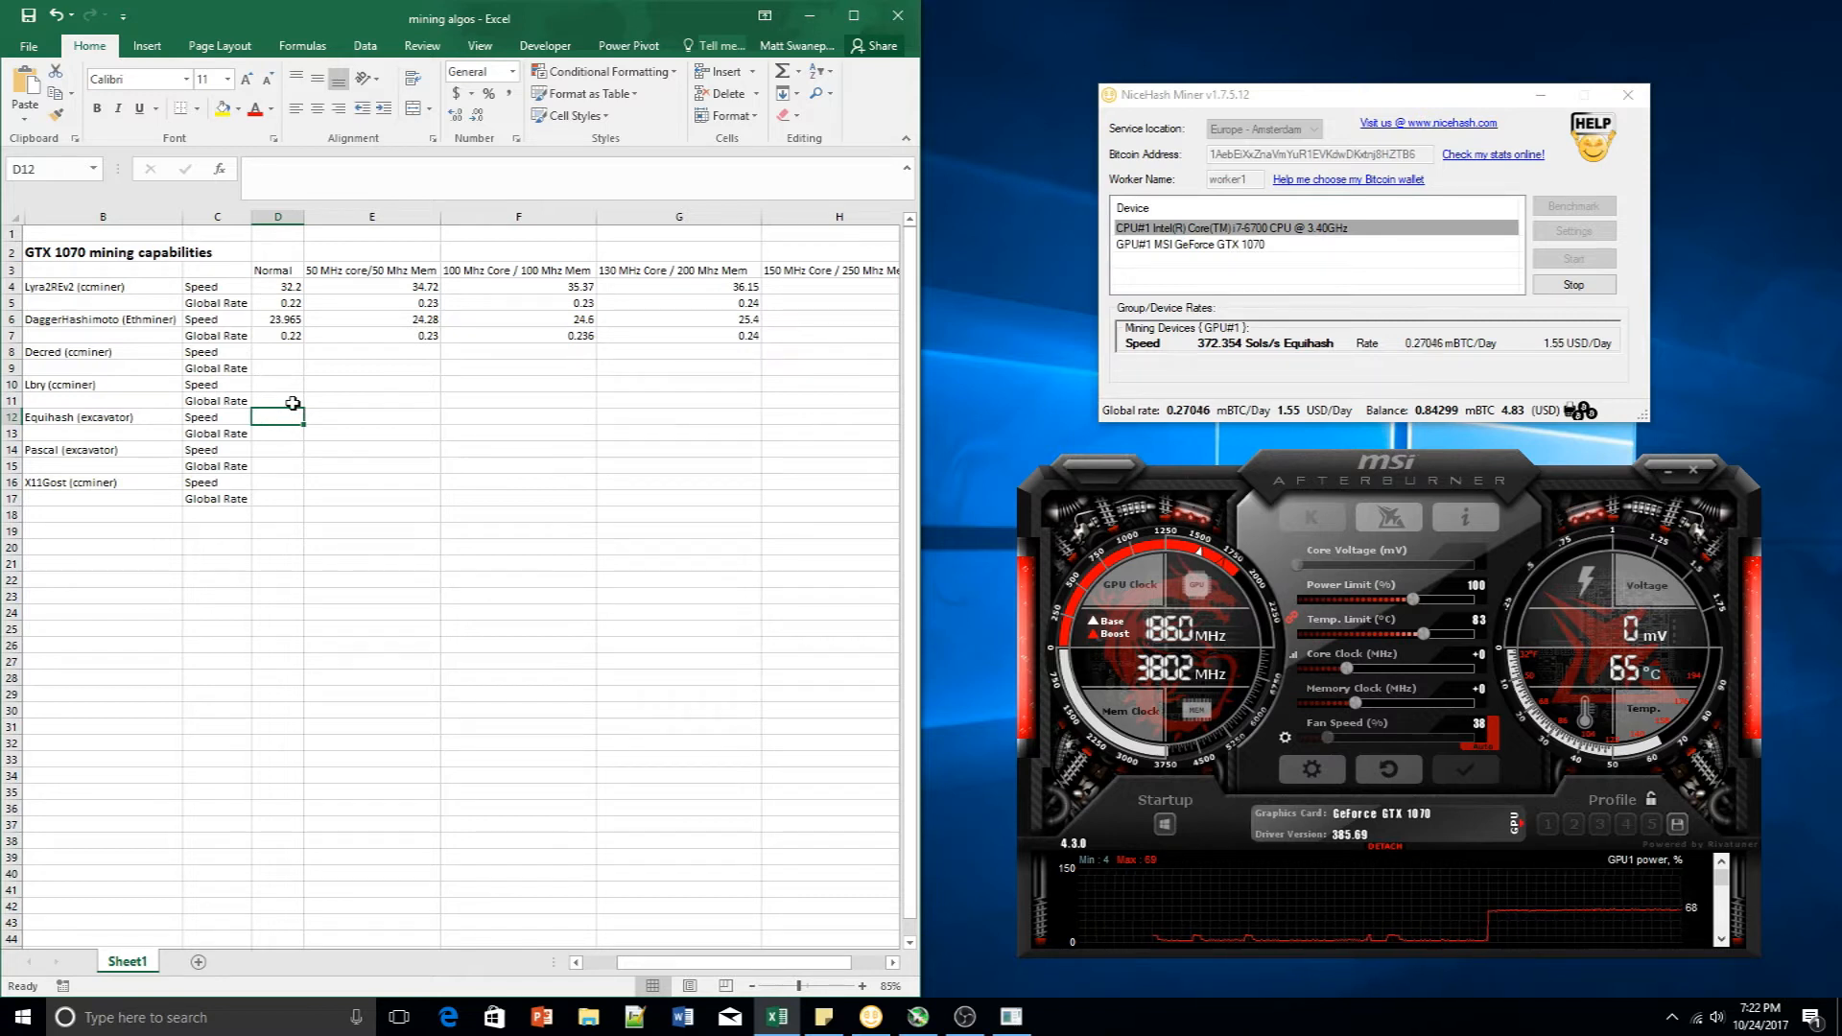
# Enter 372.35 as the normal Equihash speed in D12
pyautogui.write('372.')
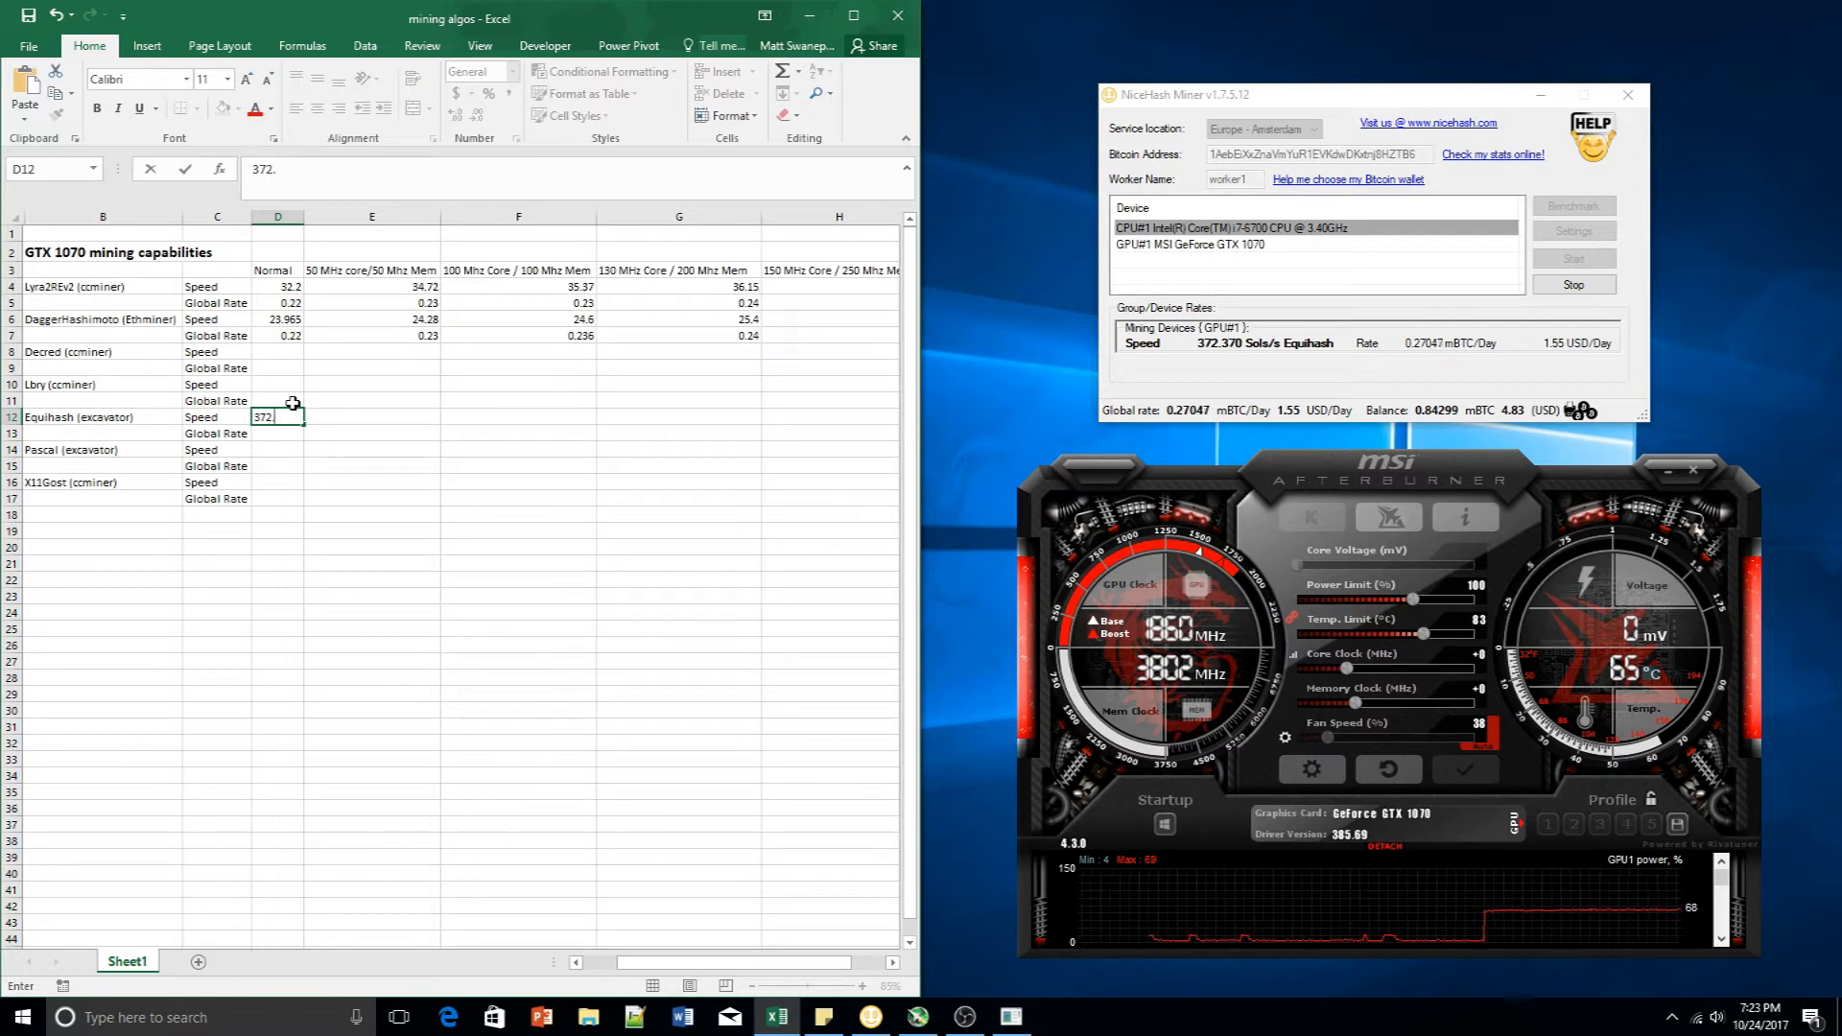
pyautogui.write('35')
pyautogui.click(277, 431)
pyautogui.write('0.27')
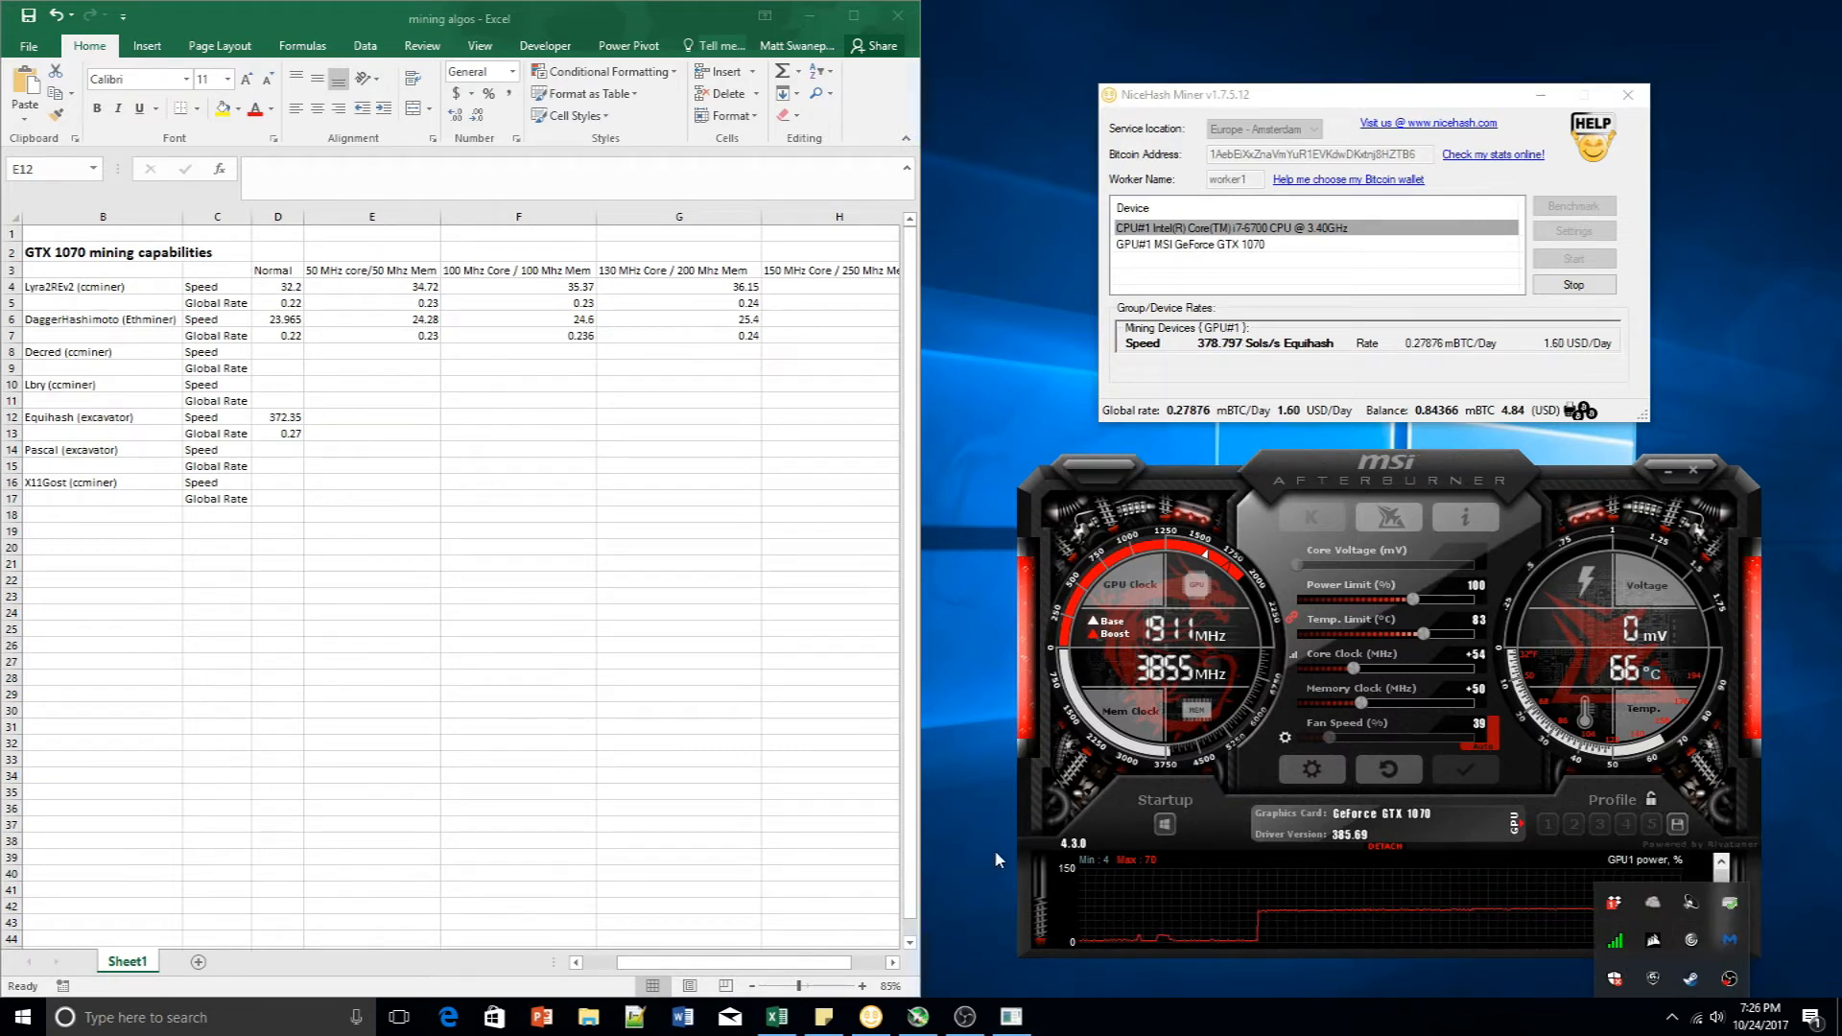
pyautogui.moveTo(1114, 370)
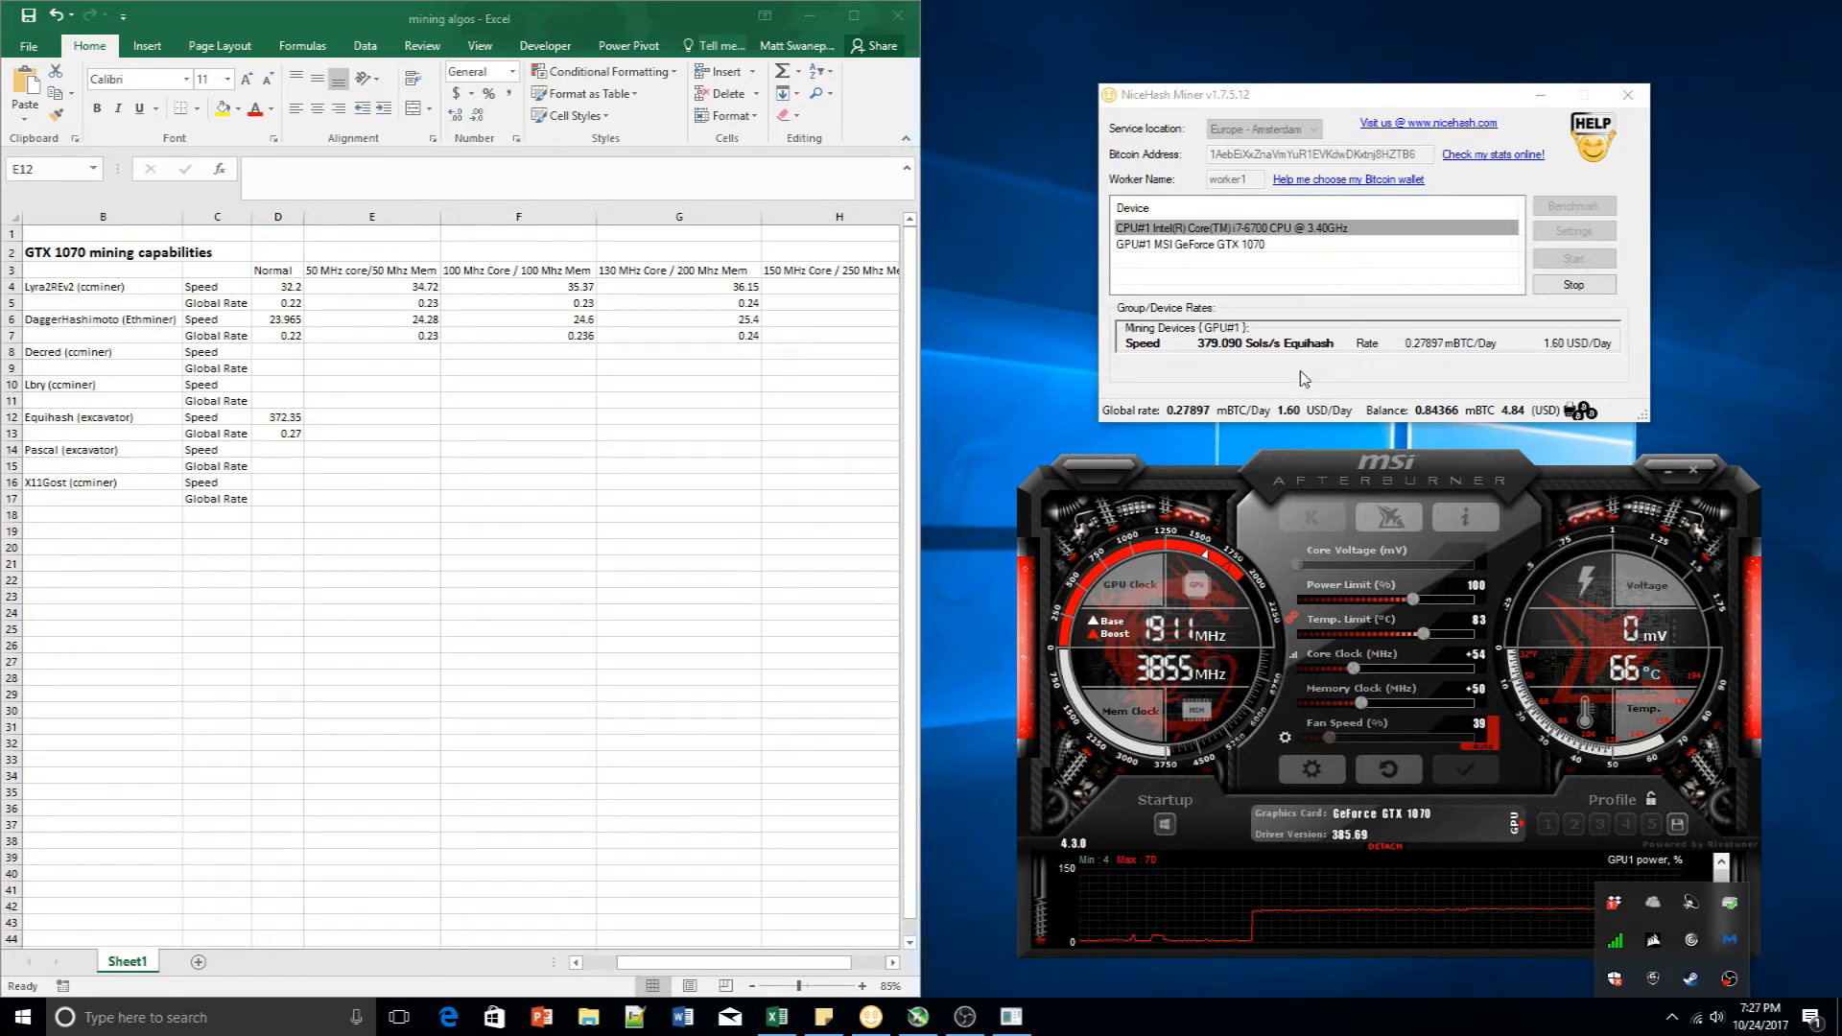
pyautogui.moveTo(1208, 378)
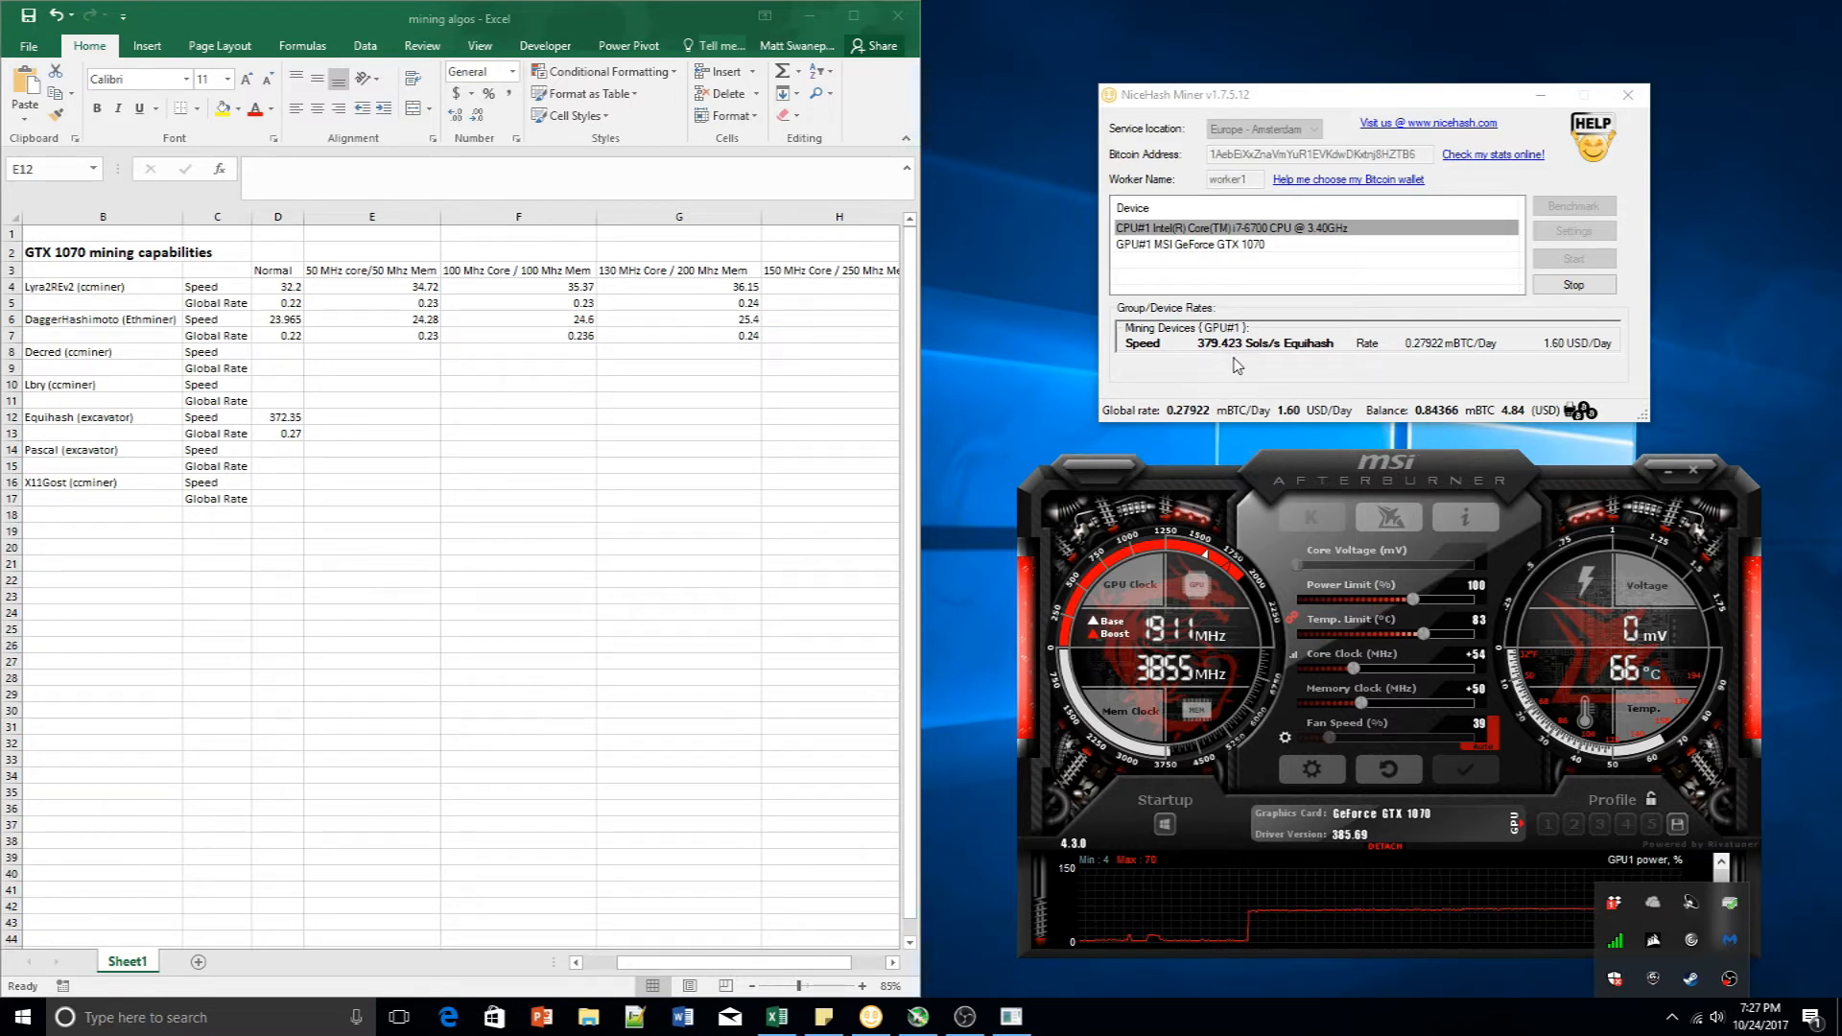
pyautogui.moveTo(1184, 422)
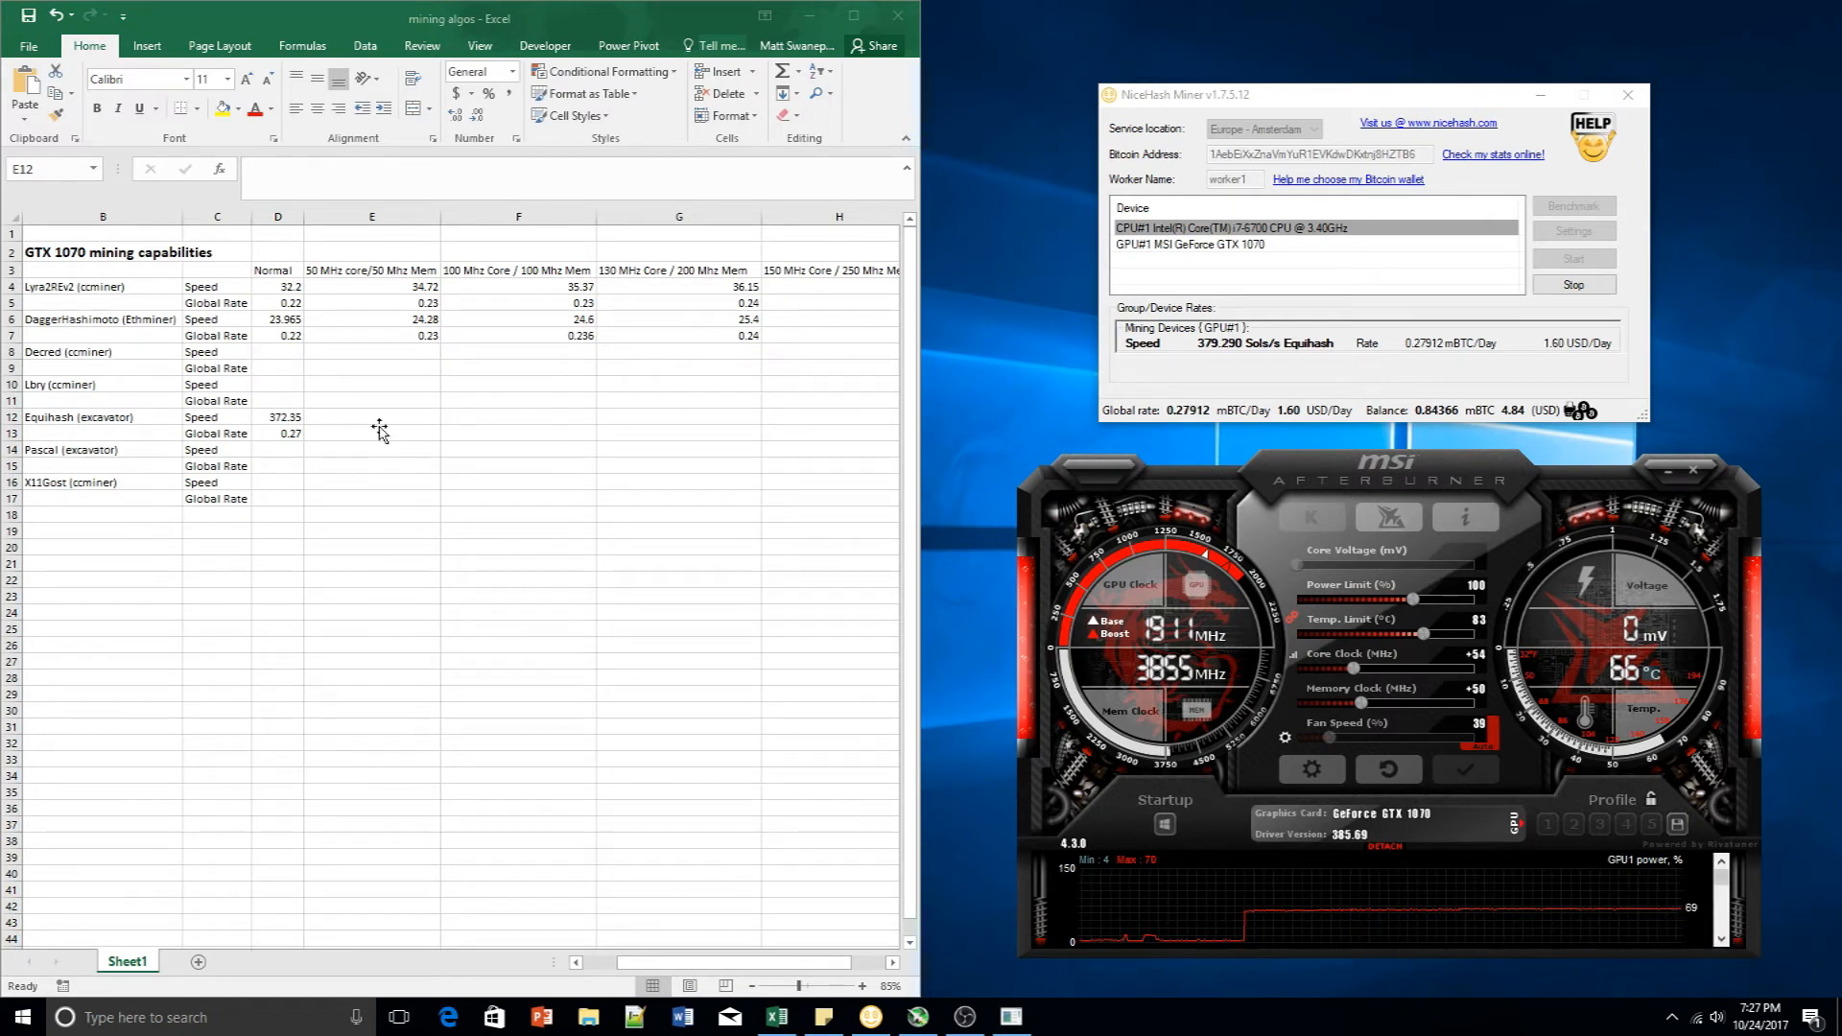
# Enter 379 Sols/s in E12 and correct the global rate to 0.28
pyautogui.click(372, 417)
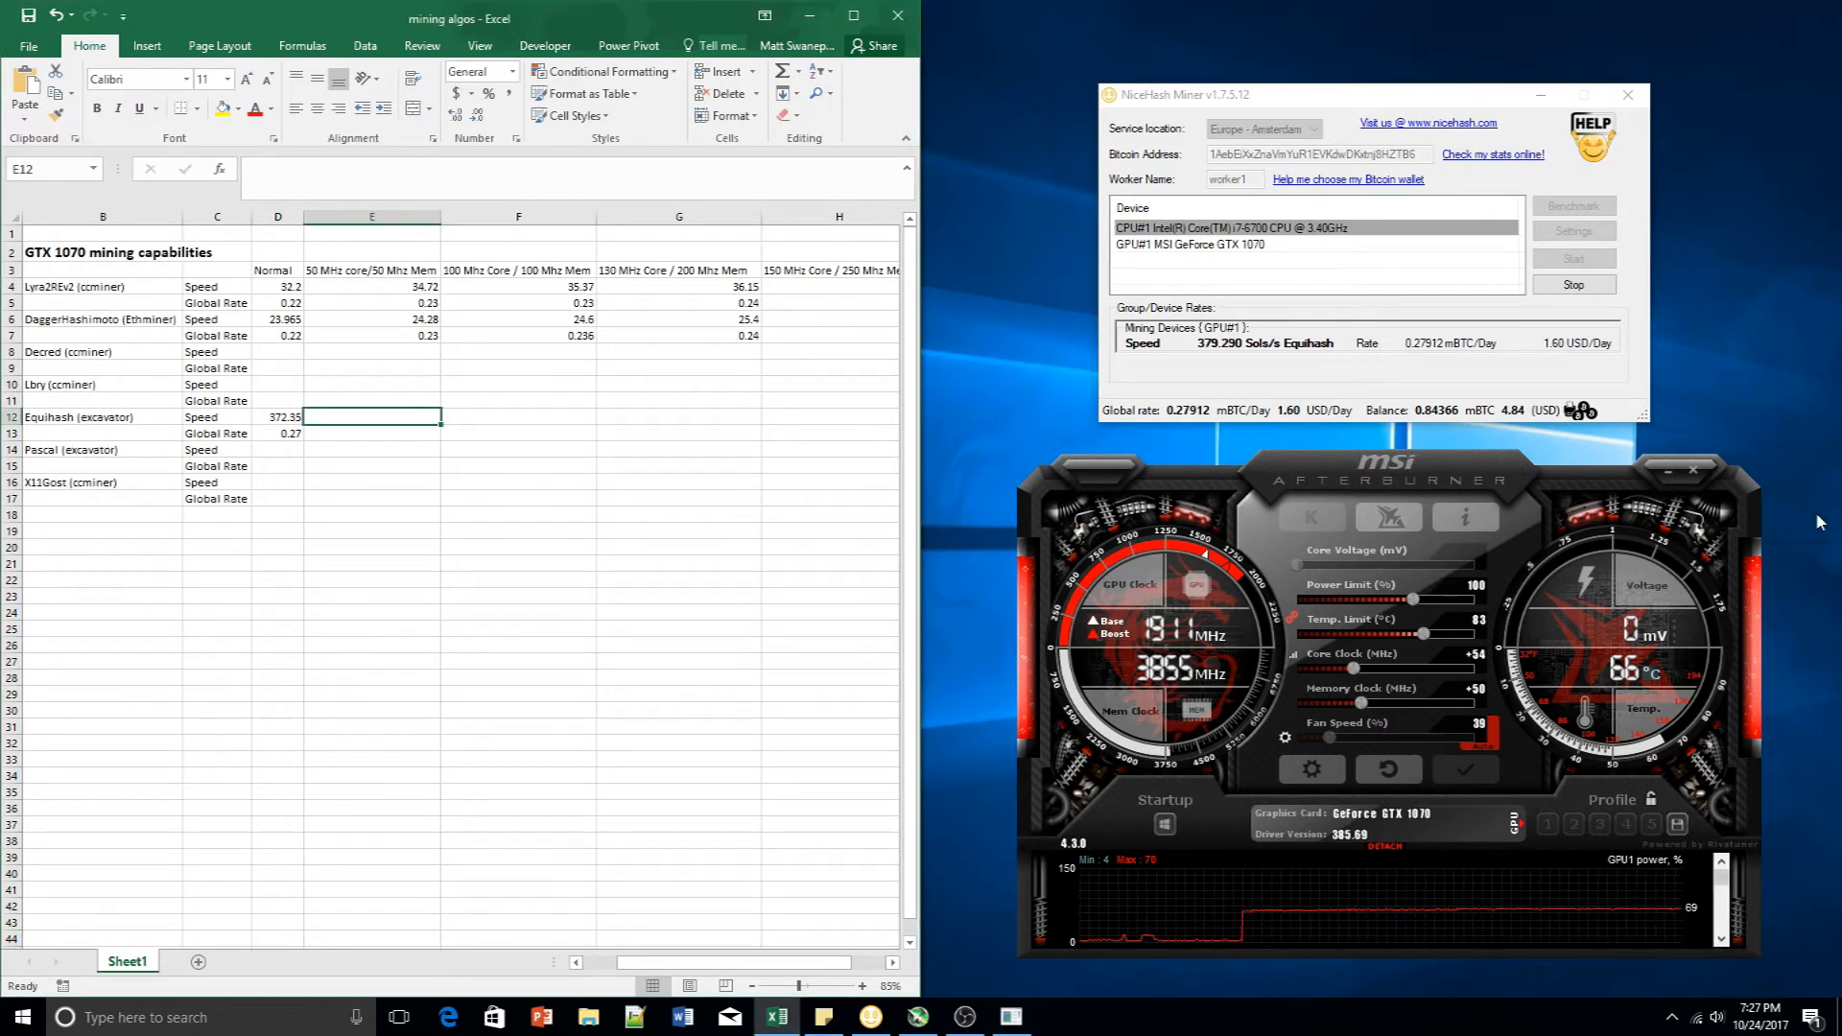
pyautogui.write('379')
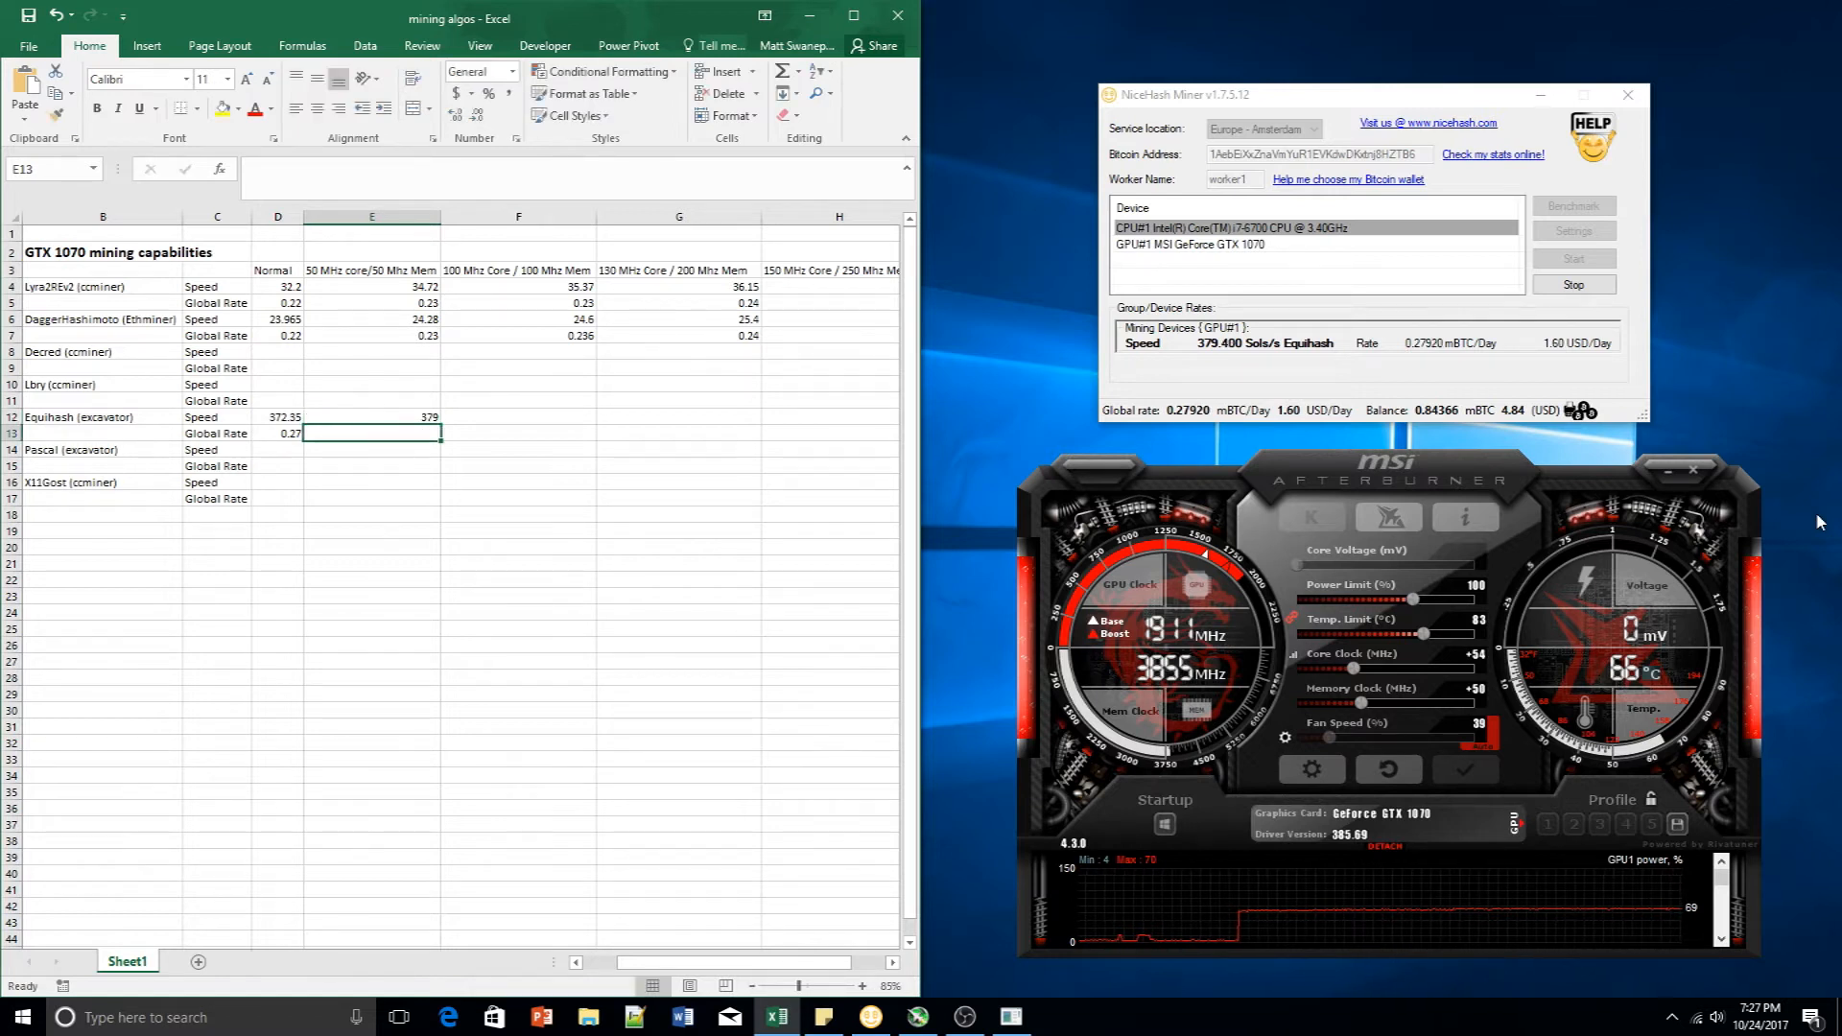
pyautogui.write('0.2')
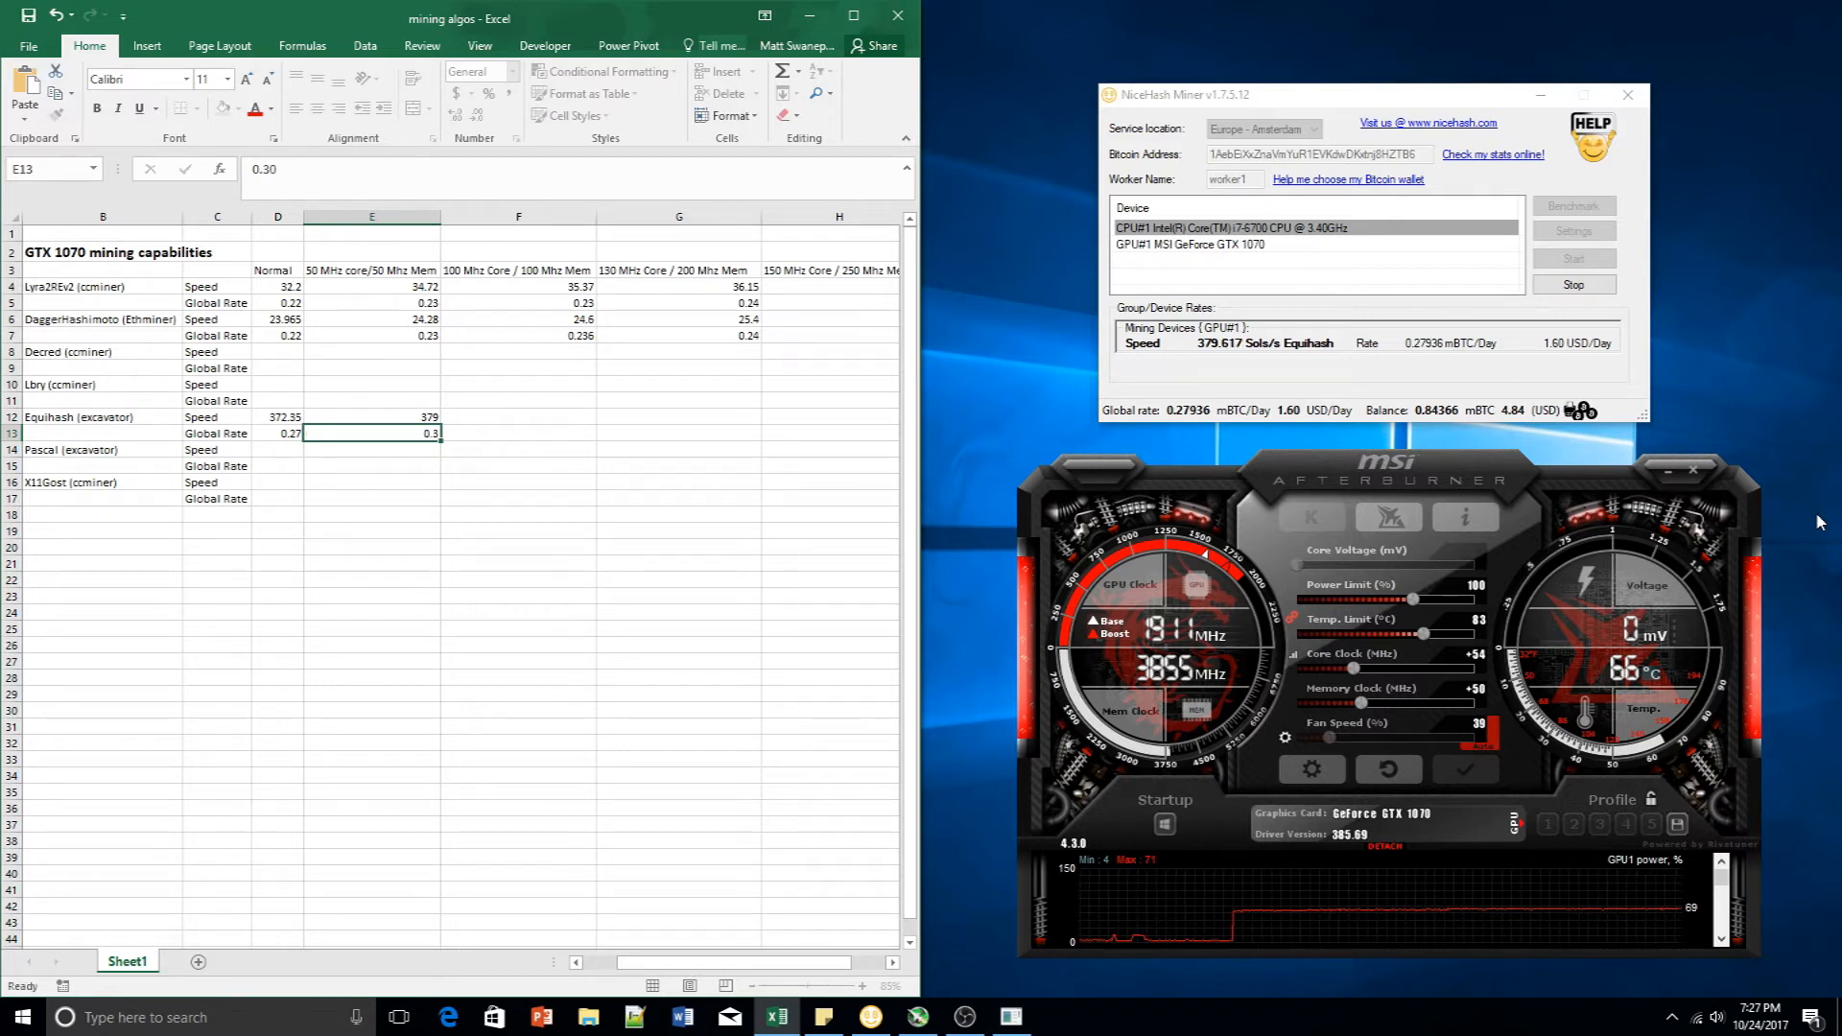
pyautogui.click(372, 418)
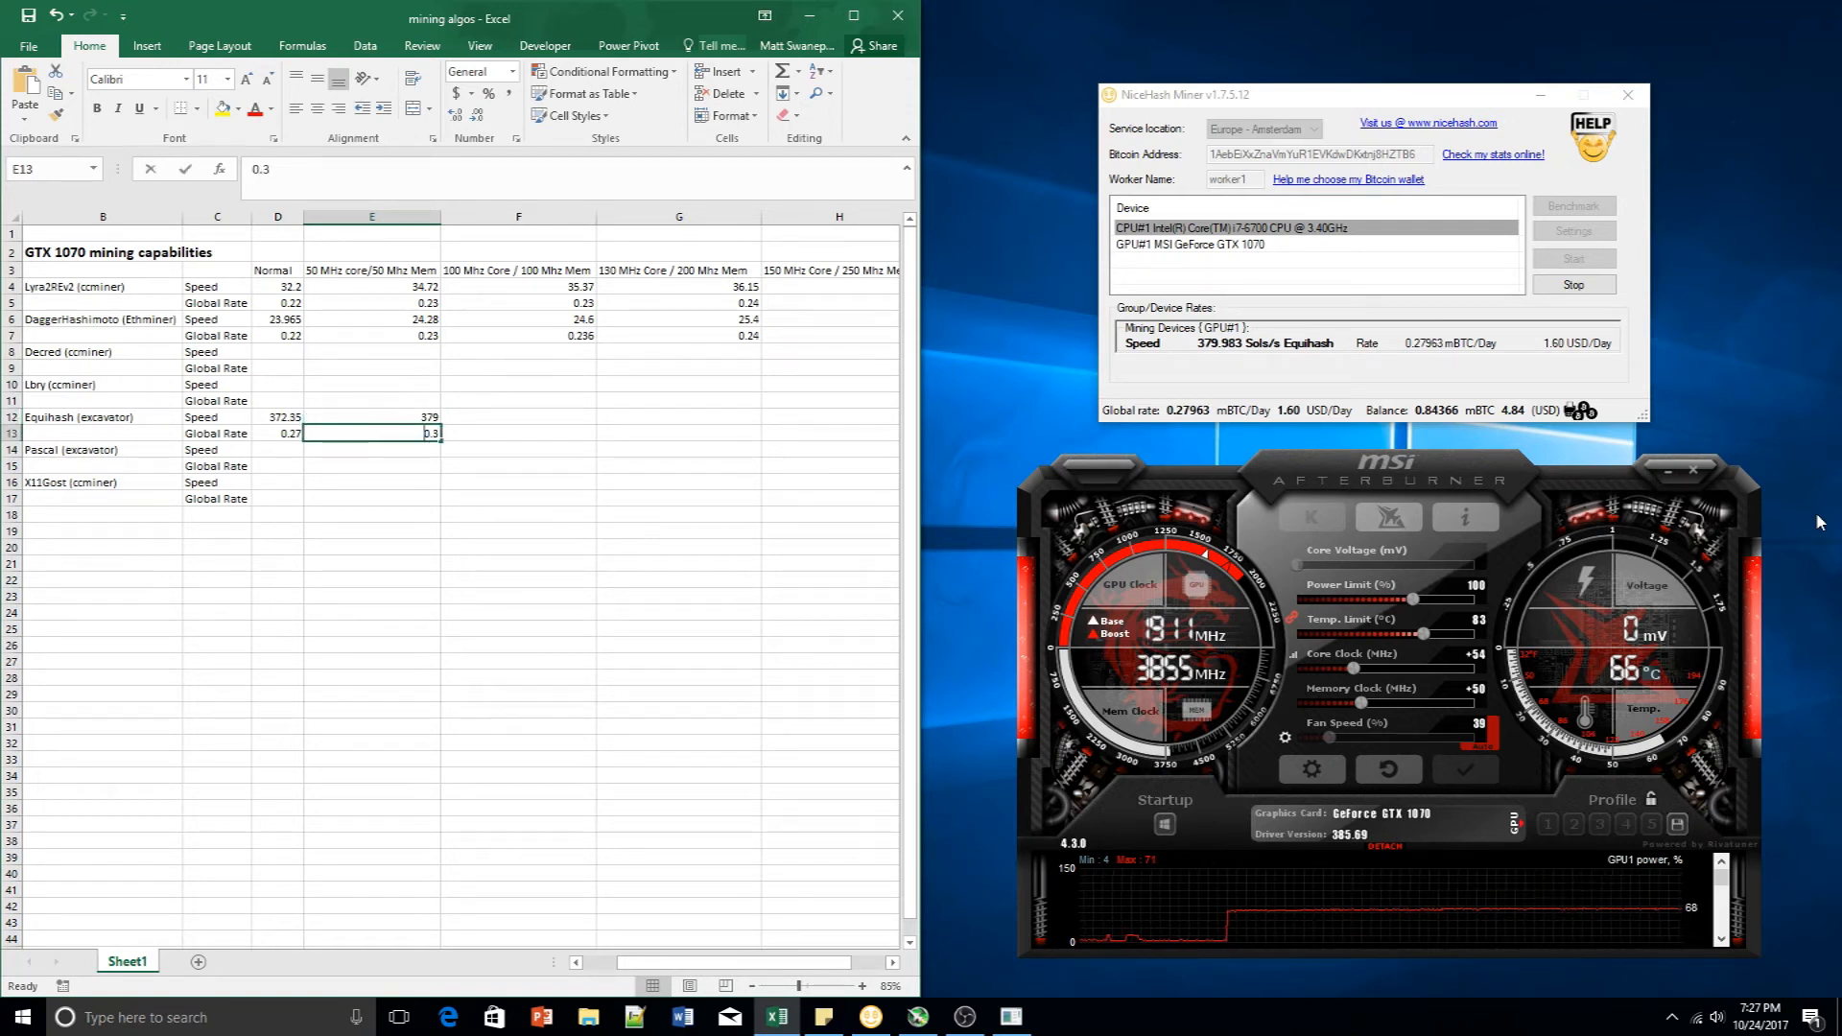
pyautogui.write('0.28')
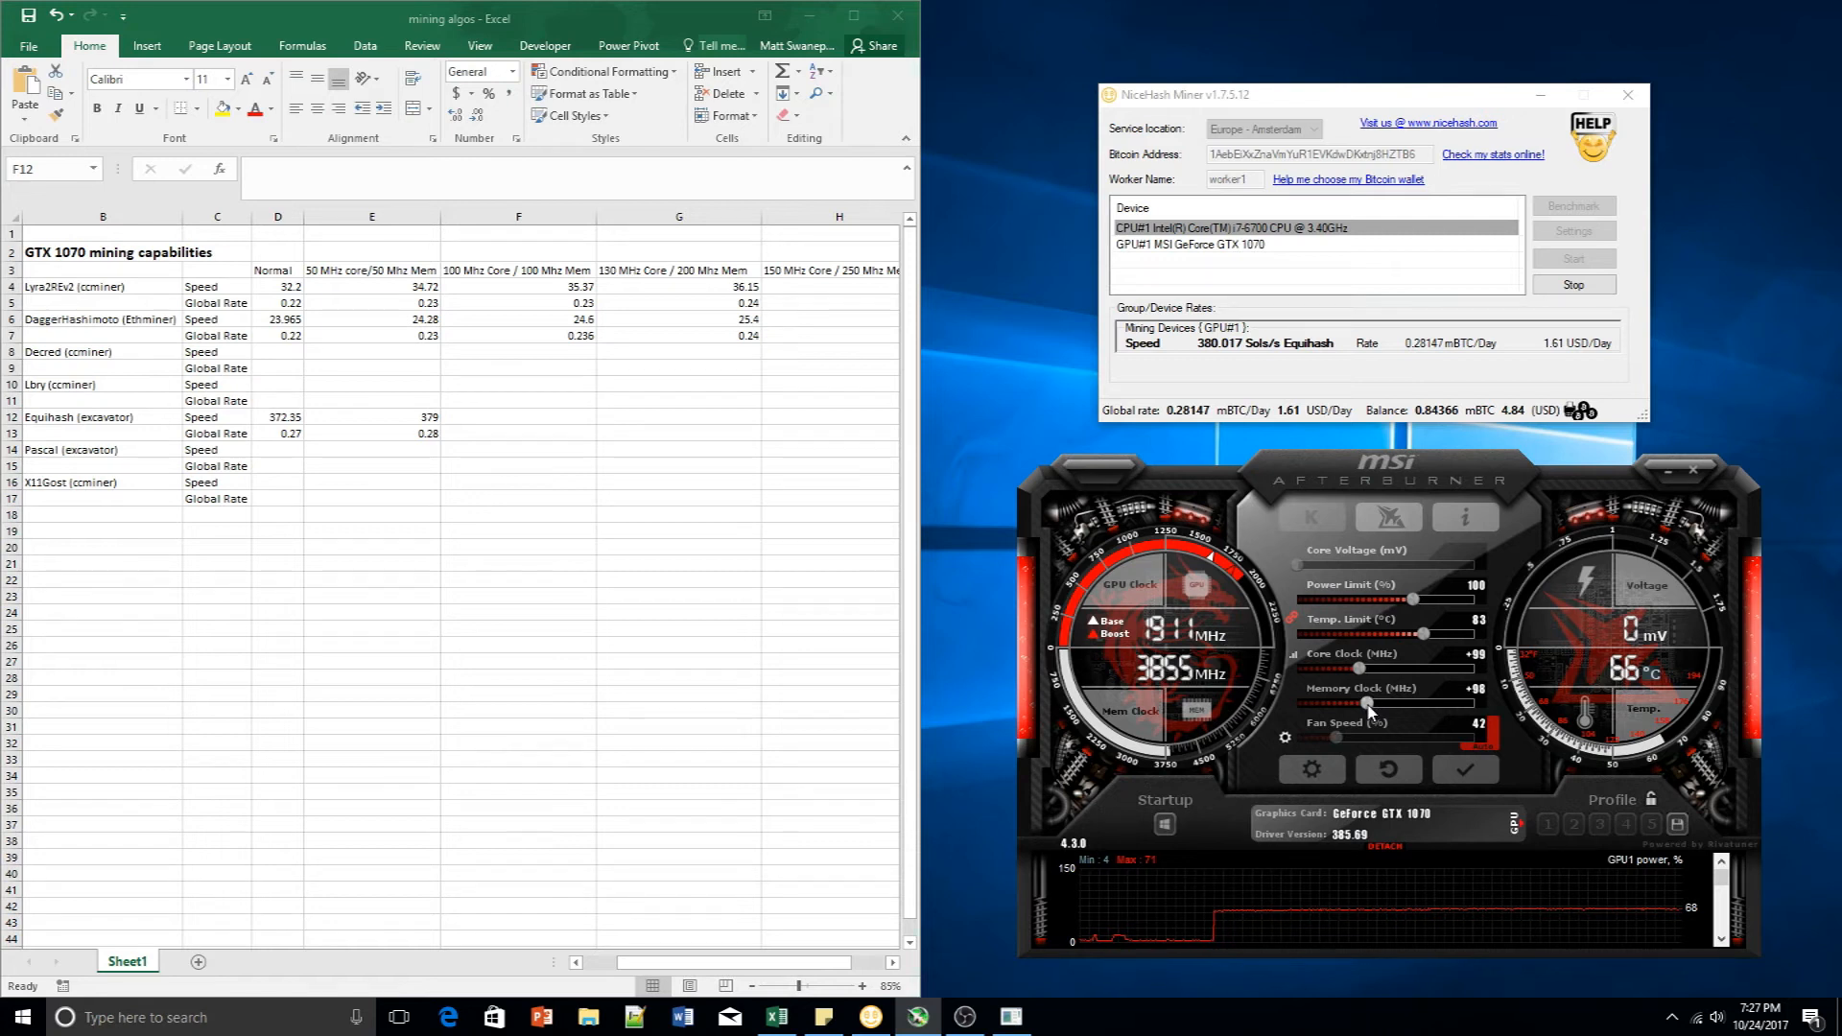
# Raise the memory clock offset toward +100 MHz in Afterburner
pyautogui.moveTo(1368, 705); pyautogui.dragTo(1492, 705)
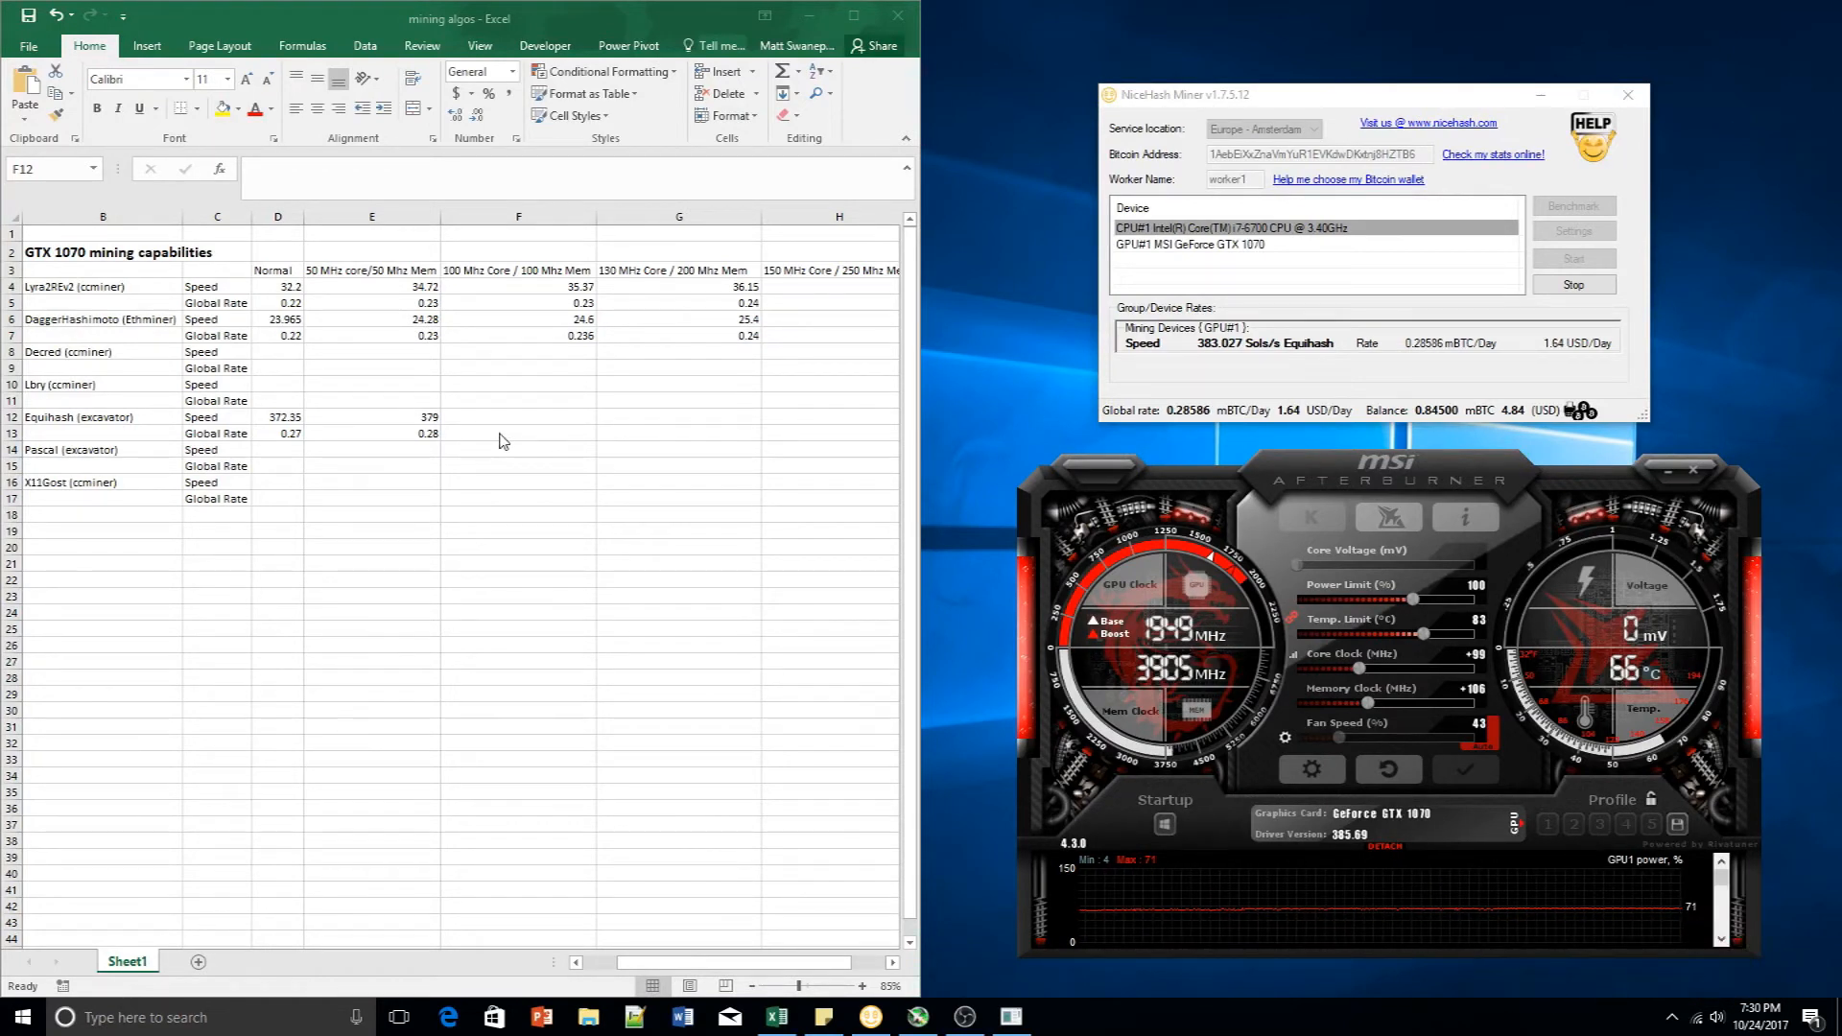
pyautogui.moveTo(518, 417)
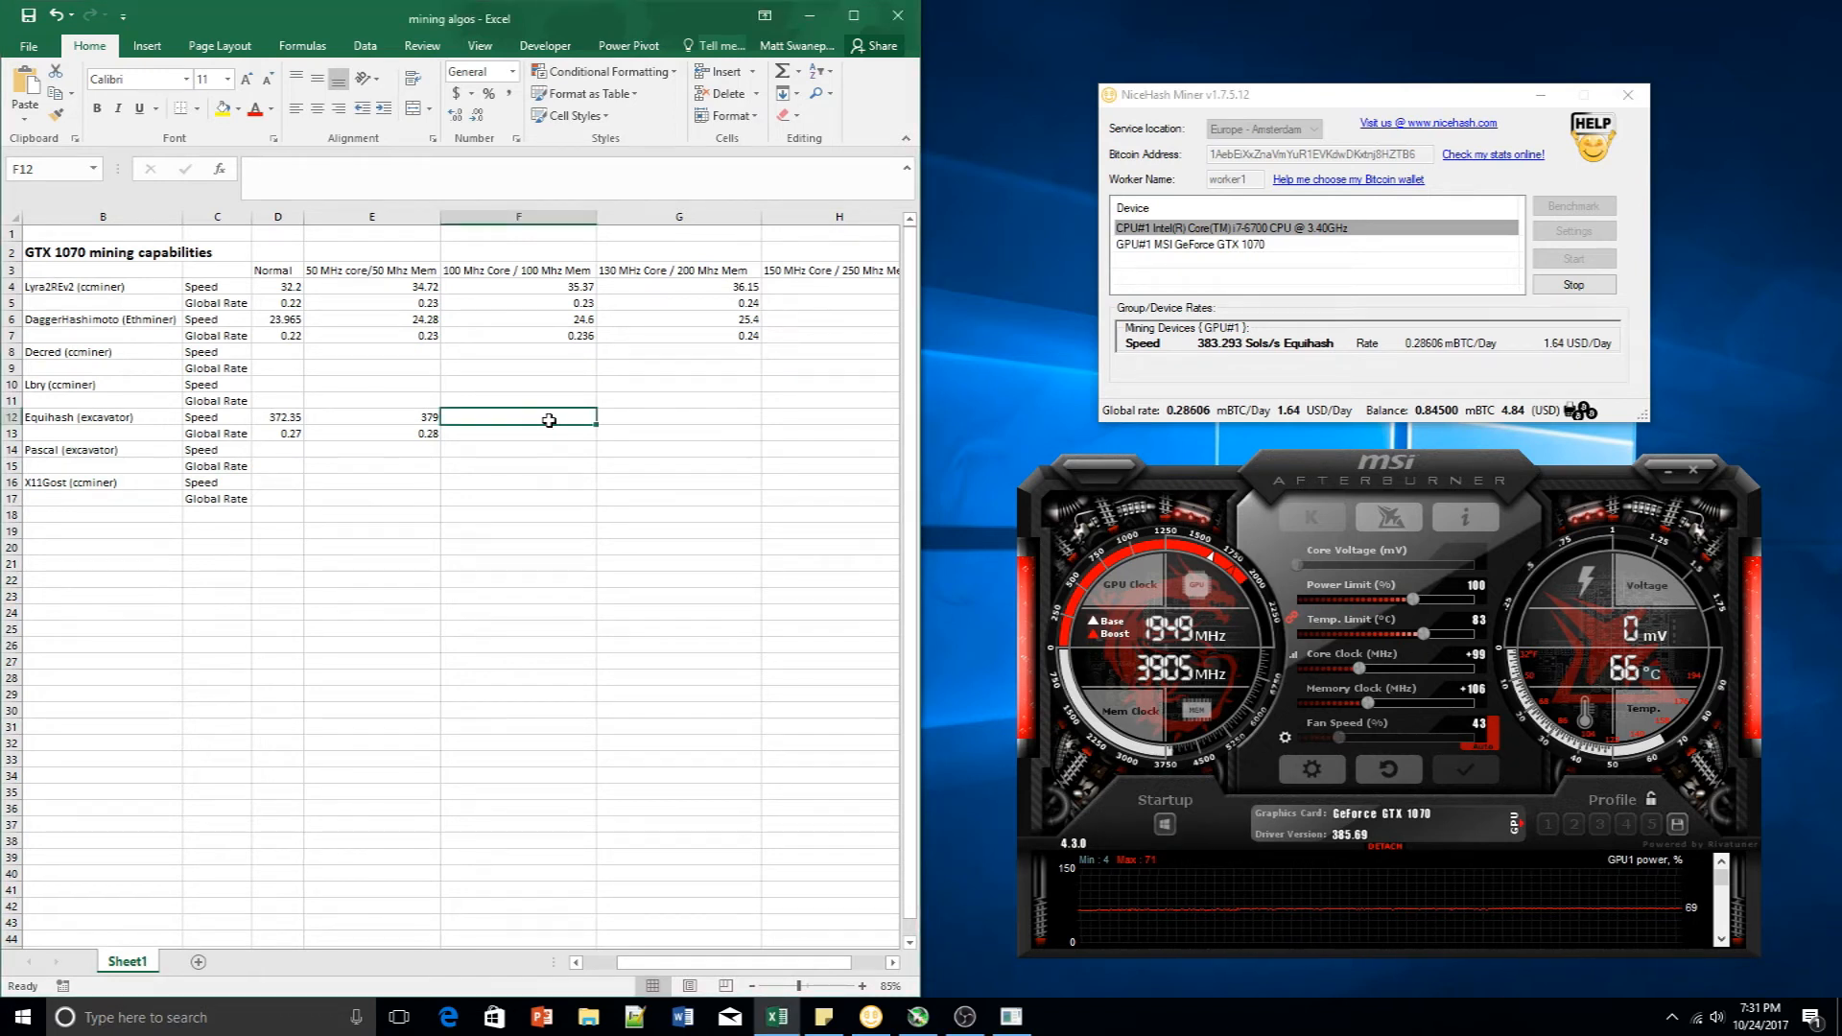
# Log 383.25 Sols/s and a 0.286 global rate in the 100 MHz column
pyautogui.write('383')
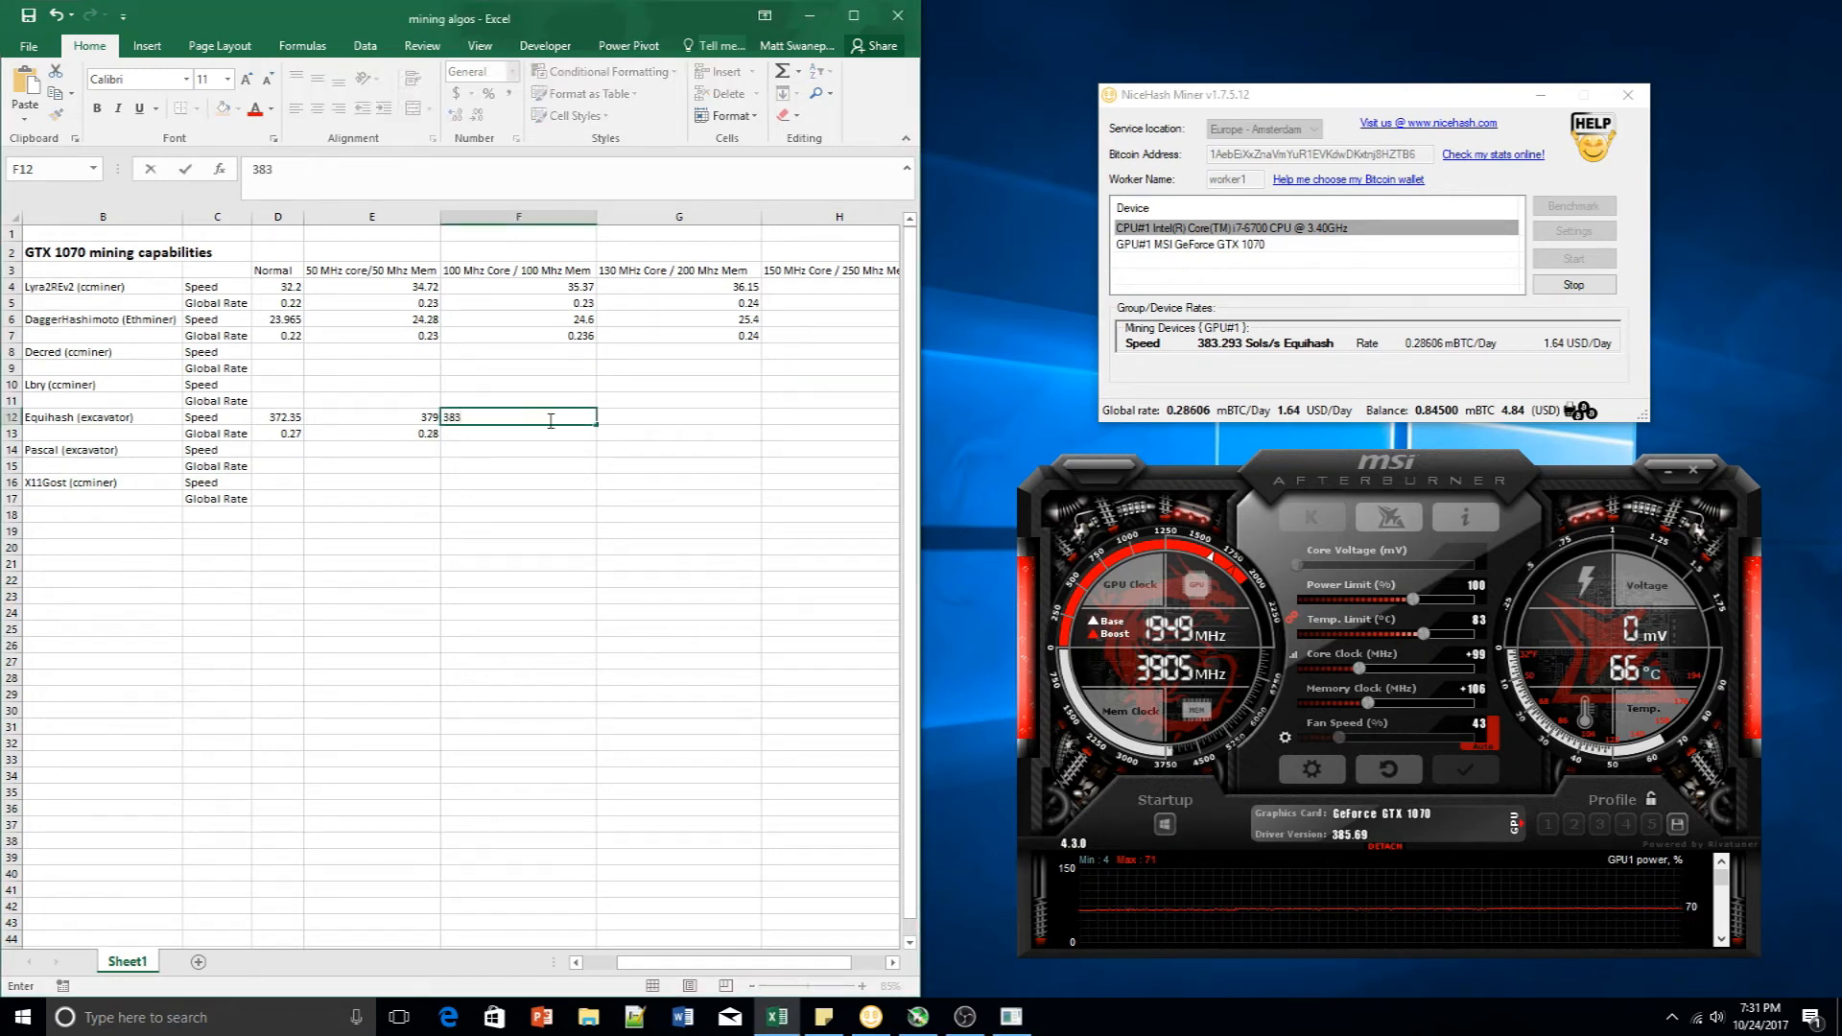
pyautogui.write('.25')
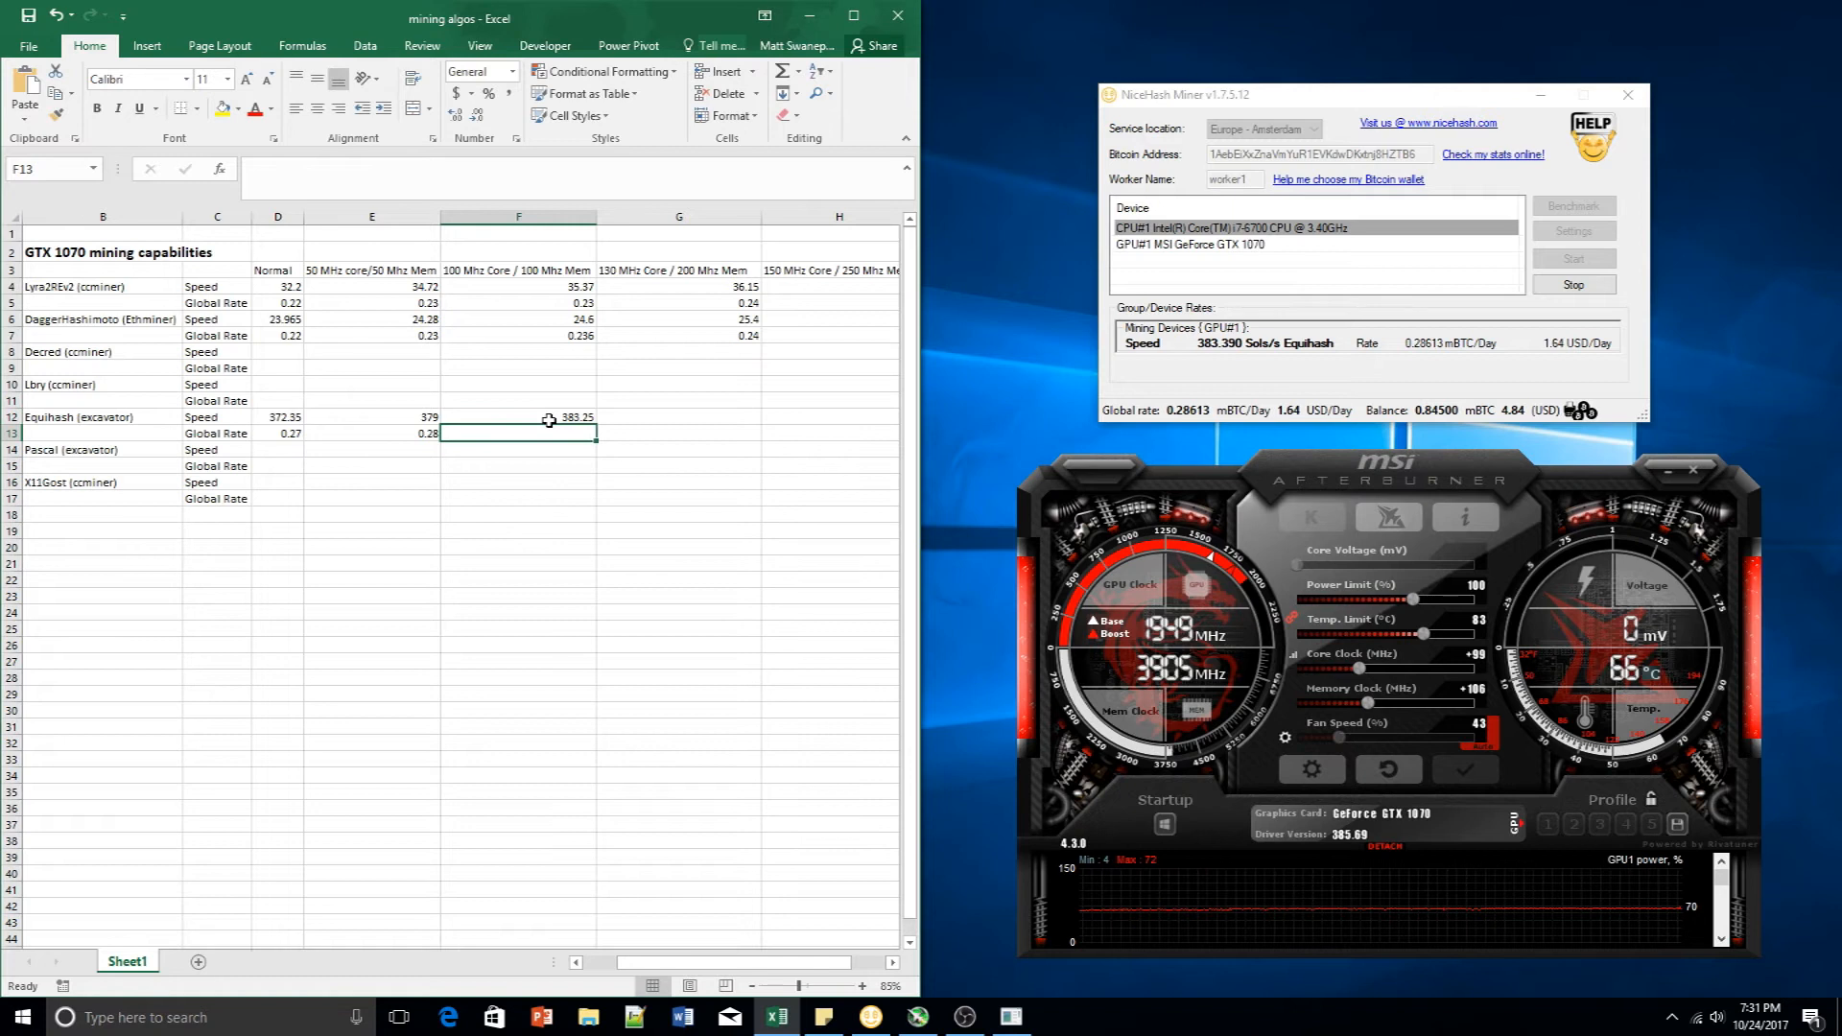
pyautogui.moveTo(563, 378)
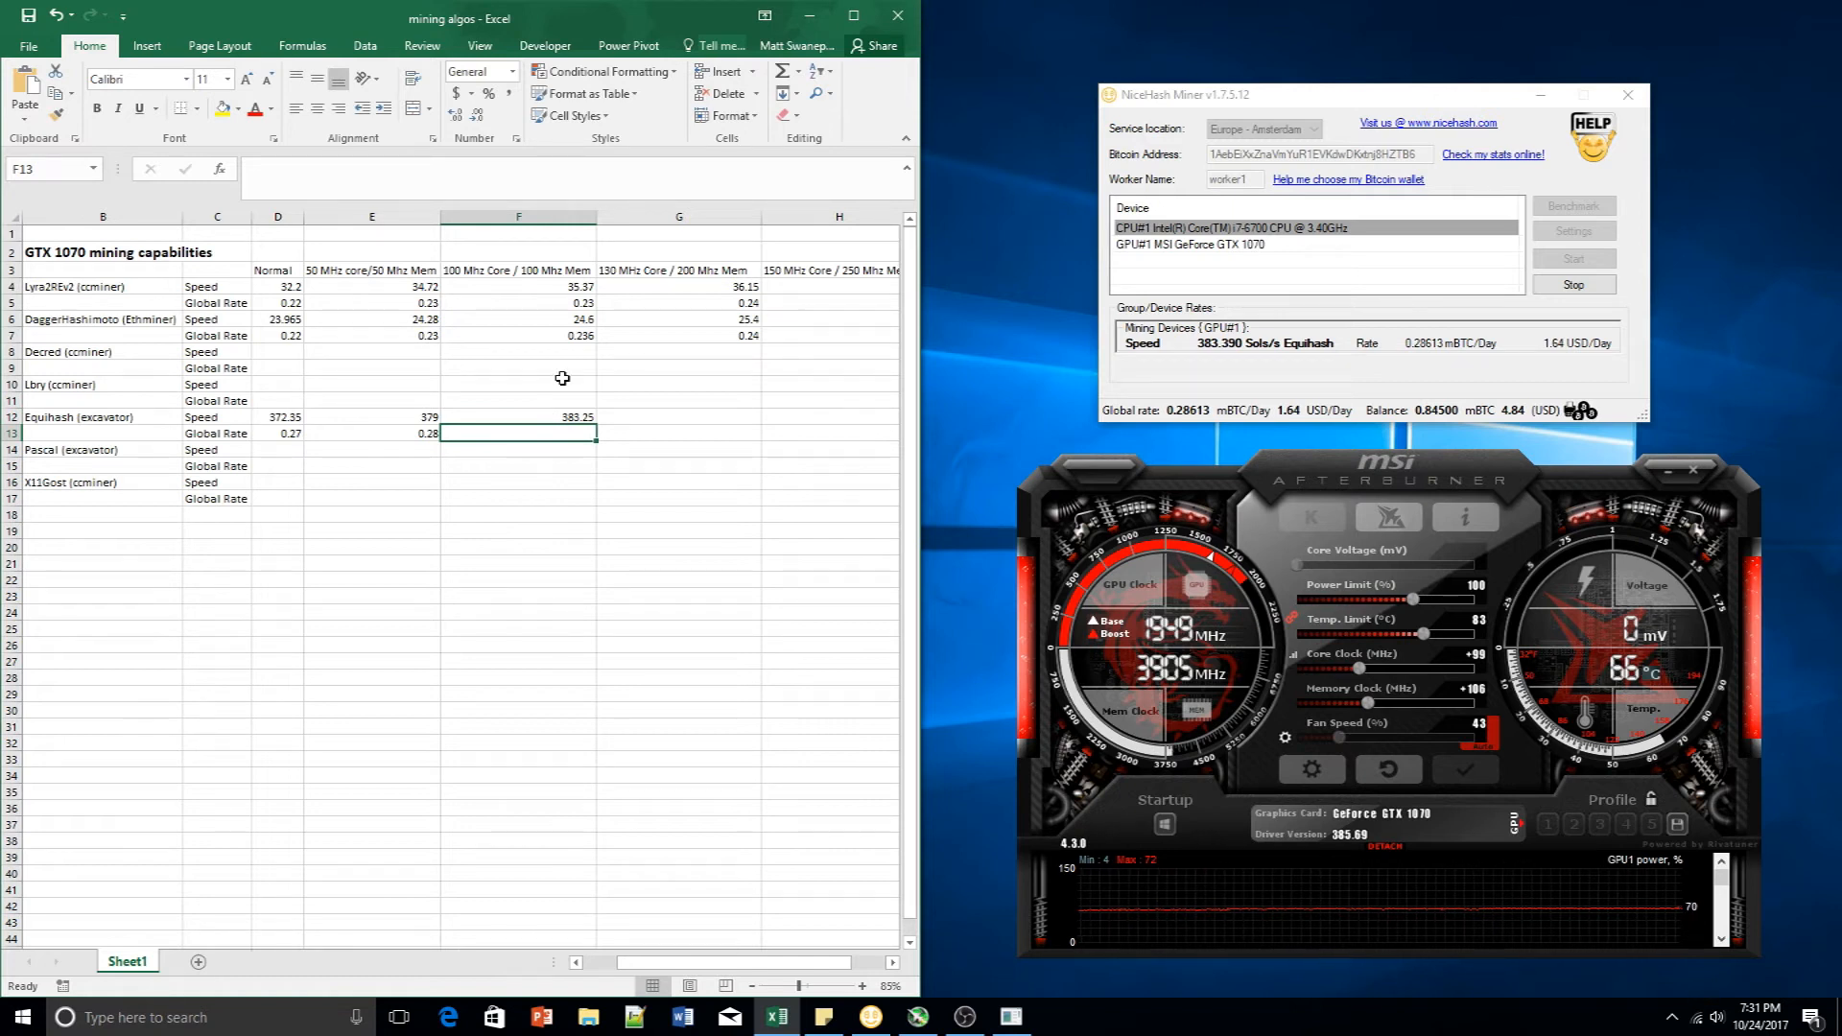
pyautogui.write('0.28')
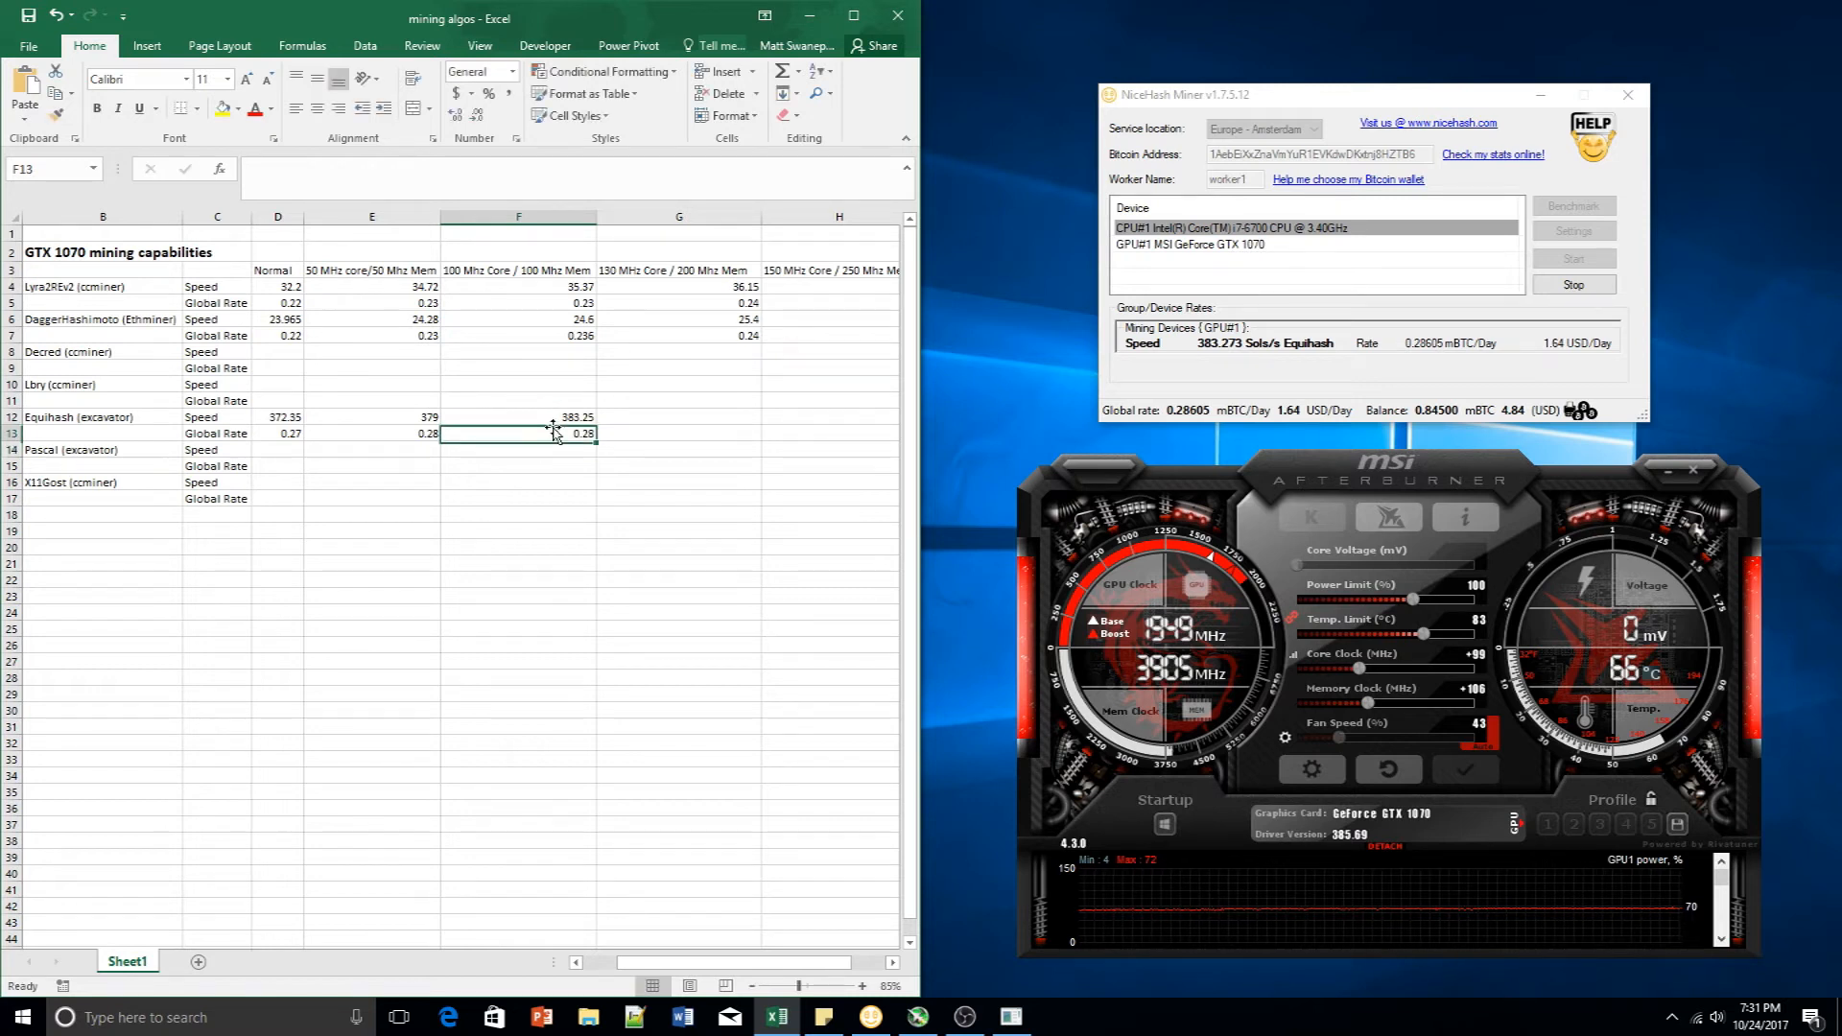
pyautogui.click(517, 433)
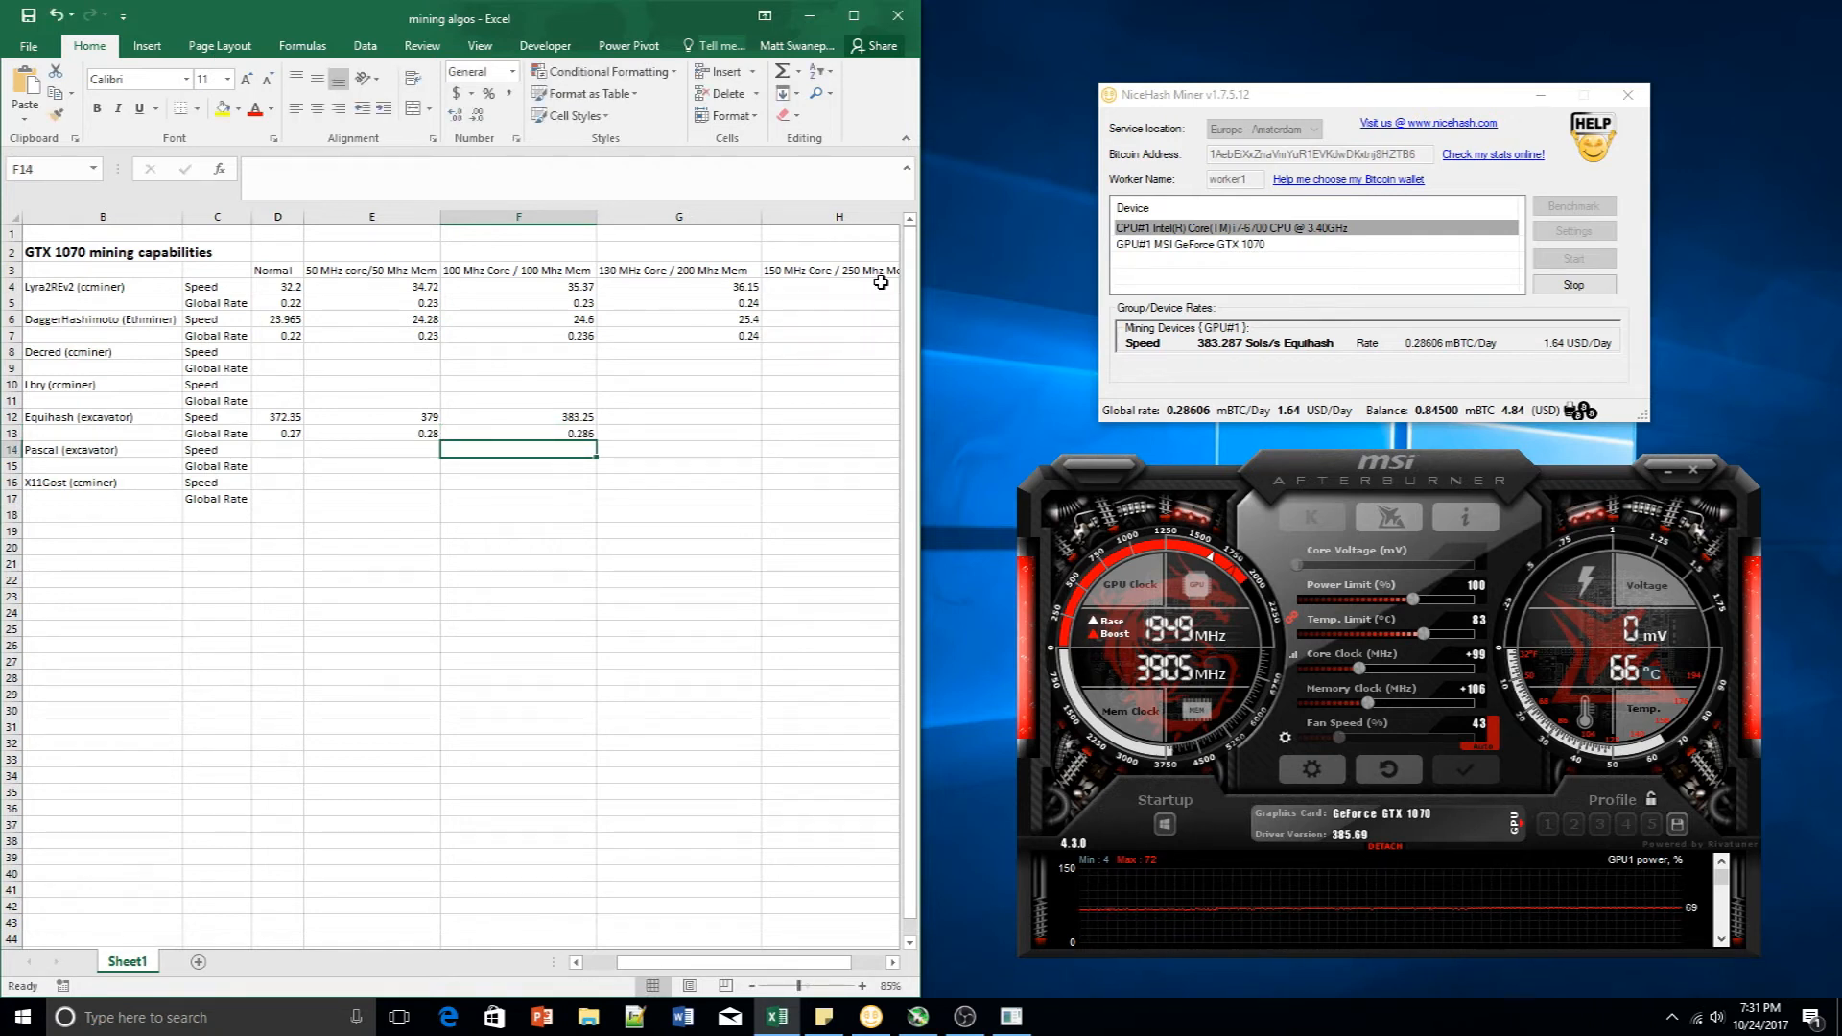
pyautogui.moveTo(1365, 669); pyautogui.dragTo(1375, 669)
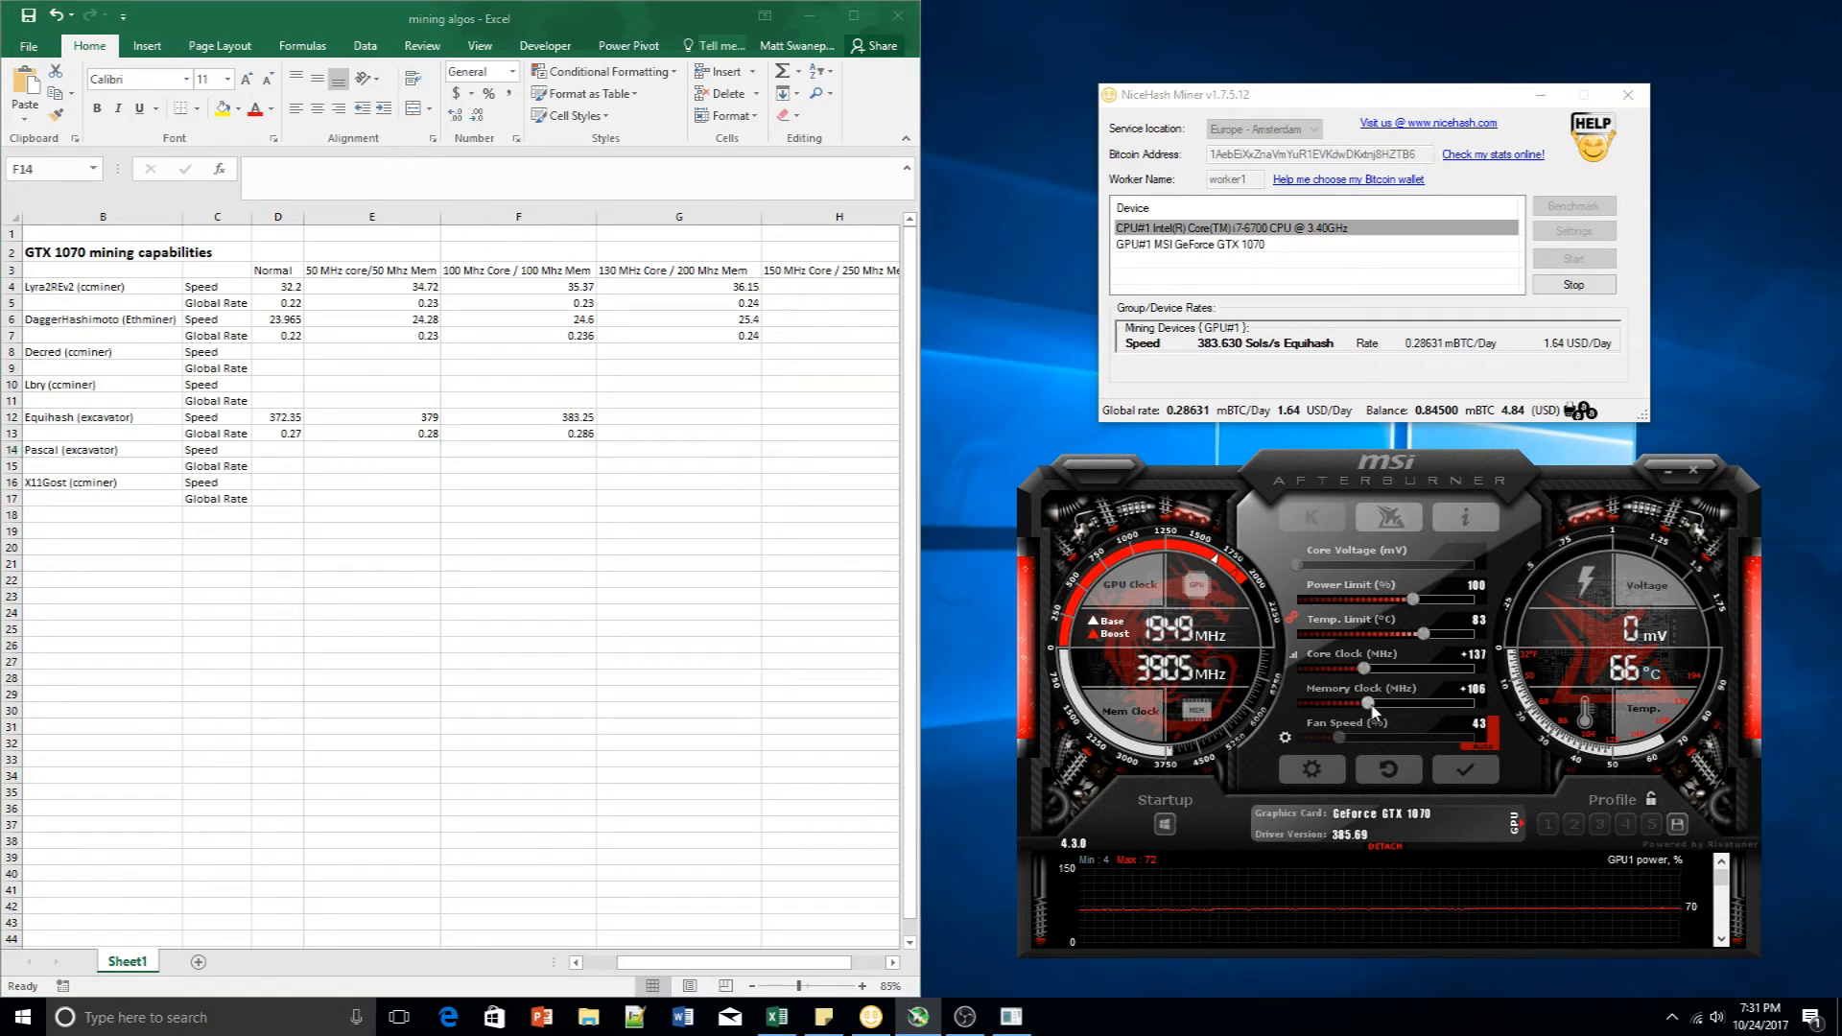
# Raise the memory clock offset in small increments up to +204 MHz
pyautogui.moveTo(1367, 705); pyautogui.dragTo(1377, 706)
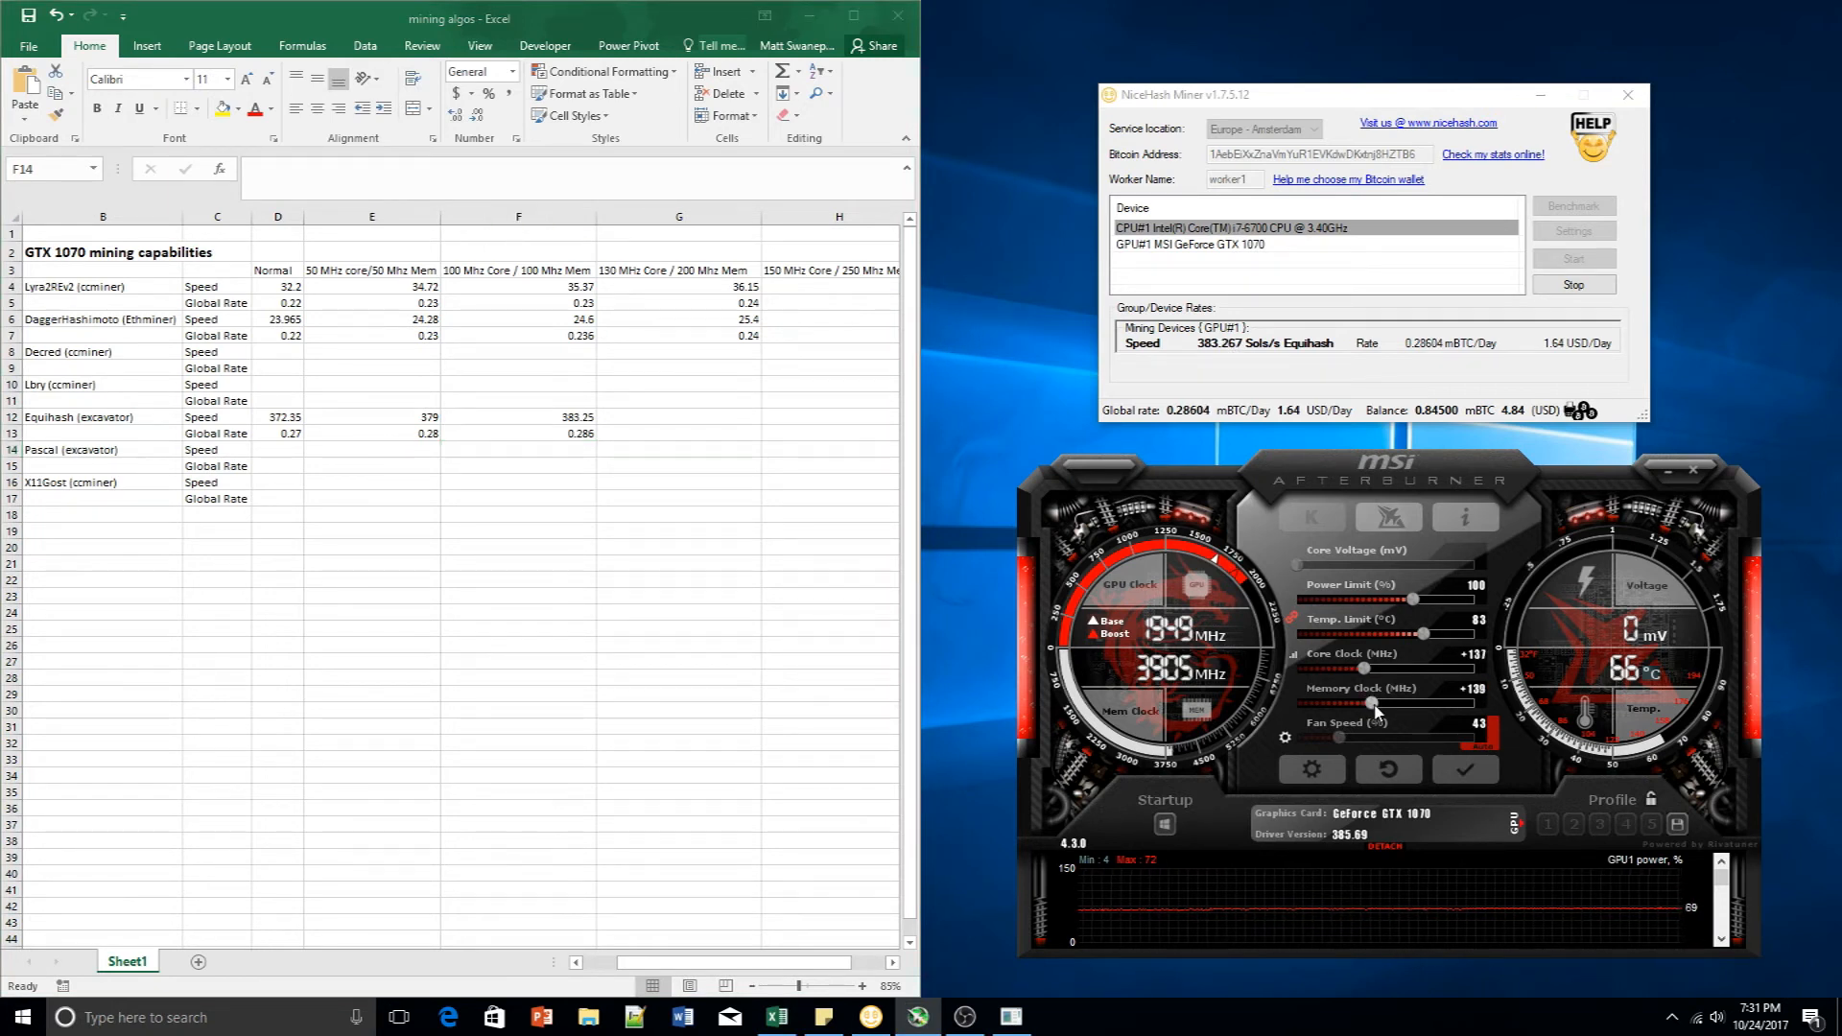
pyautogui.moveTo(1369, 705); pyautogui.dragTo(1381, 705)
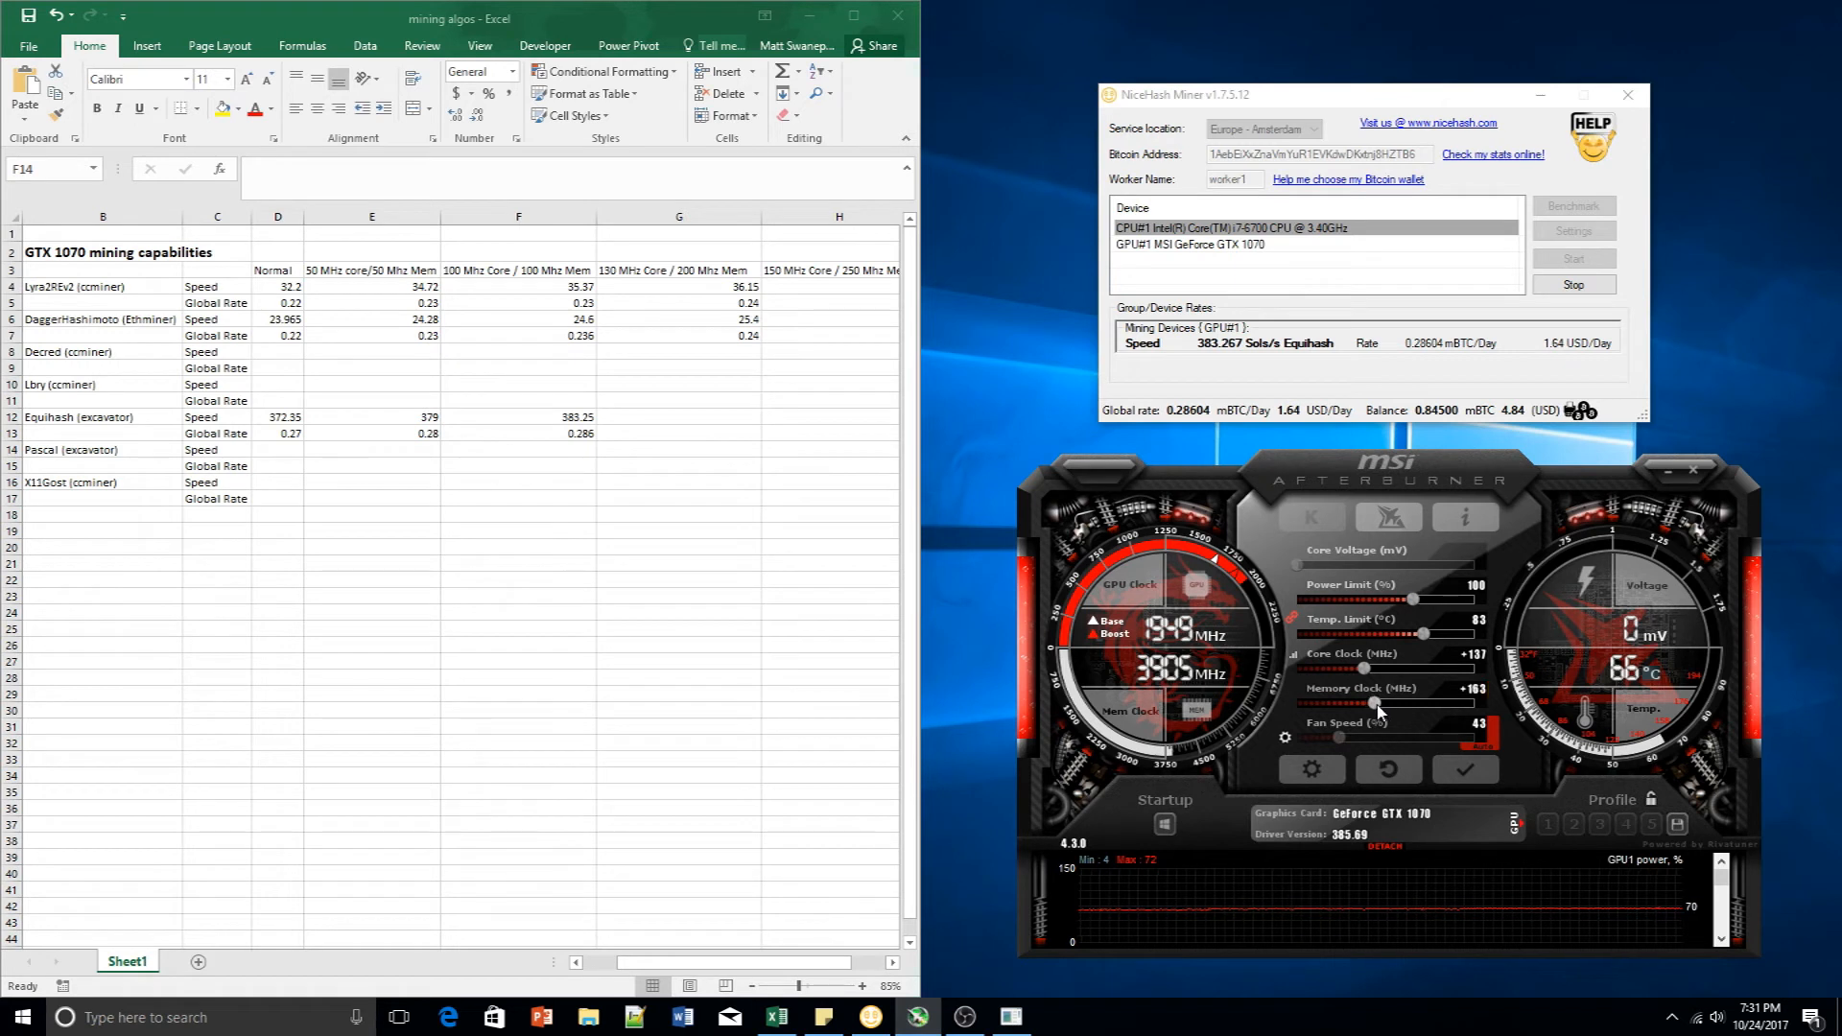
pyautogui.moveTo(1378, 706); pyautogui.dragTo(1378, 706)
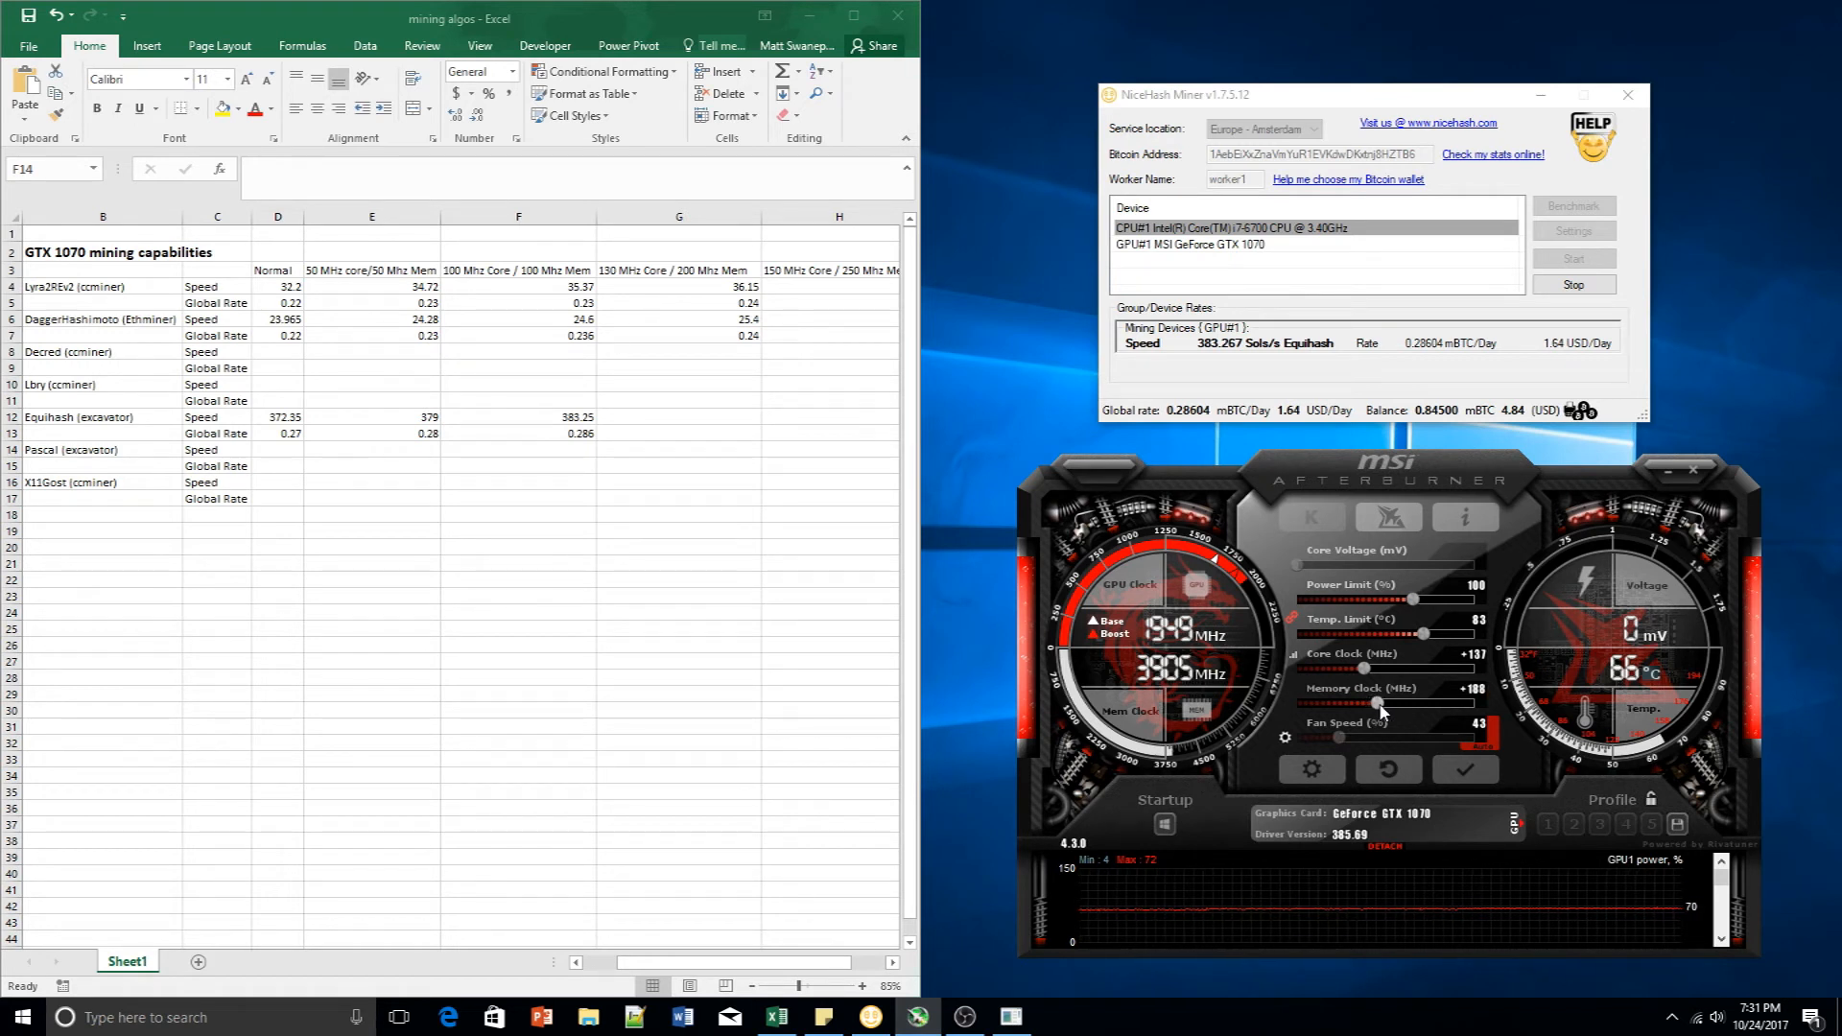
pyautogui.moveTo(1376, 702); pyautogui.dragTo(1386, 702)
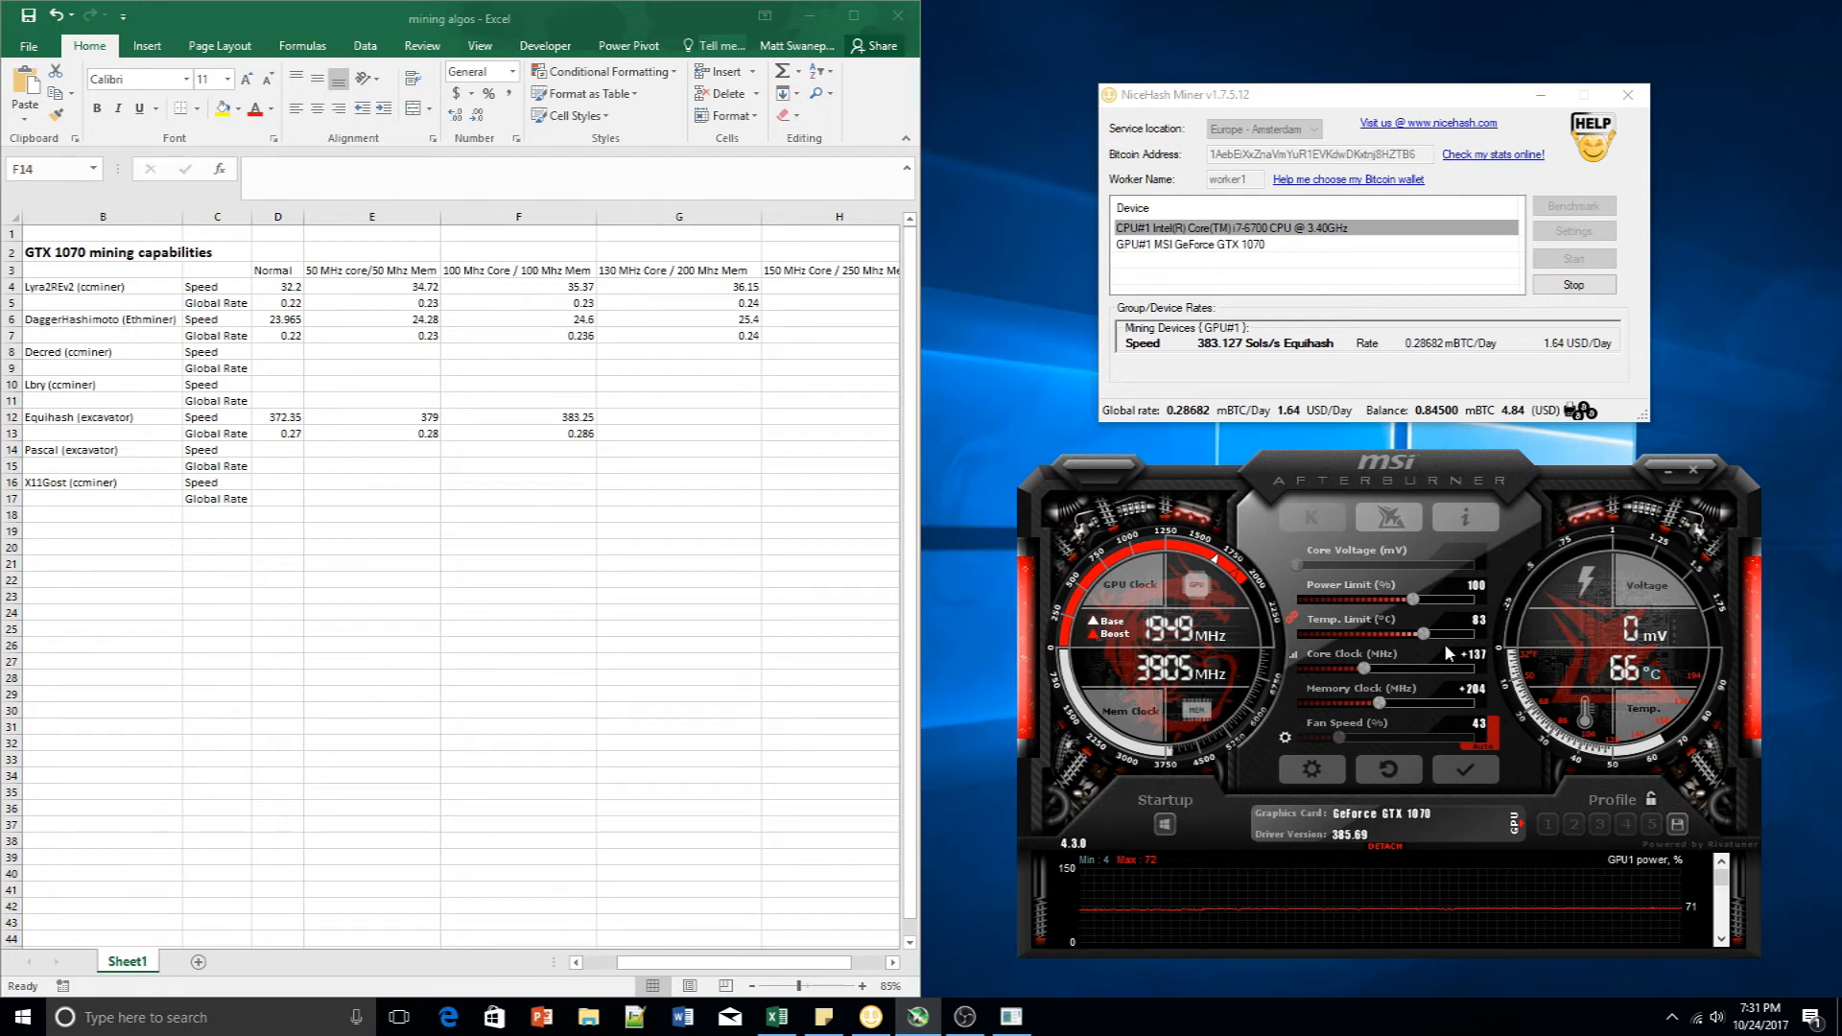
pyautogui.moveTo(713, 527)
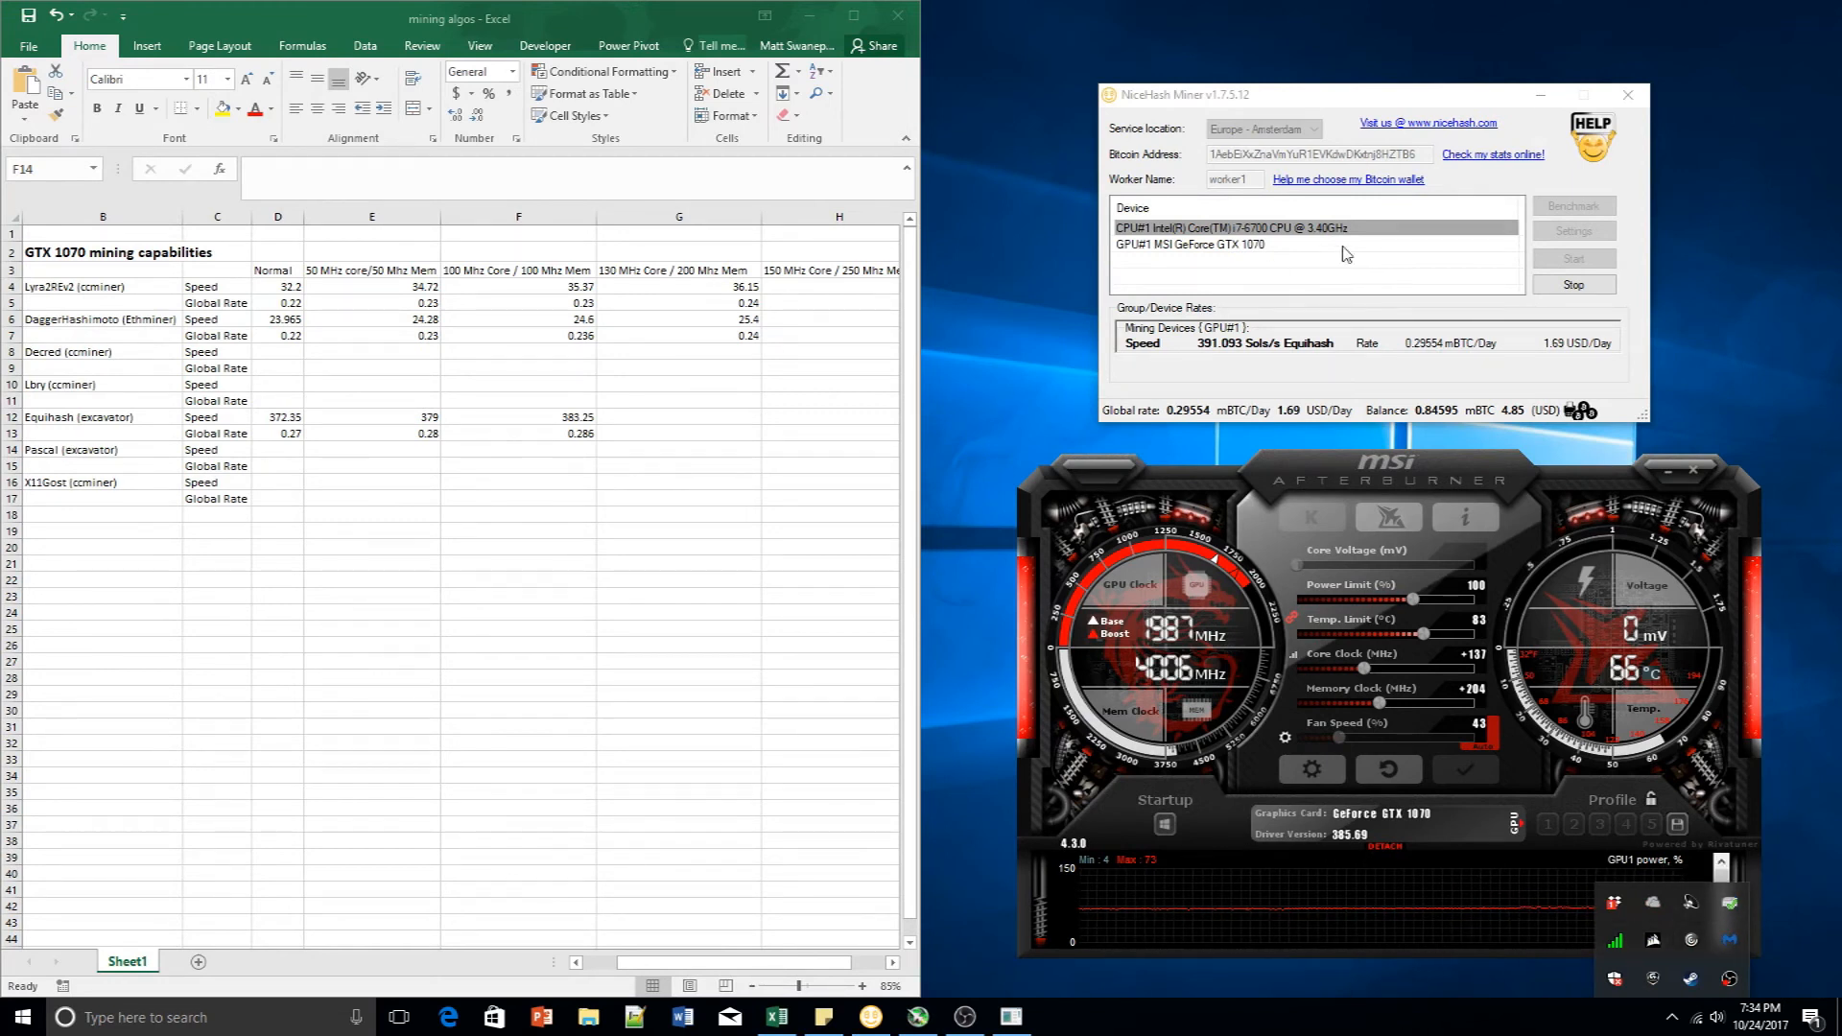
pyautogui.moveTo(1273, 372)
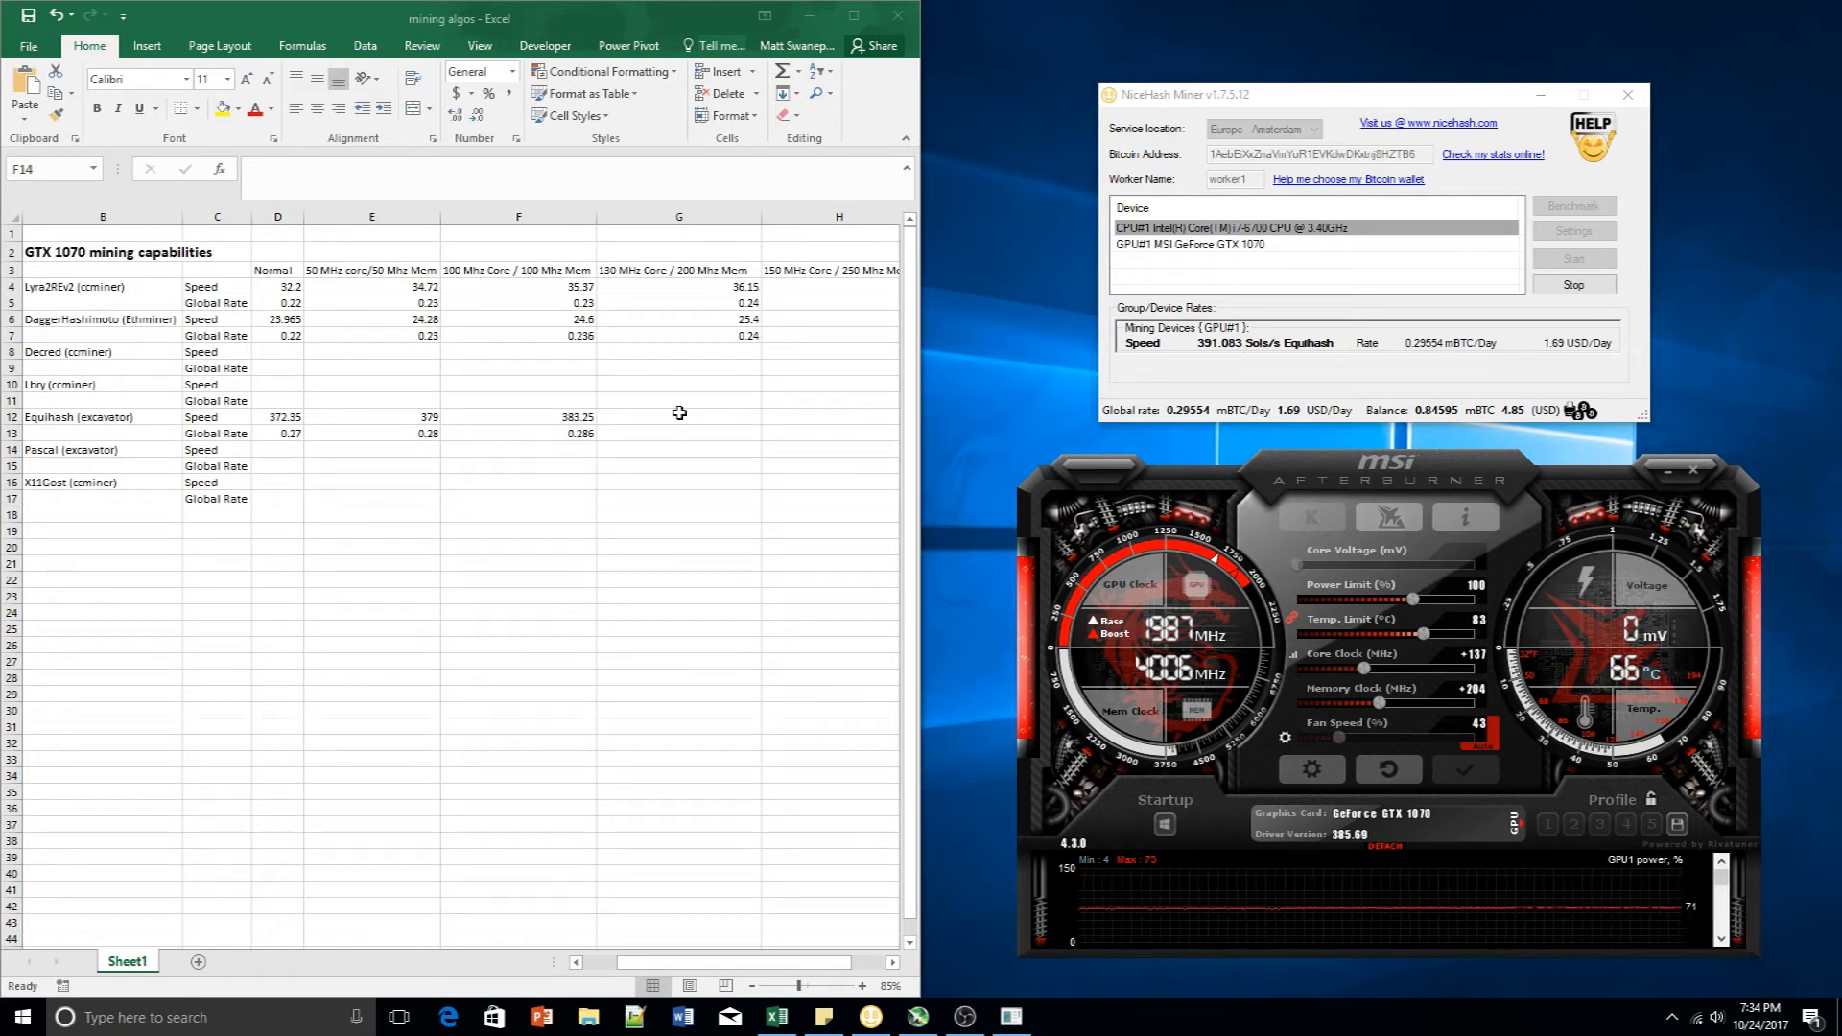
# Enter 391.06 Sols/s in G12 and a 0.295 global rate in G13
pyautogui.click(677, 418)
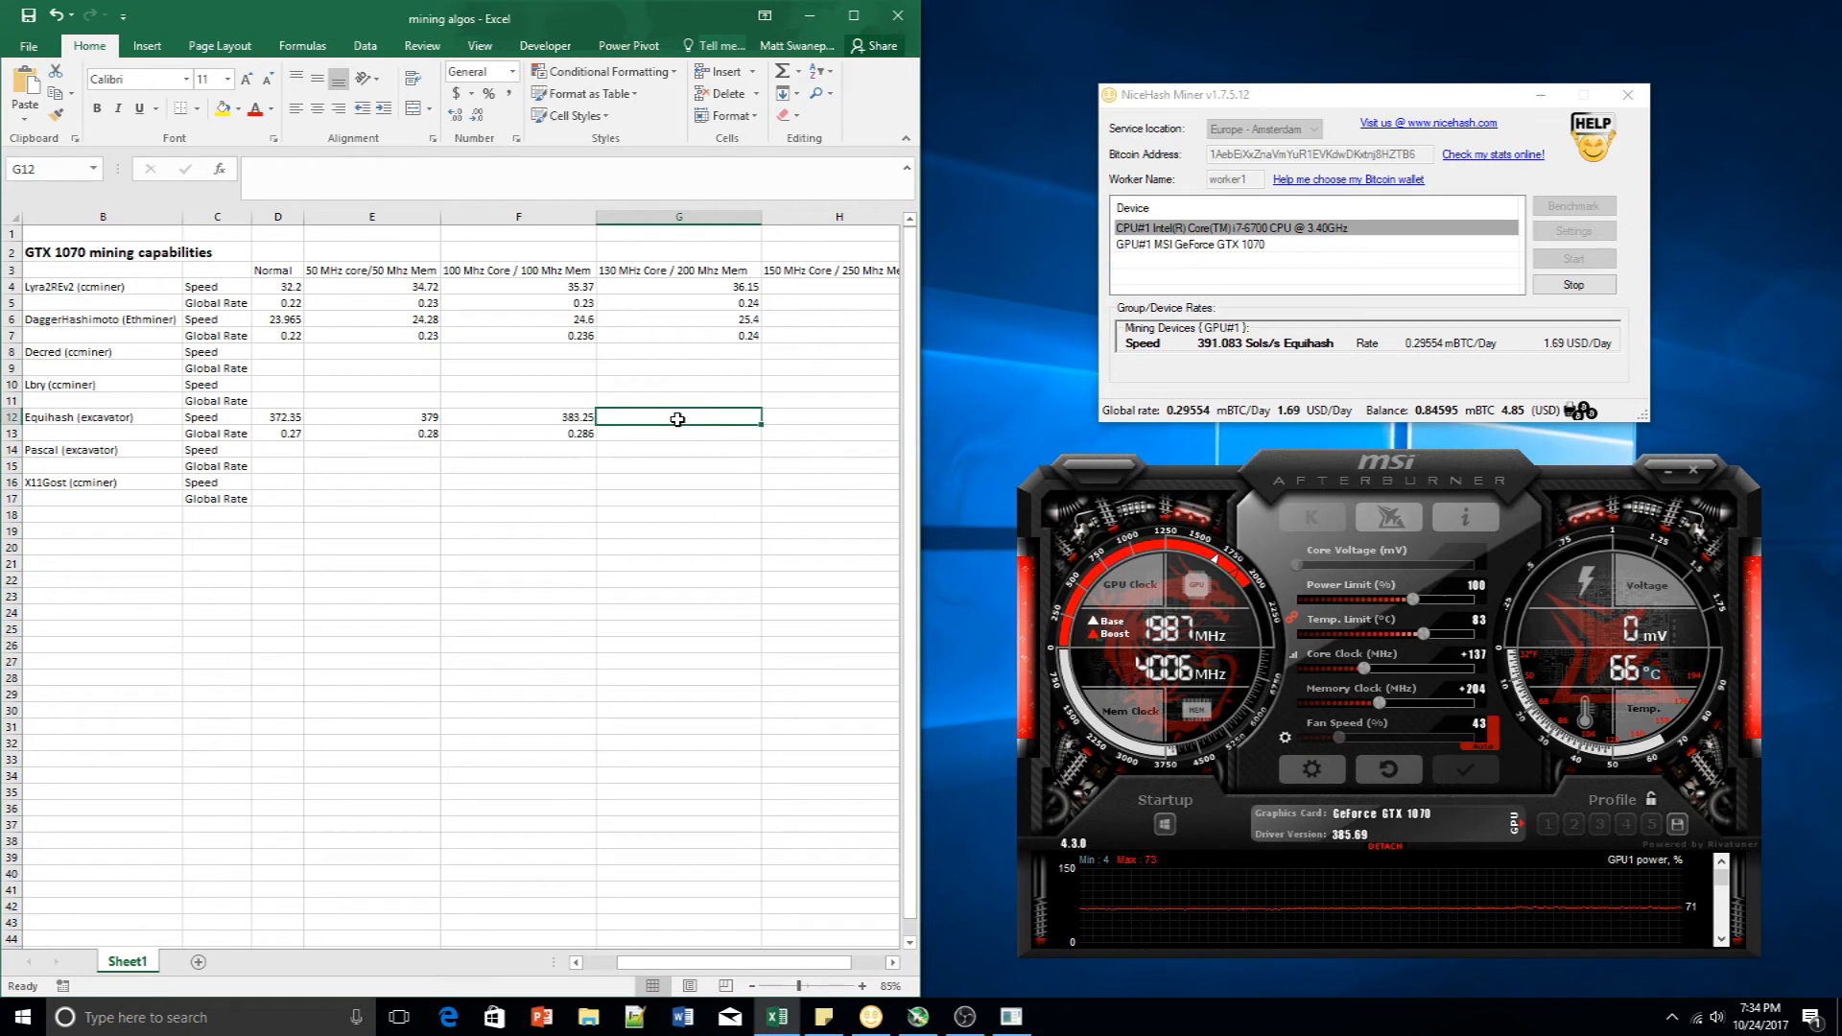
pyautogui.moveTo(811, 365)
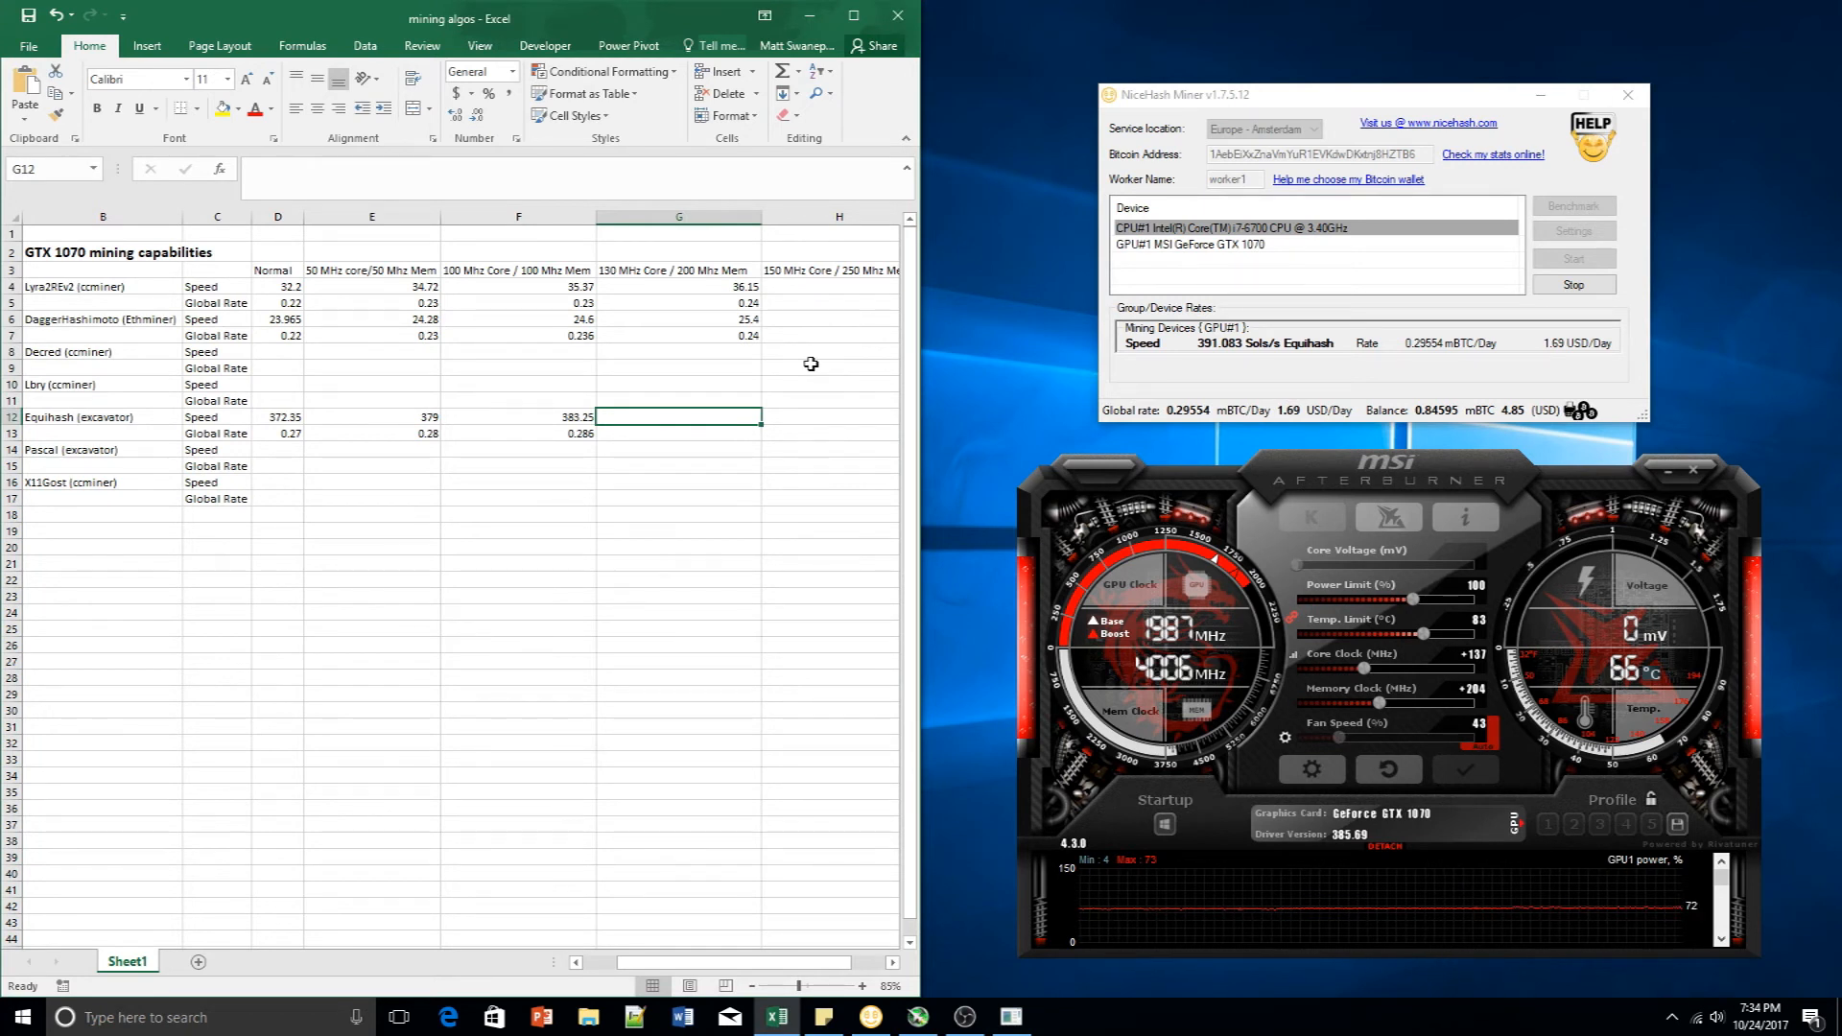
pyautogui.write('391.06')
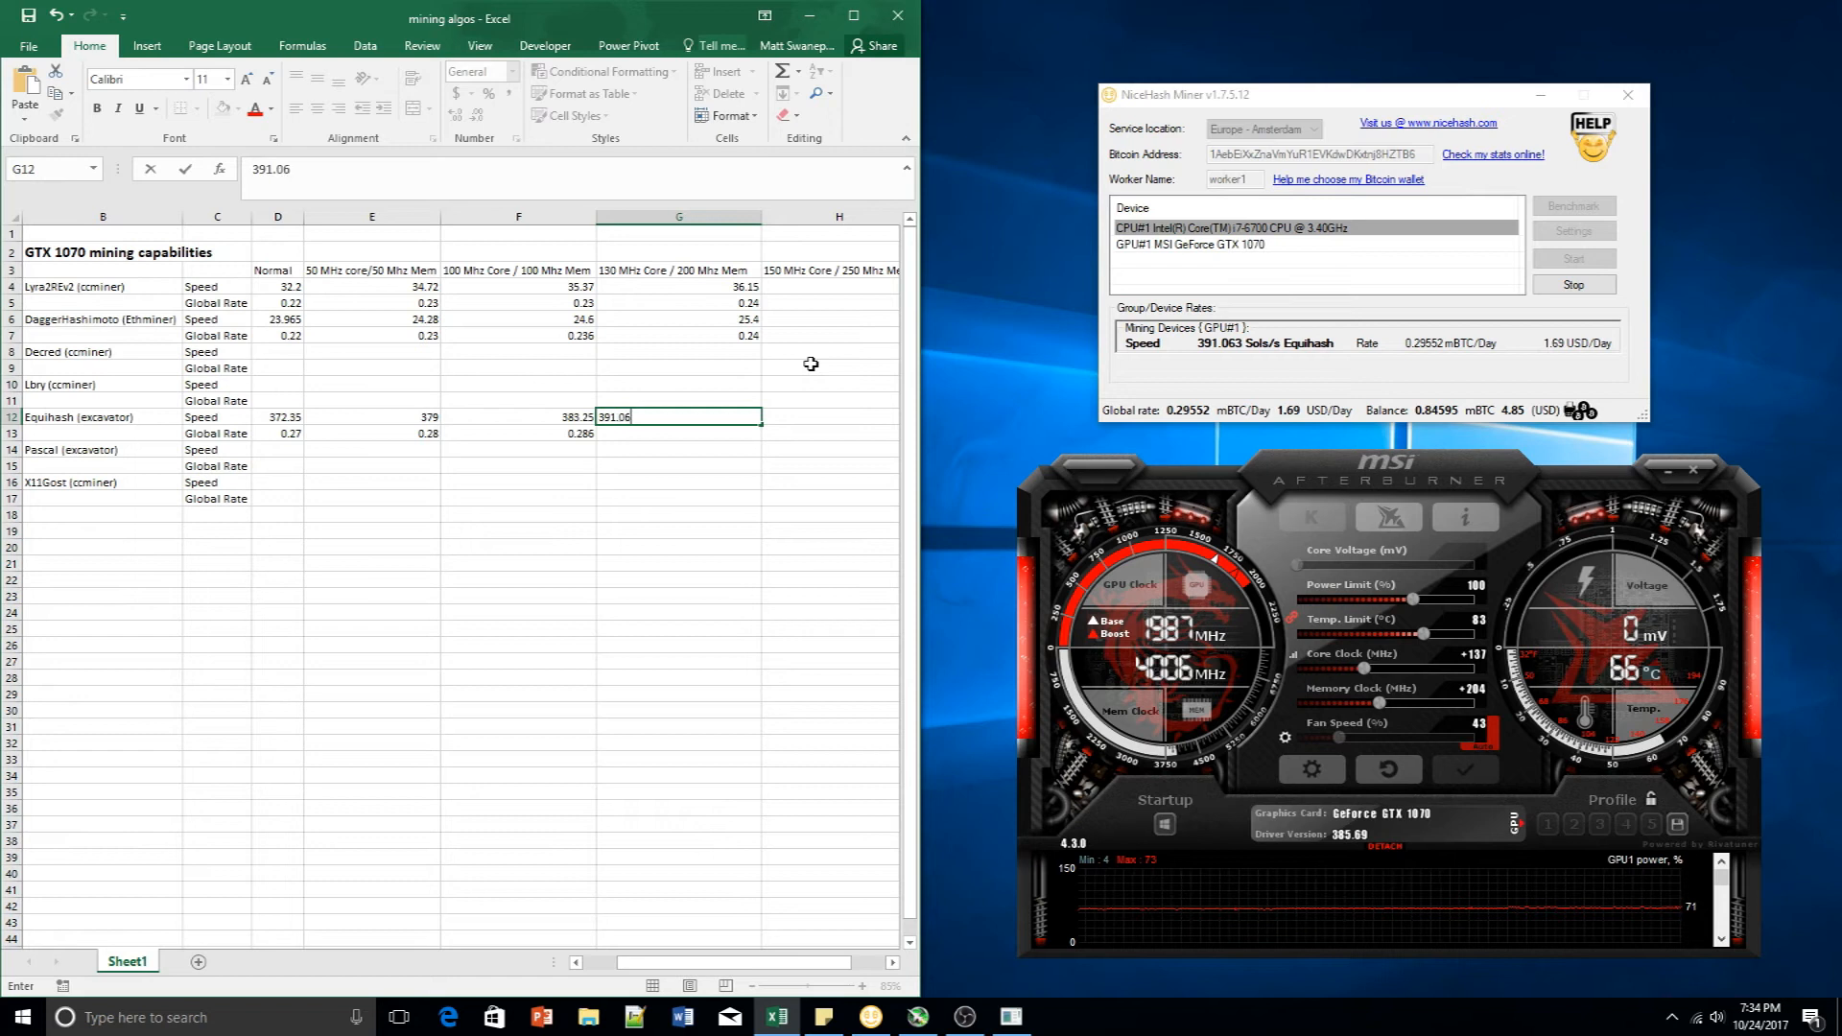
pyautogui.press('enter')
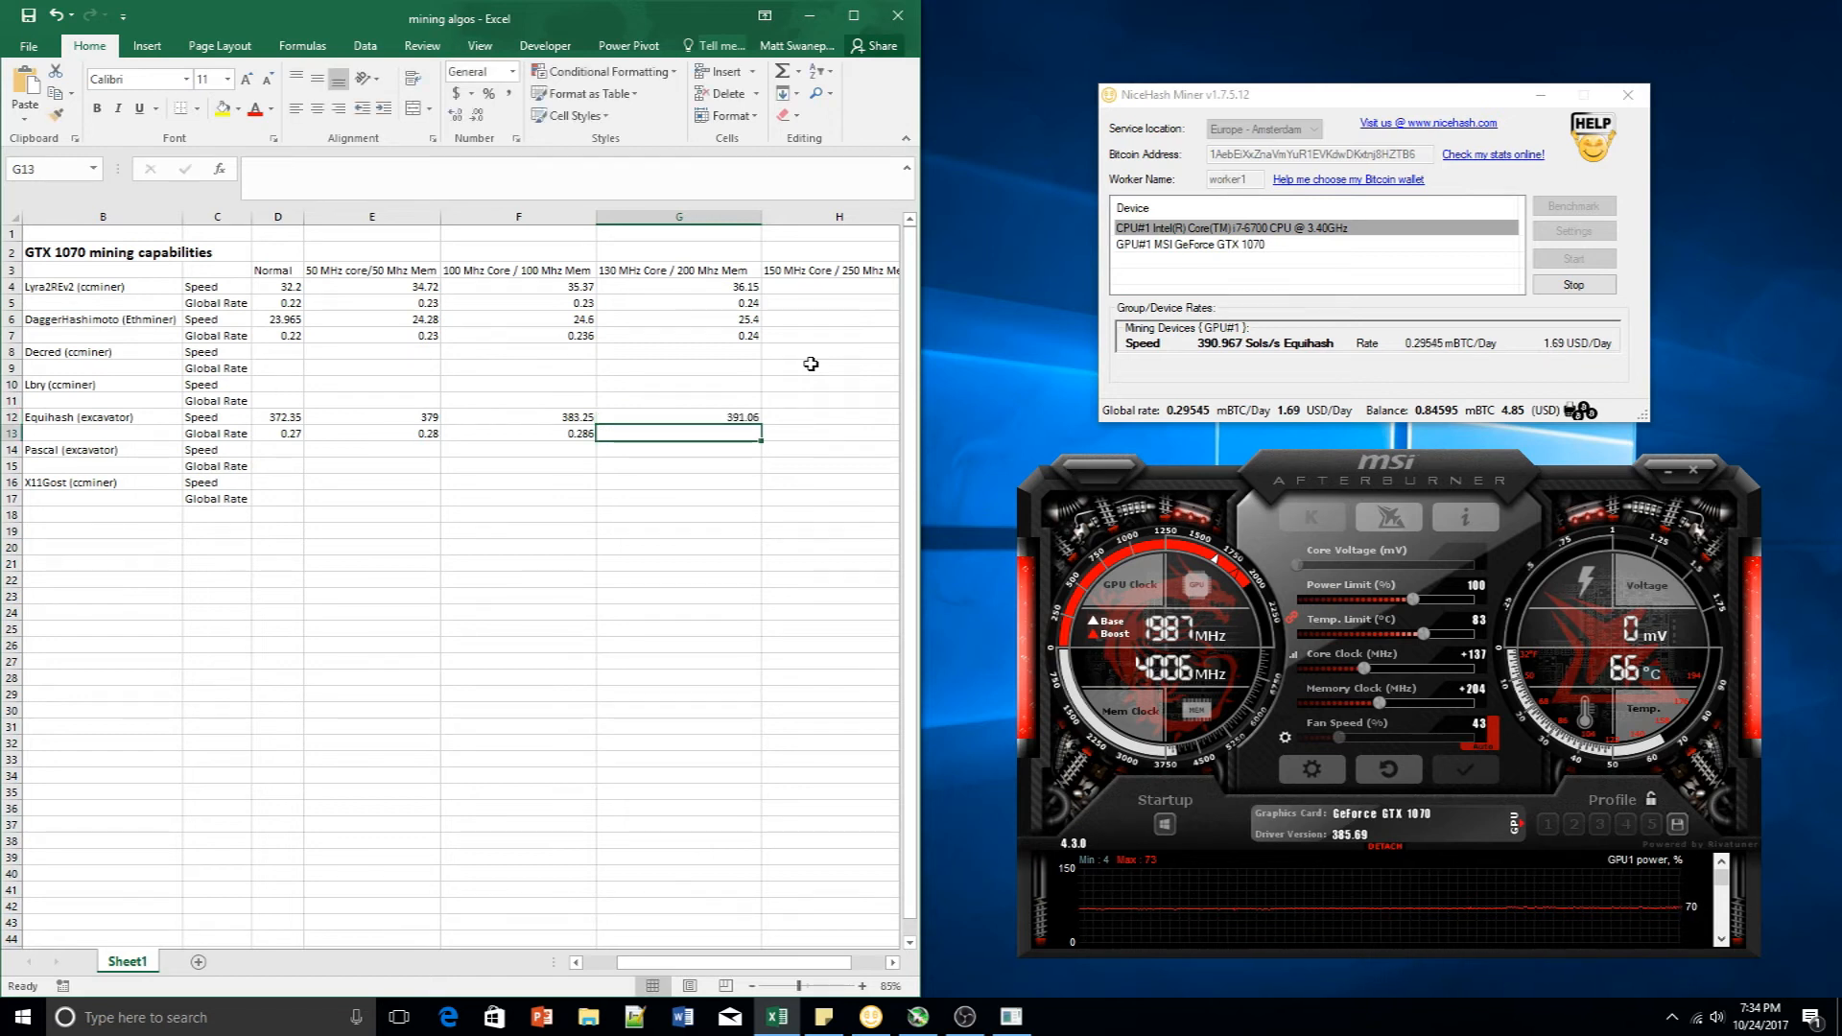
pyautogui.write('0.295')
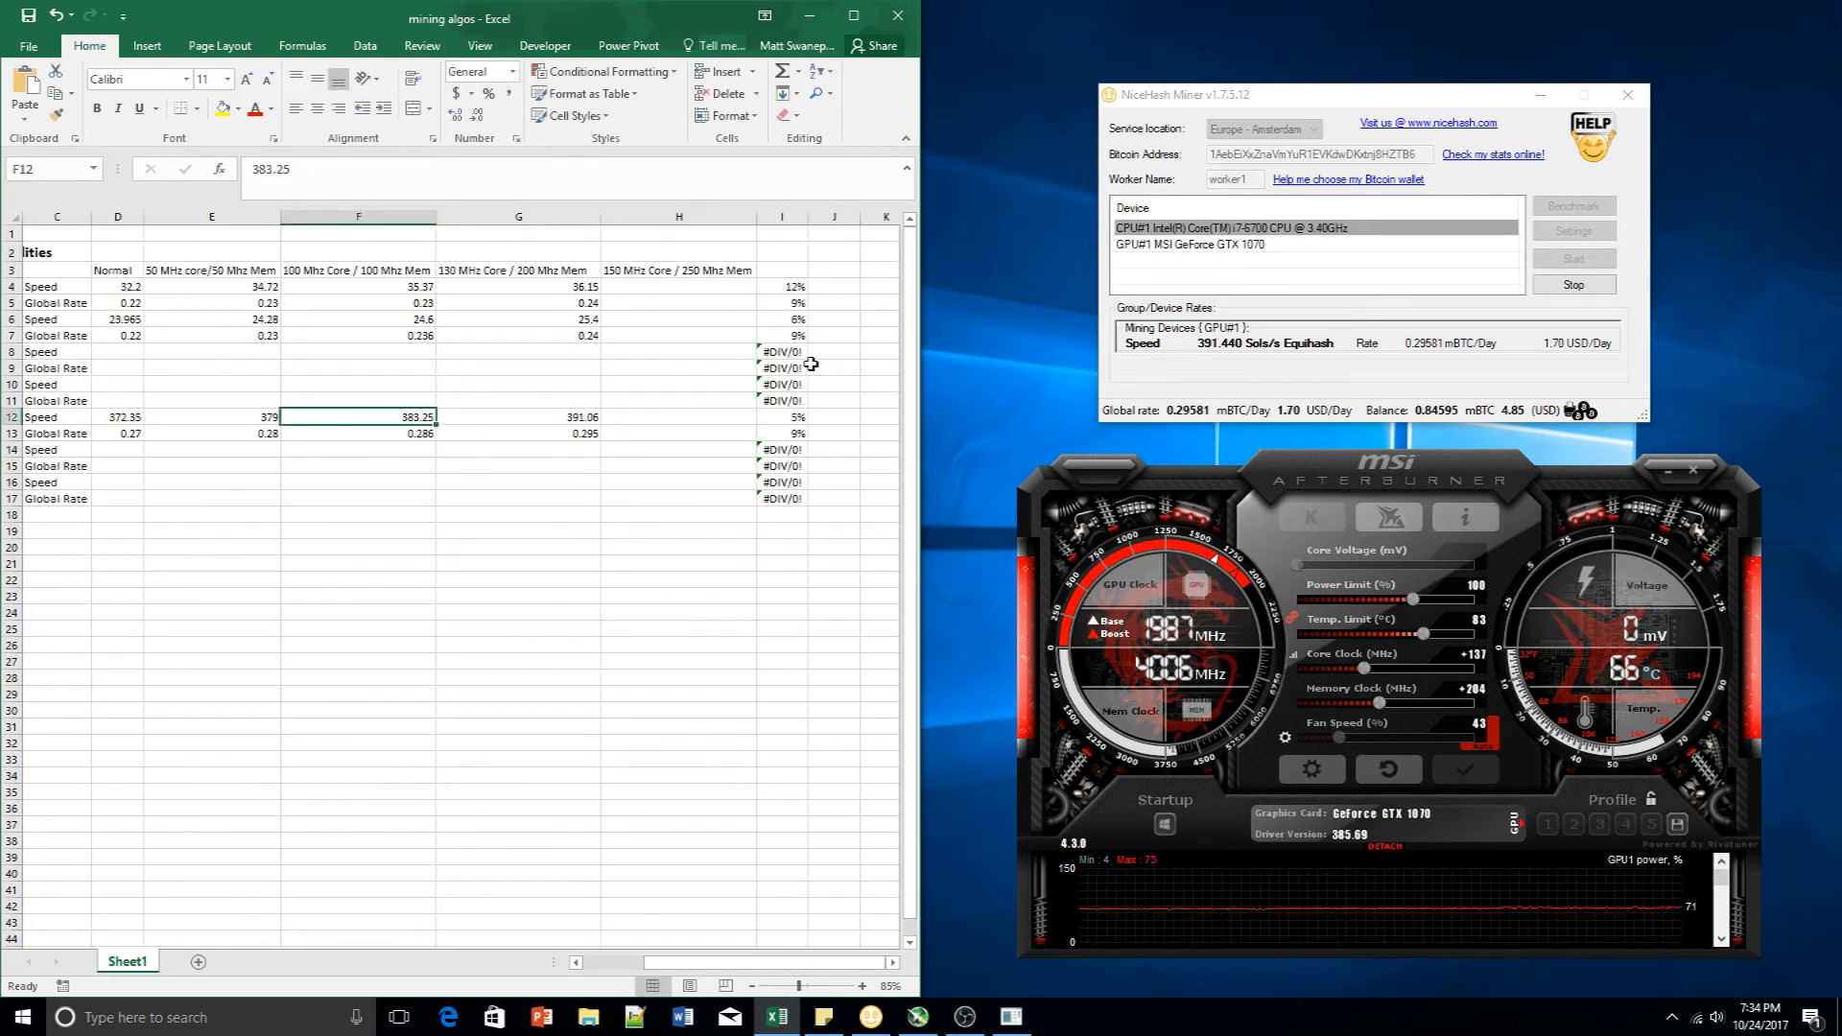
pyautogui.click(518, 417)
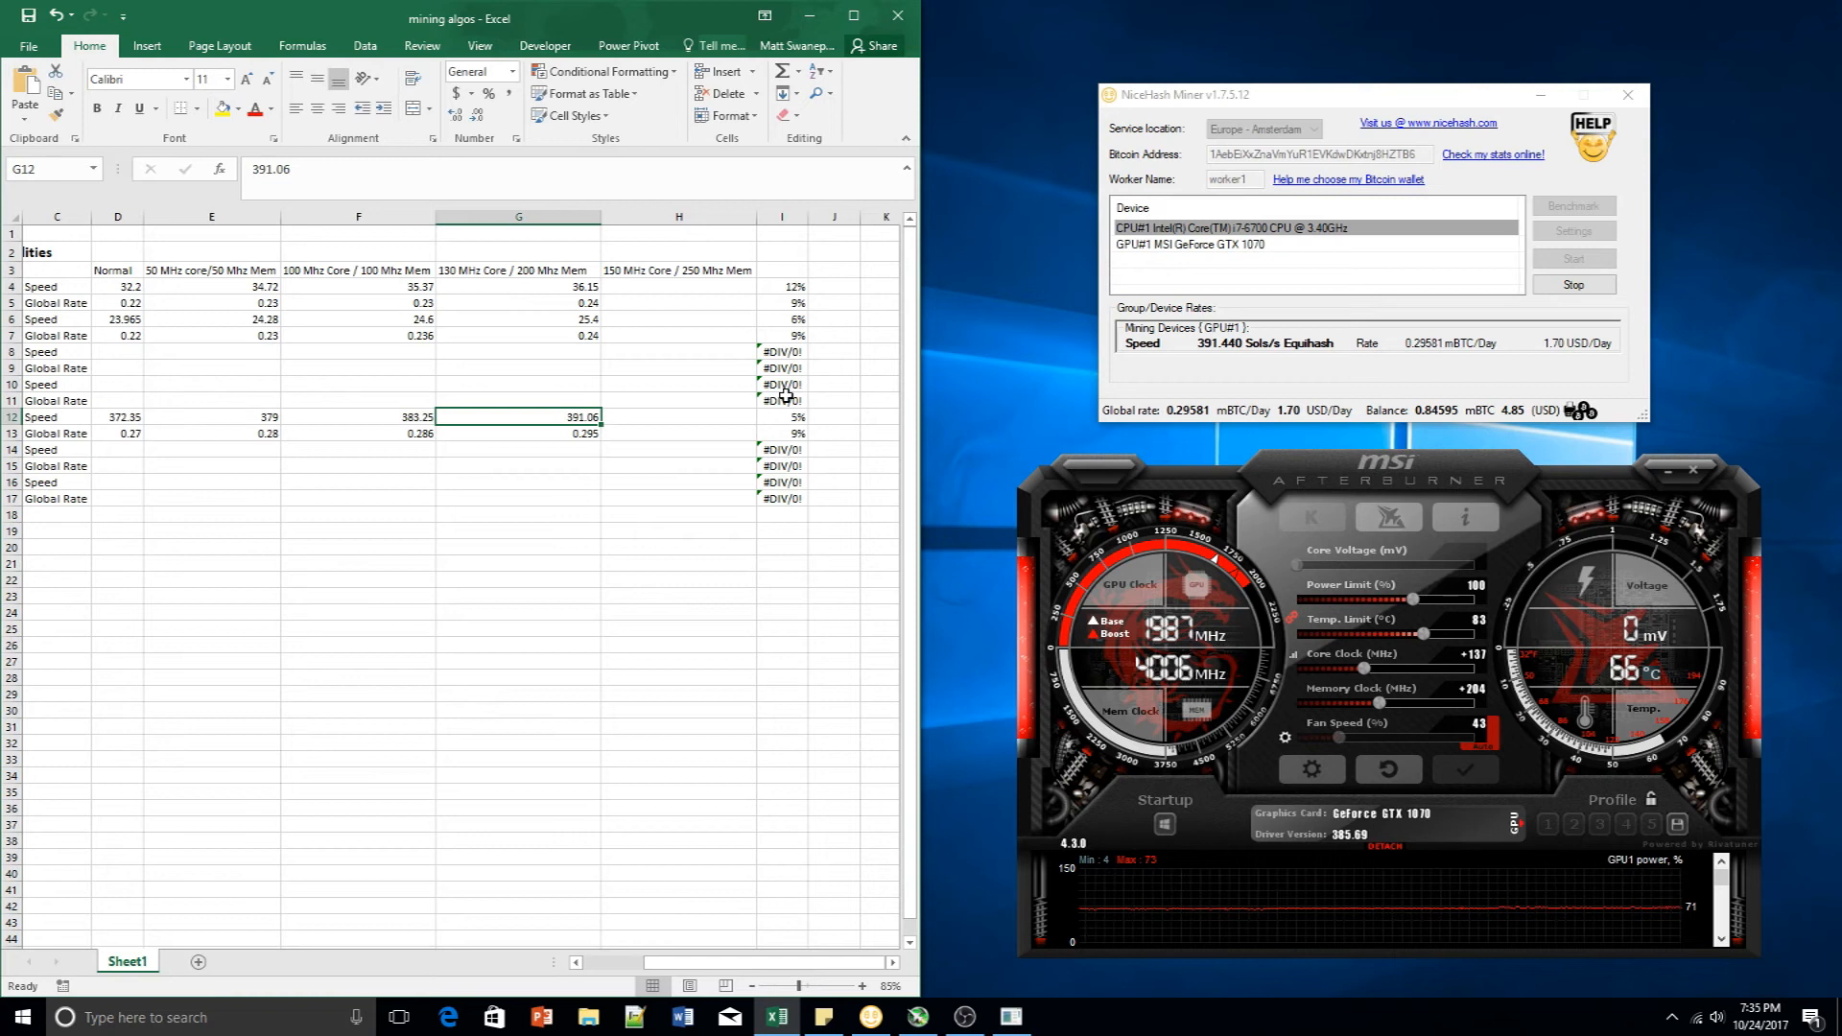
pyautogui.click(780, 416)
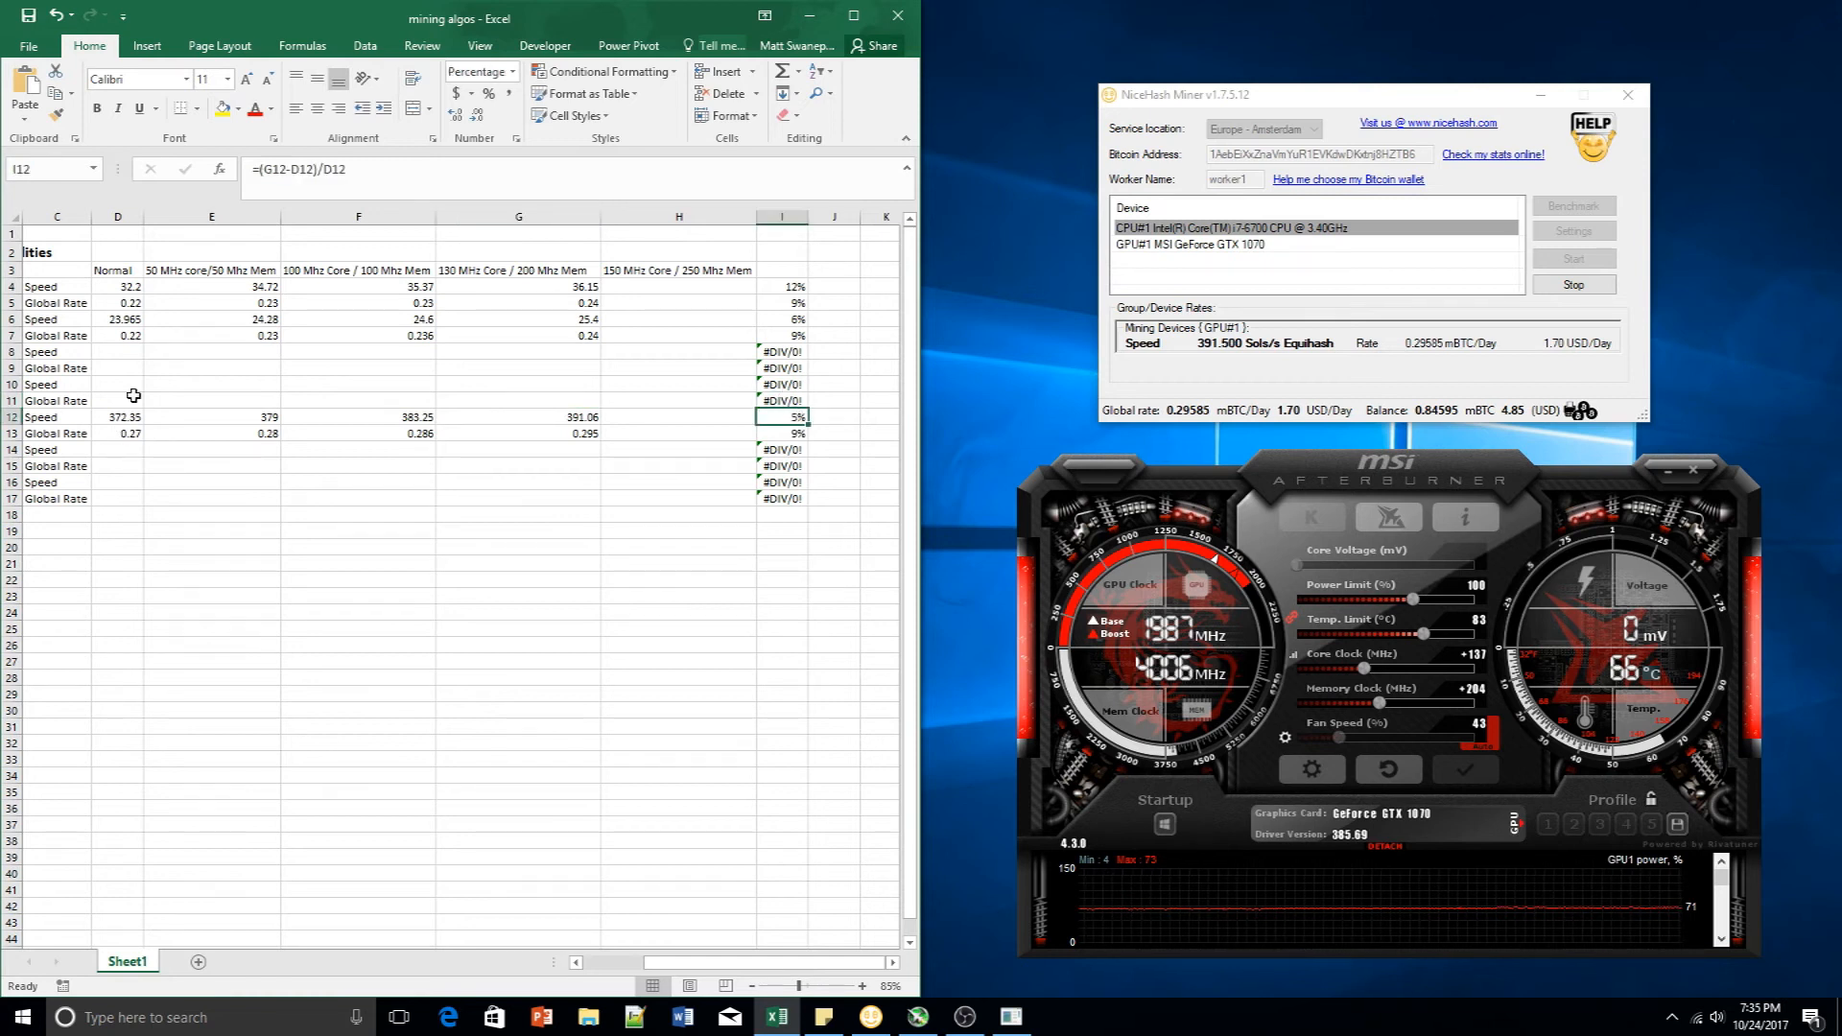
pyautogui.click(780, 432)
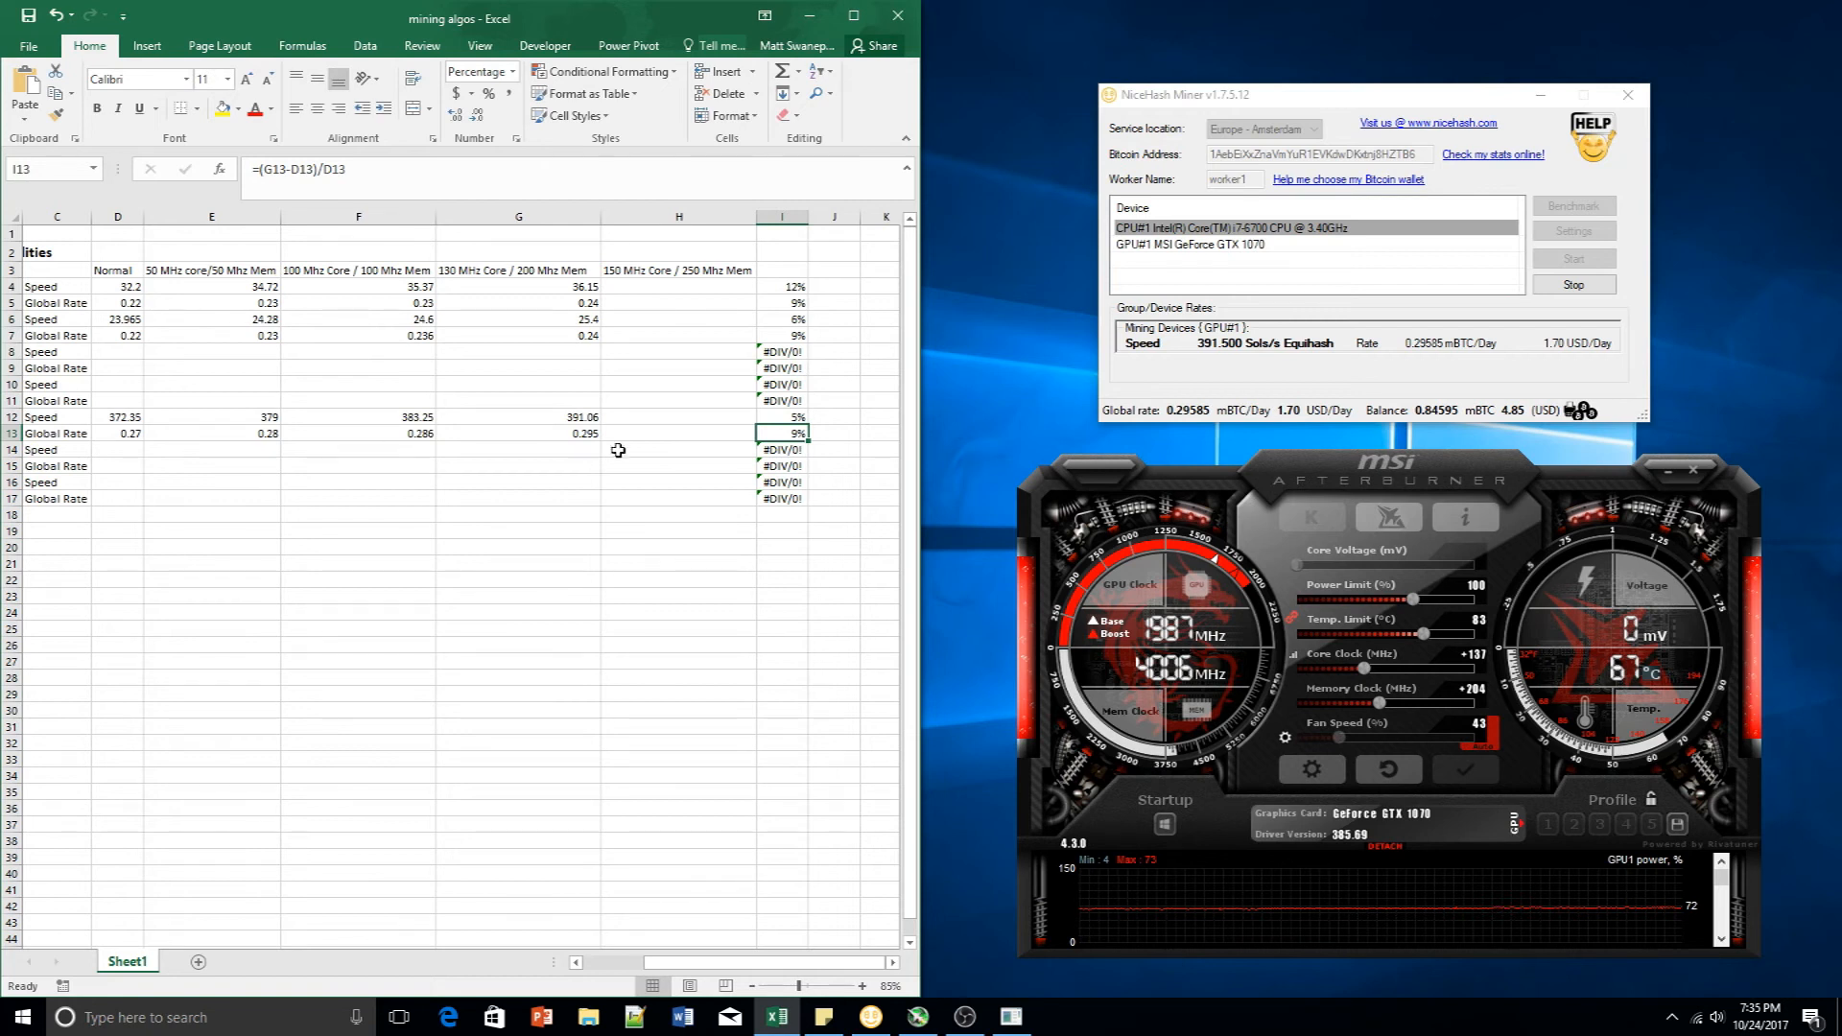
pyautogui.click(678, 417)
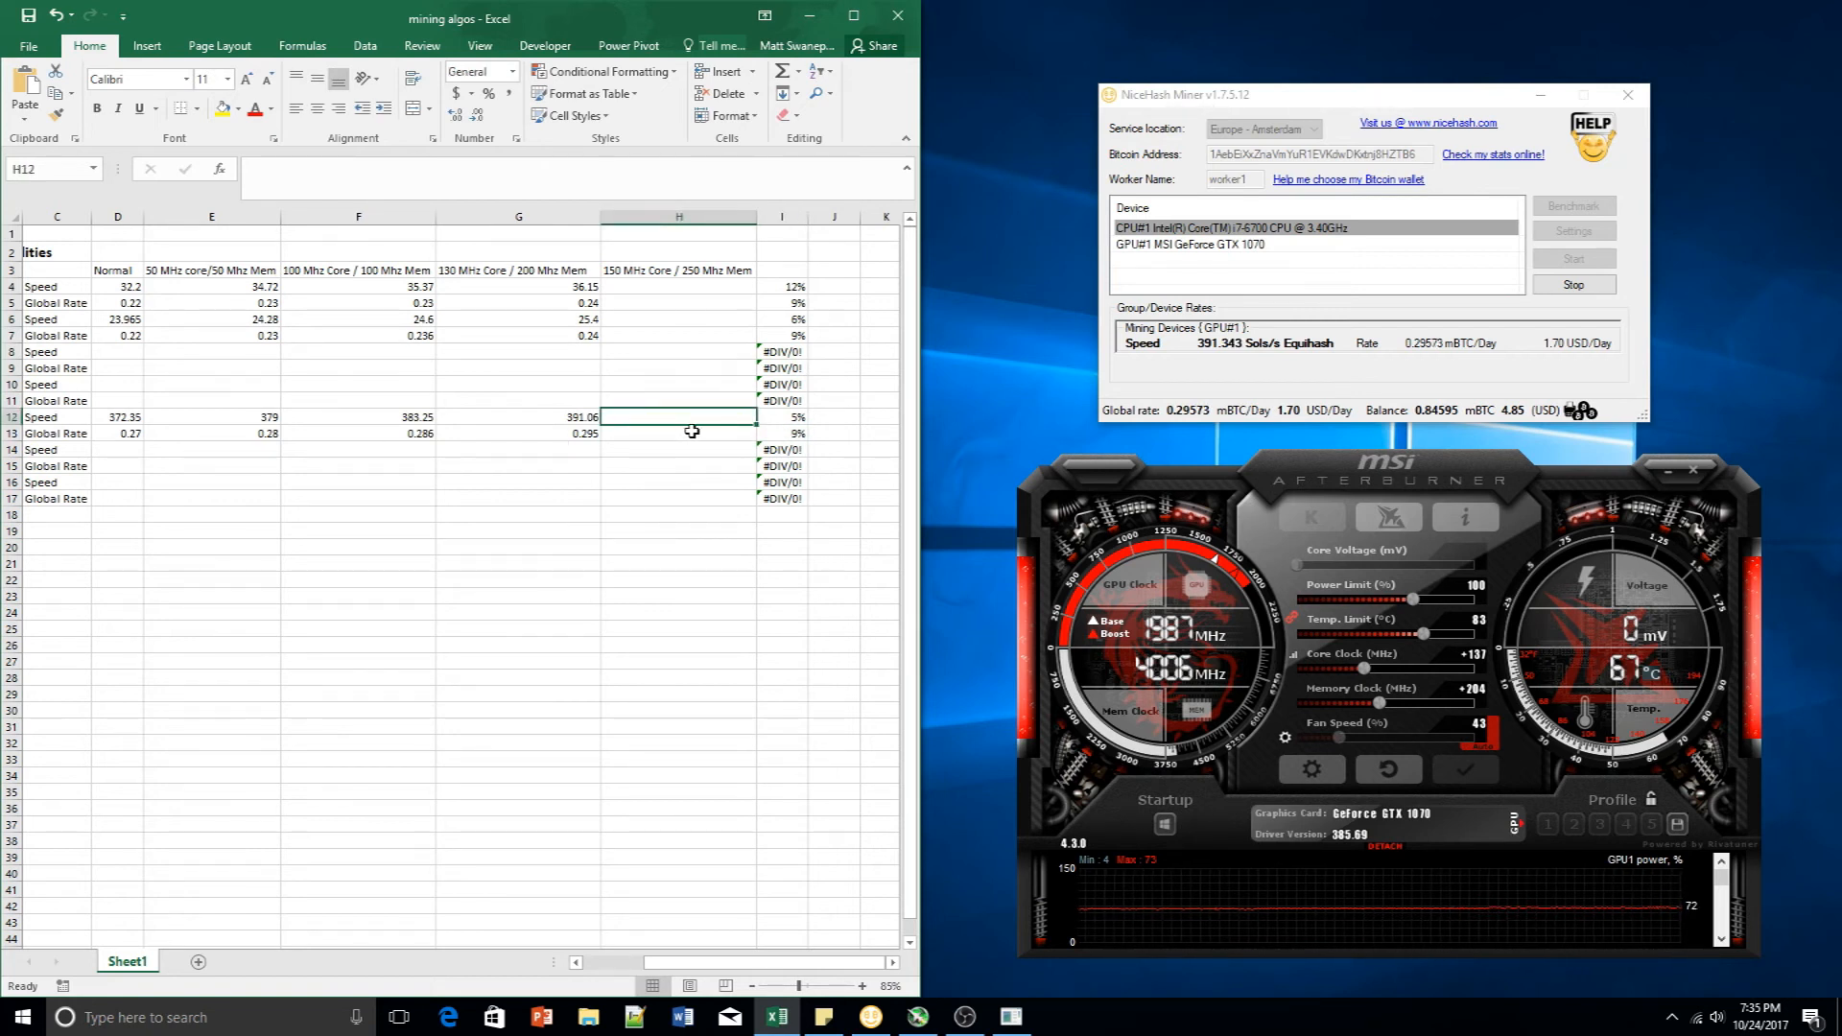
pyautogui.click(676, 433)
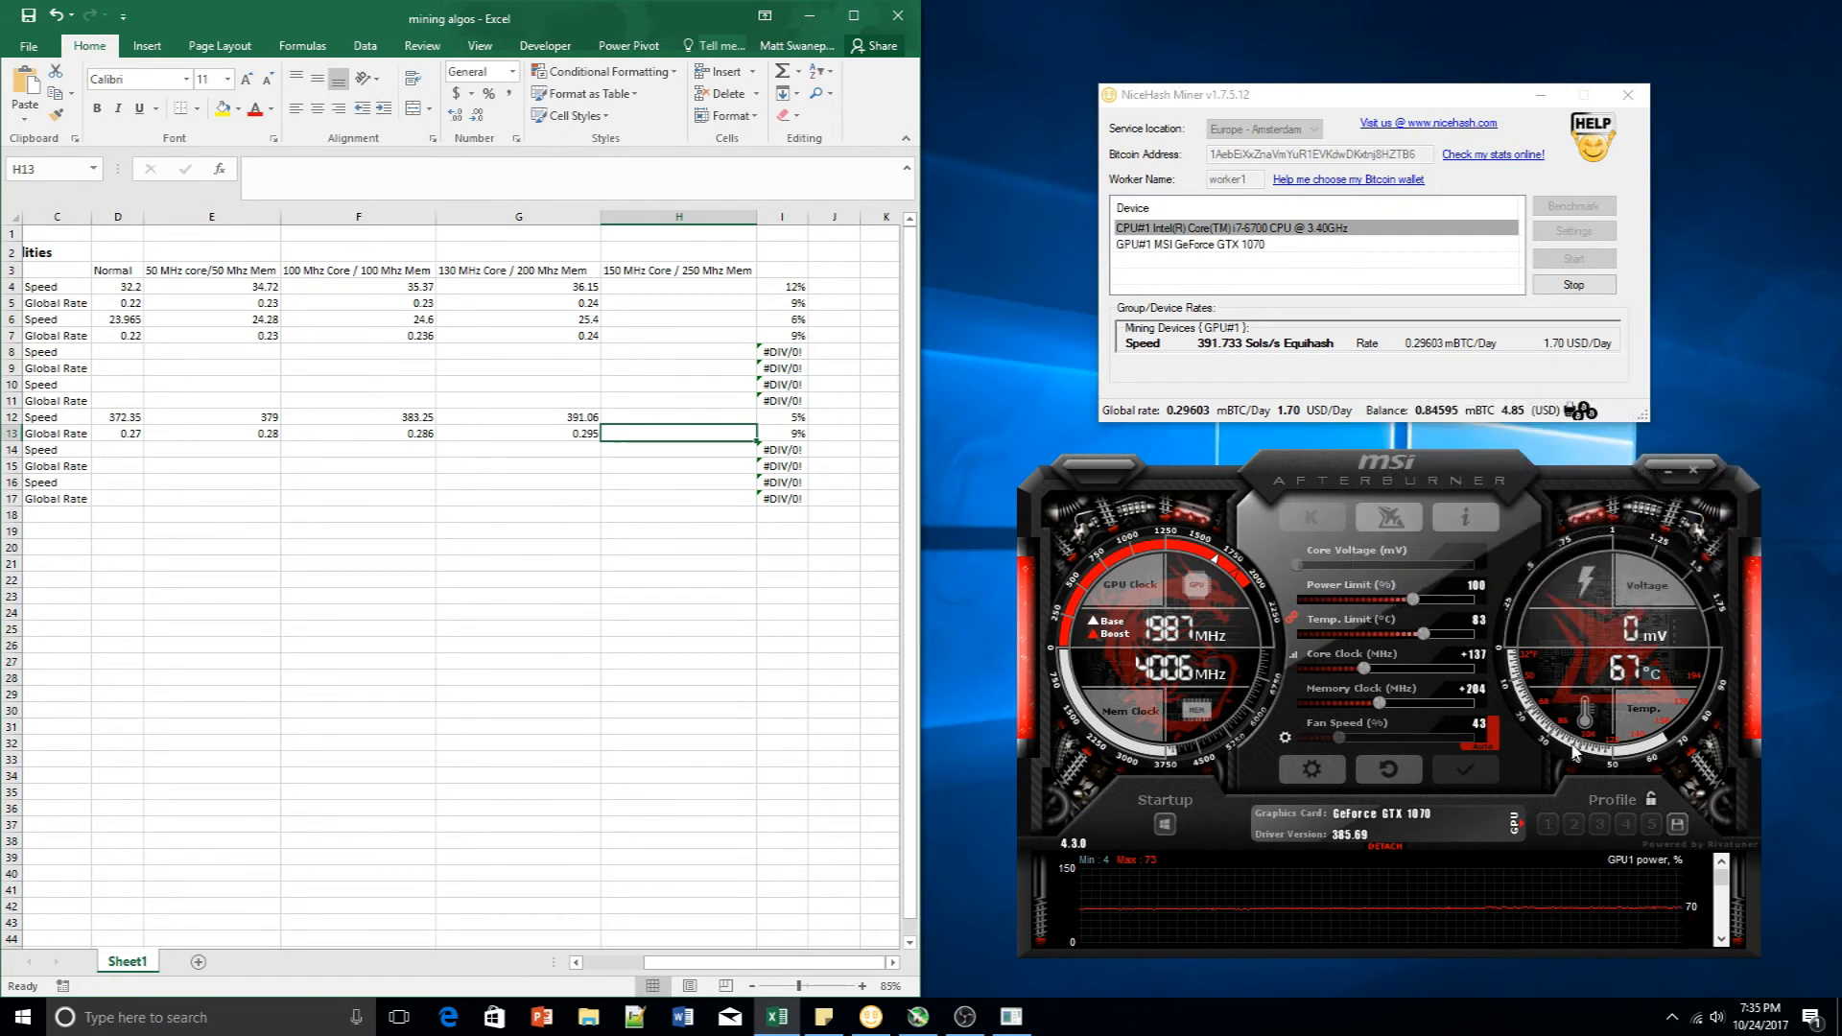
# Set the core clock offset to +152 and memory clock offset to +253
pyautogui.moveTo(1378, 669); pyautogui.dragTo(1386, 670)
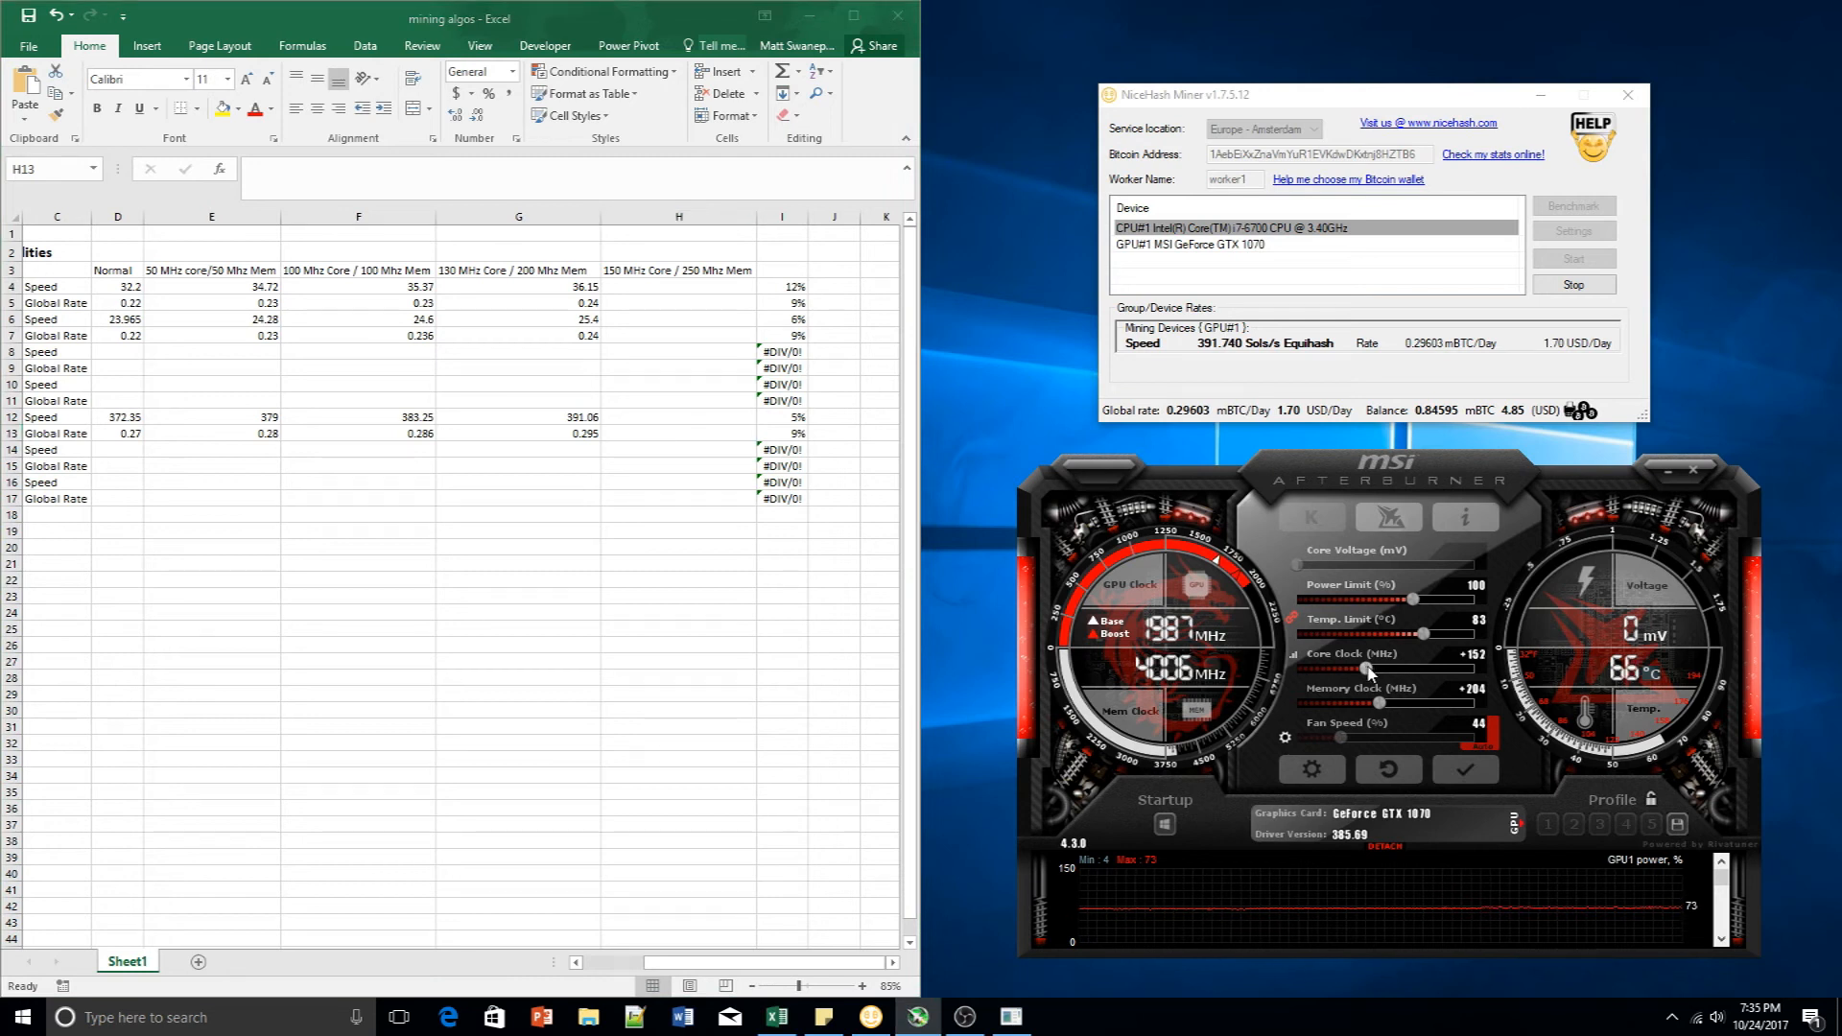
pyautogui.moveTo(1366, 670); pyautogui.dragTo(1381, 706)
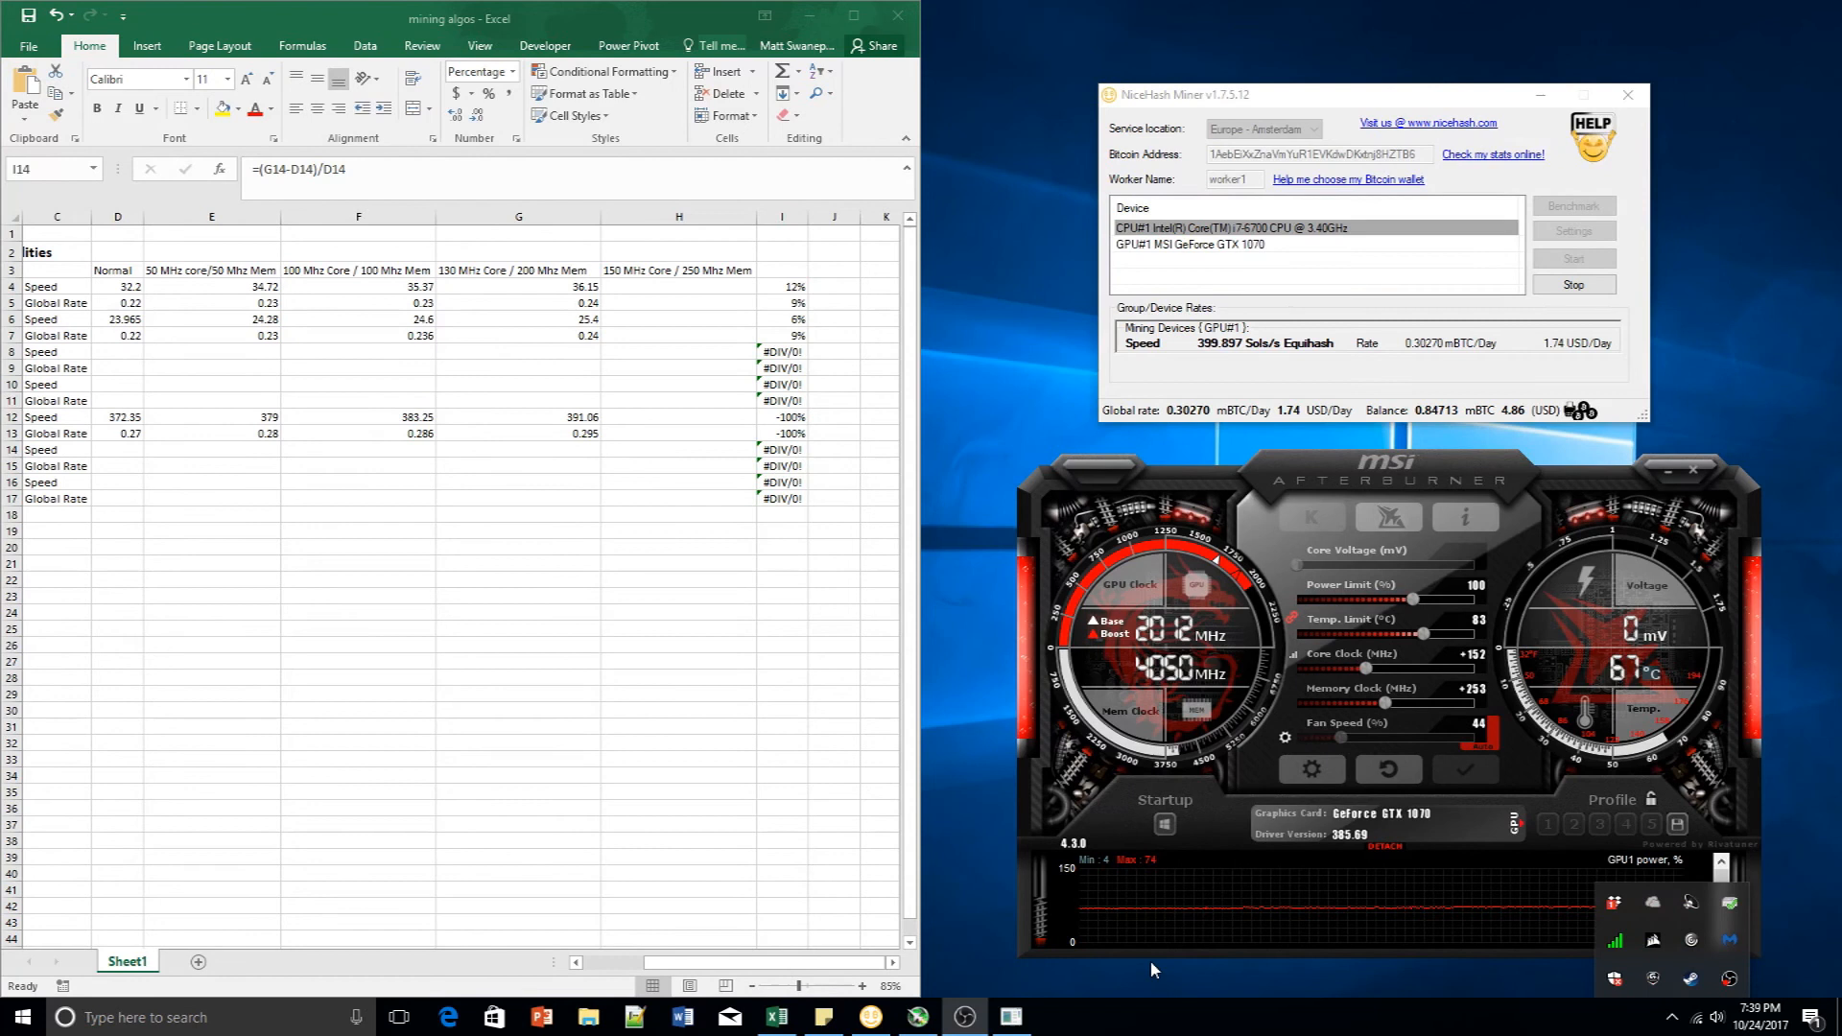
pyautogui.moveTo(1179, 1014)
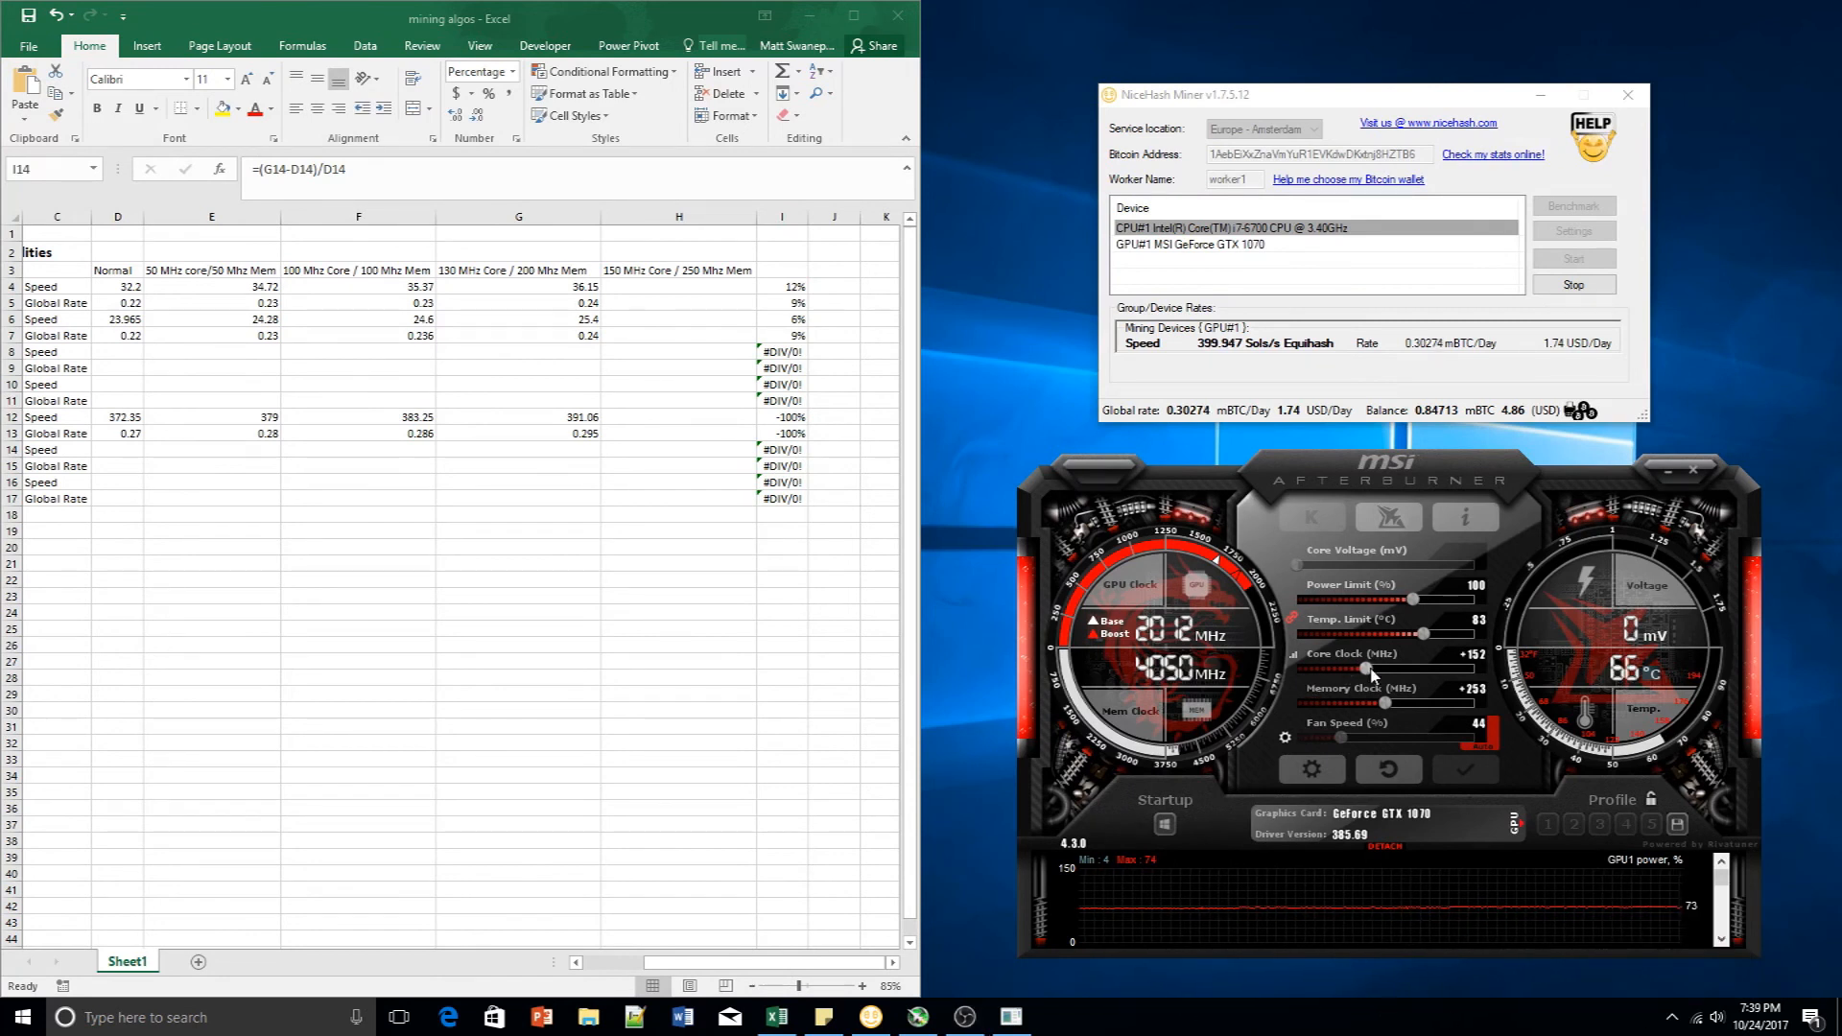
pyautogui.moveTo(1216, 361)
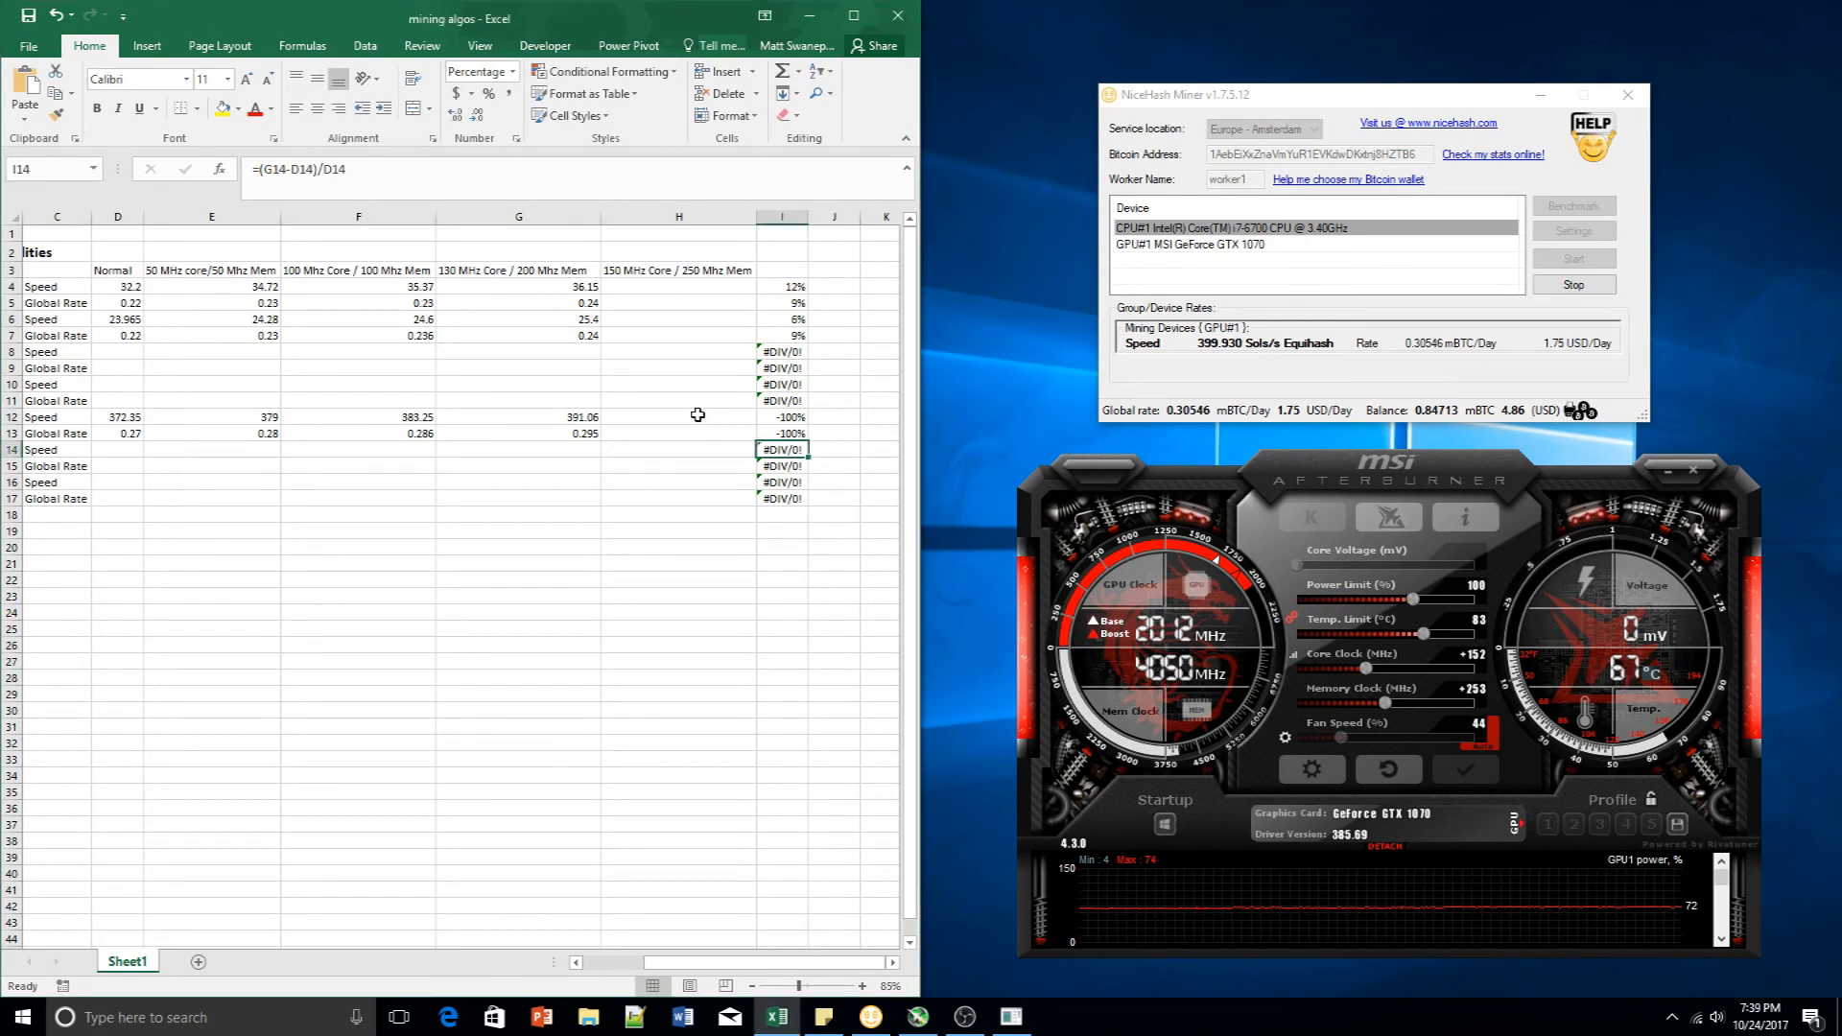
pyautogui.click(780, 417)
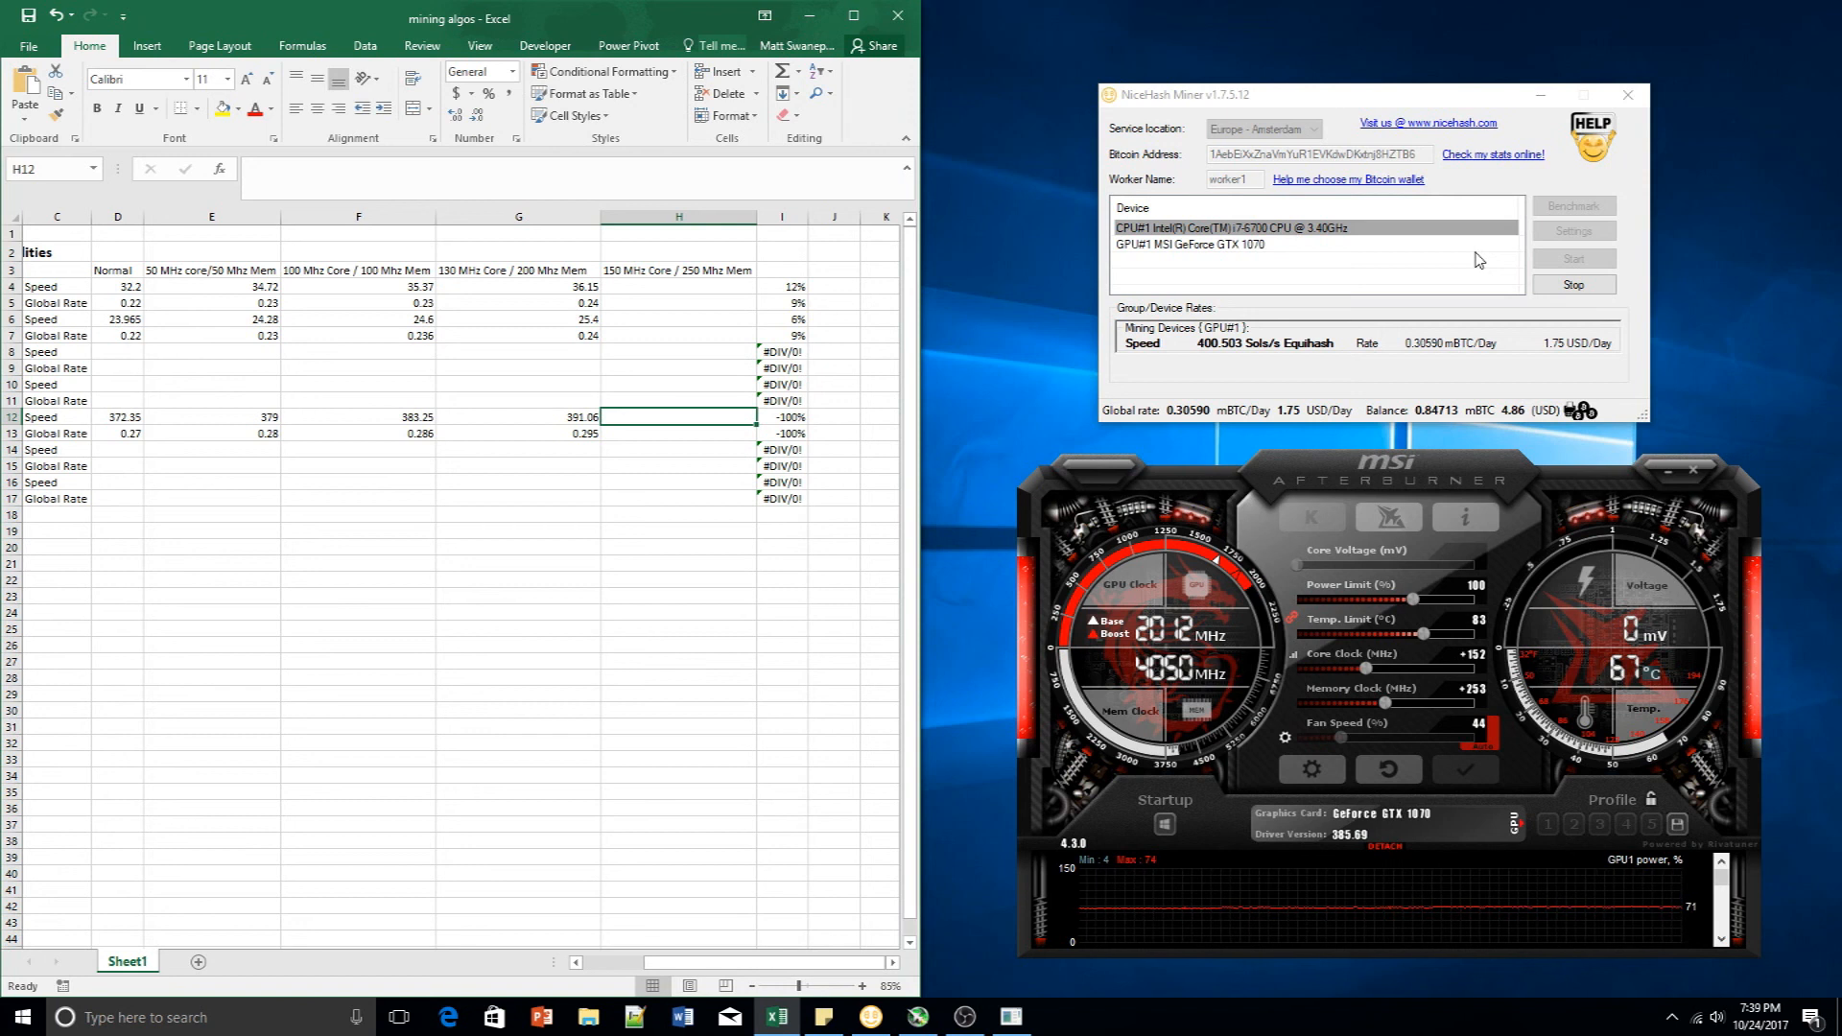
# Enter 400.05 Sols/s in H12 and a 0.3 global rate in H13
pyautogui.write('400.05')
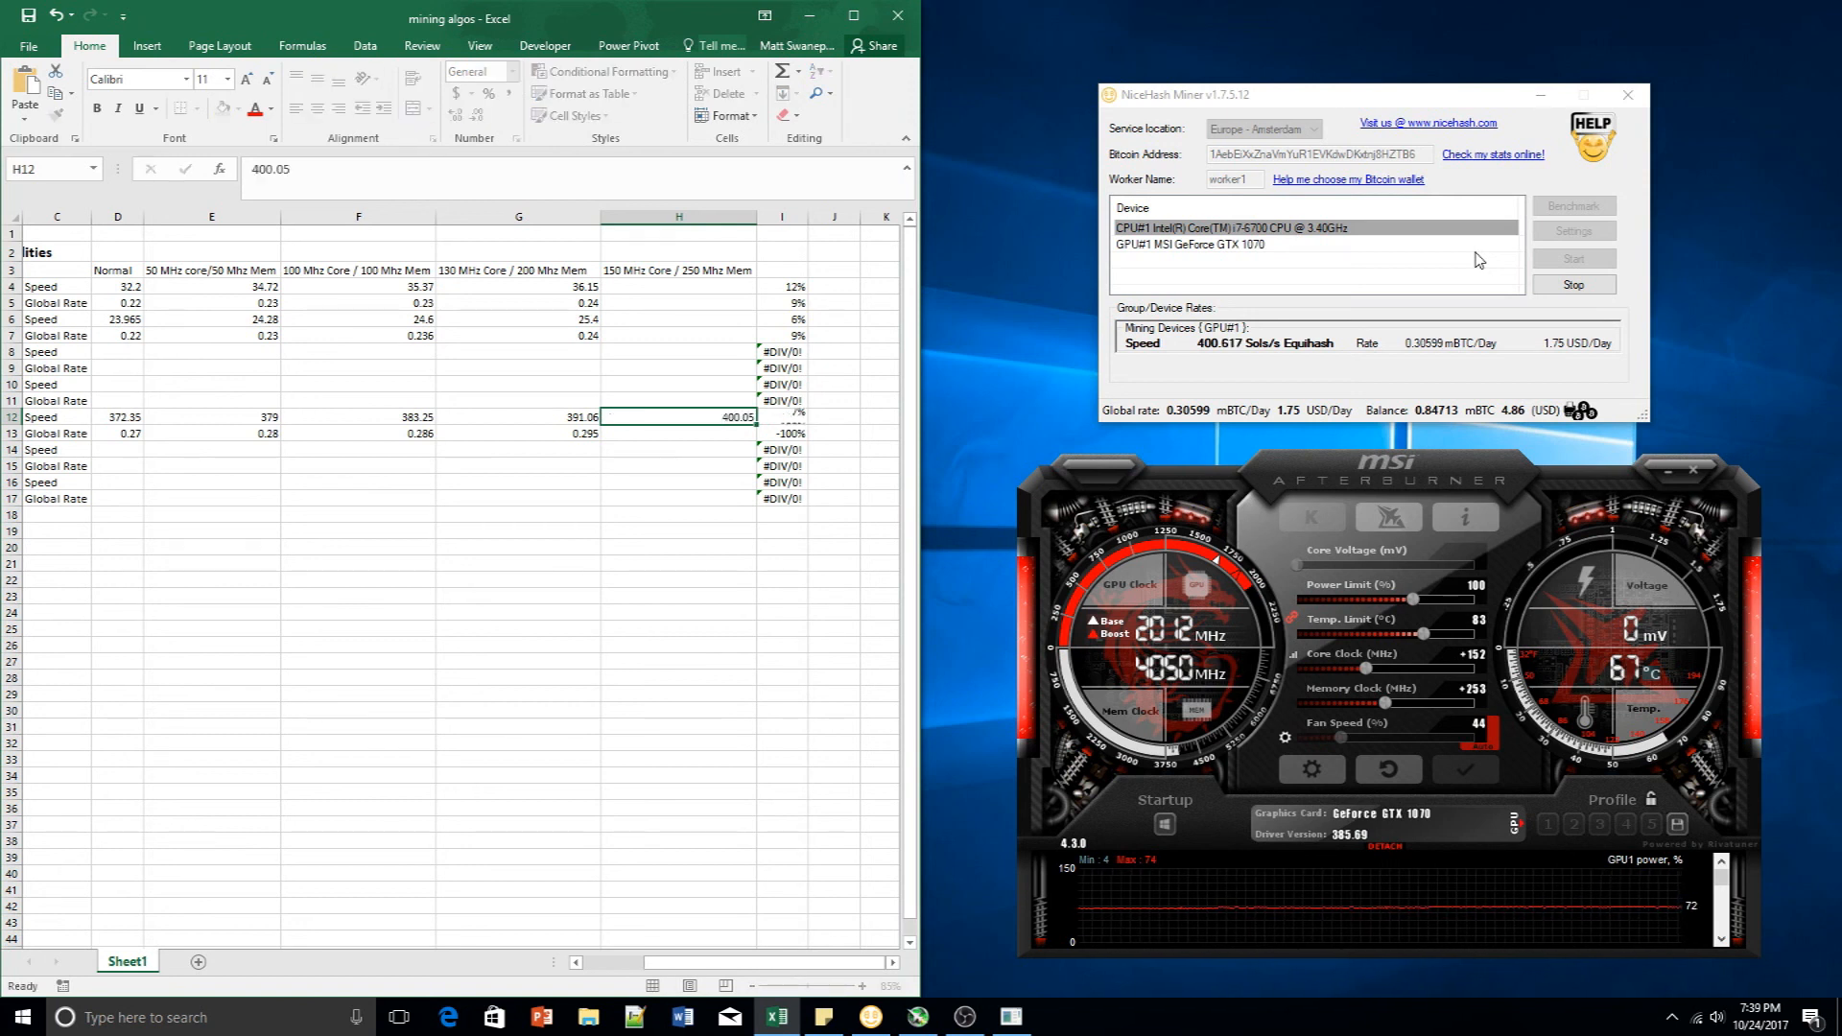
pyautogui.click(676, 433)
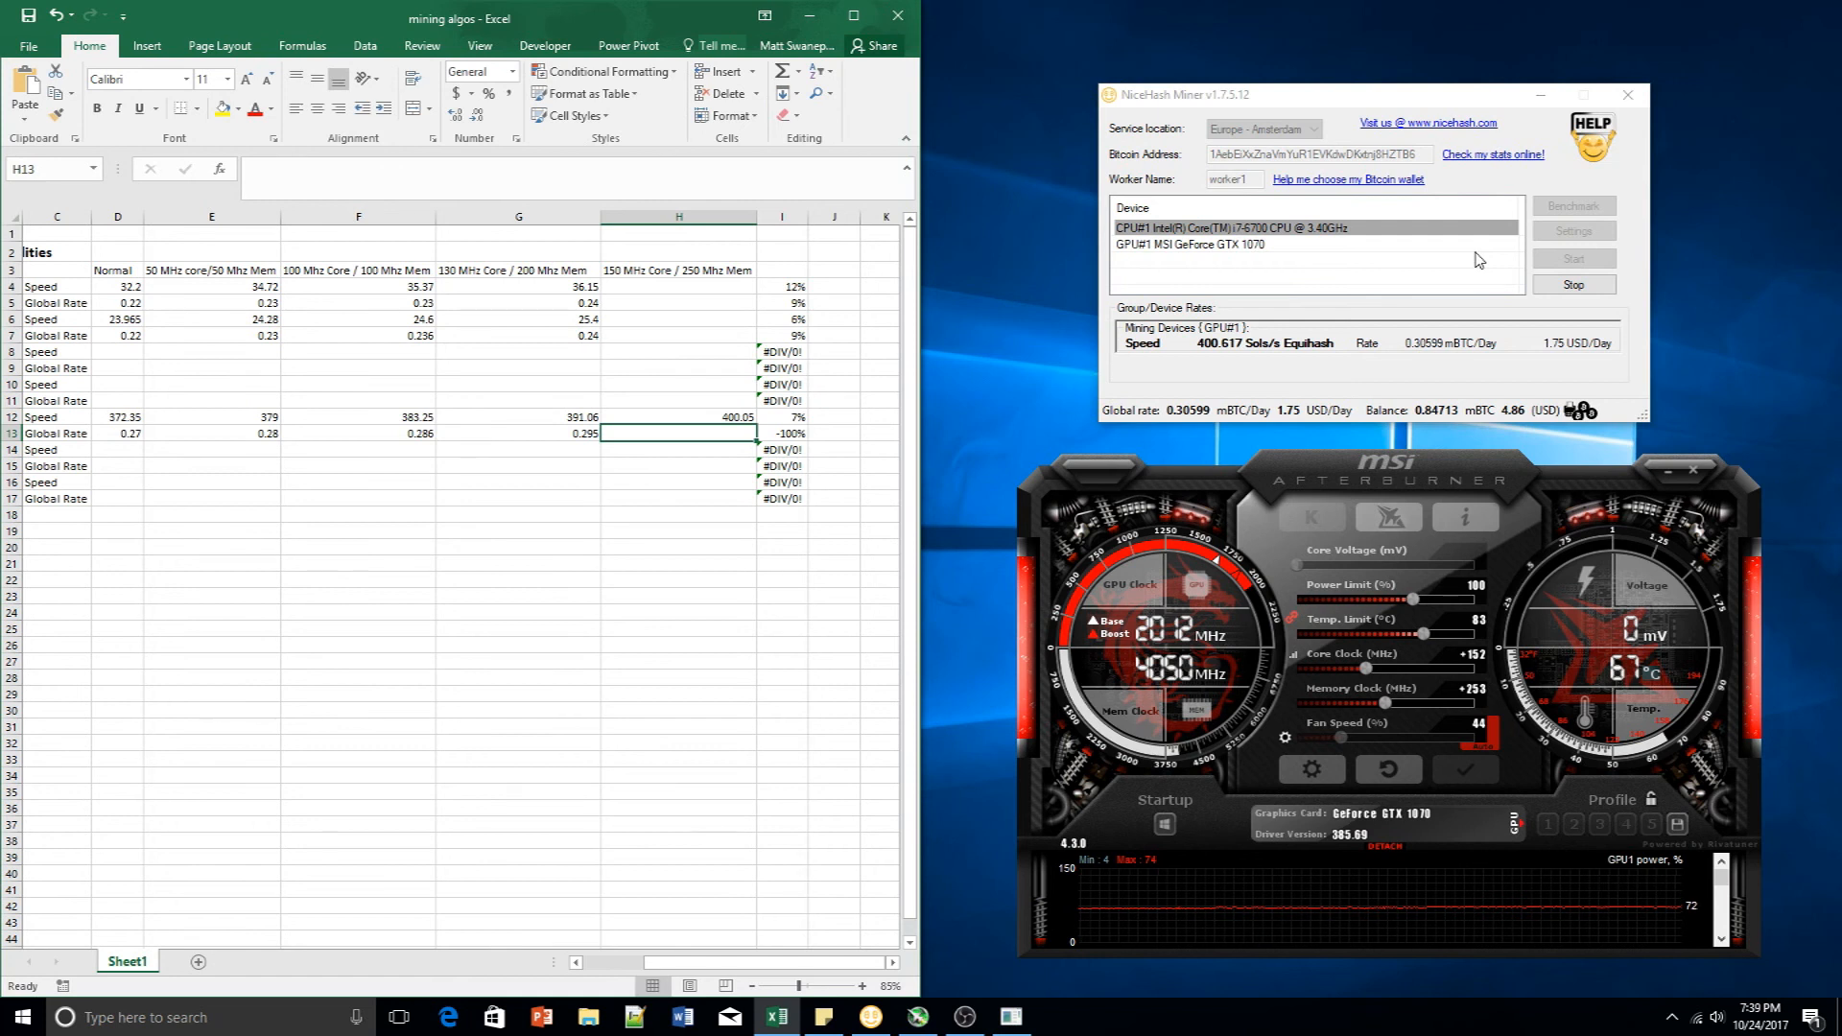
pyautogui.write('0.3')
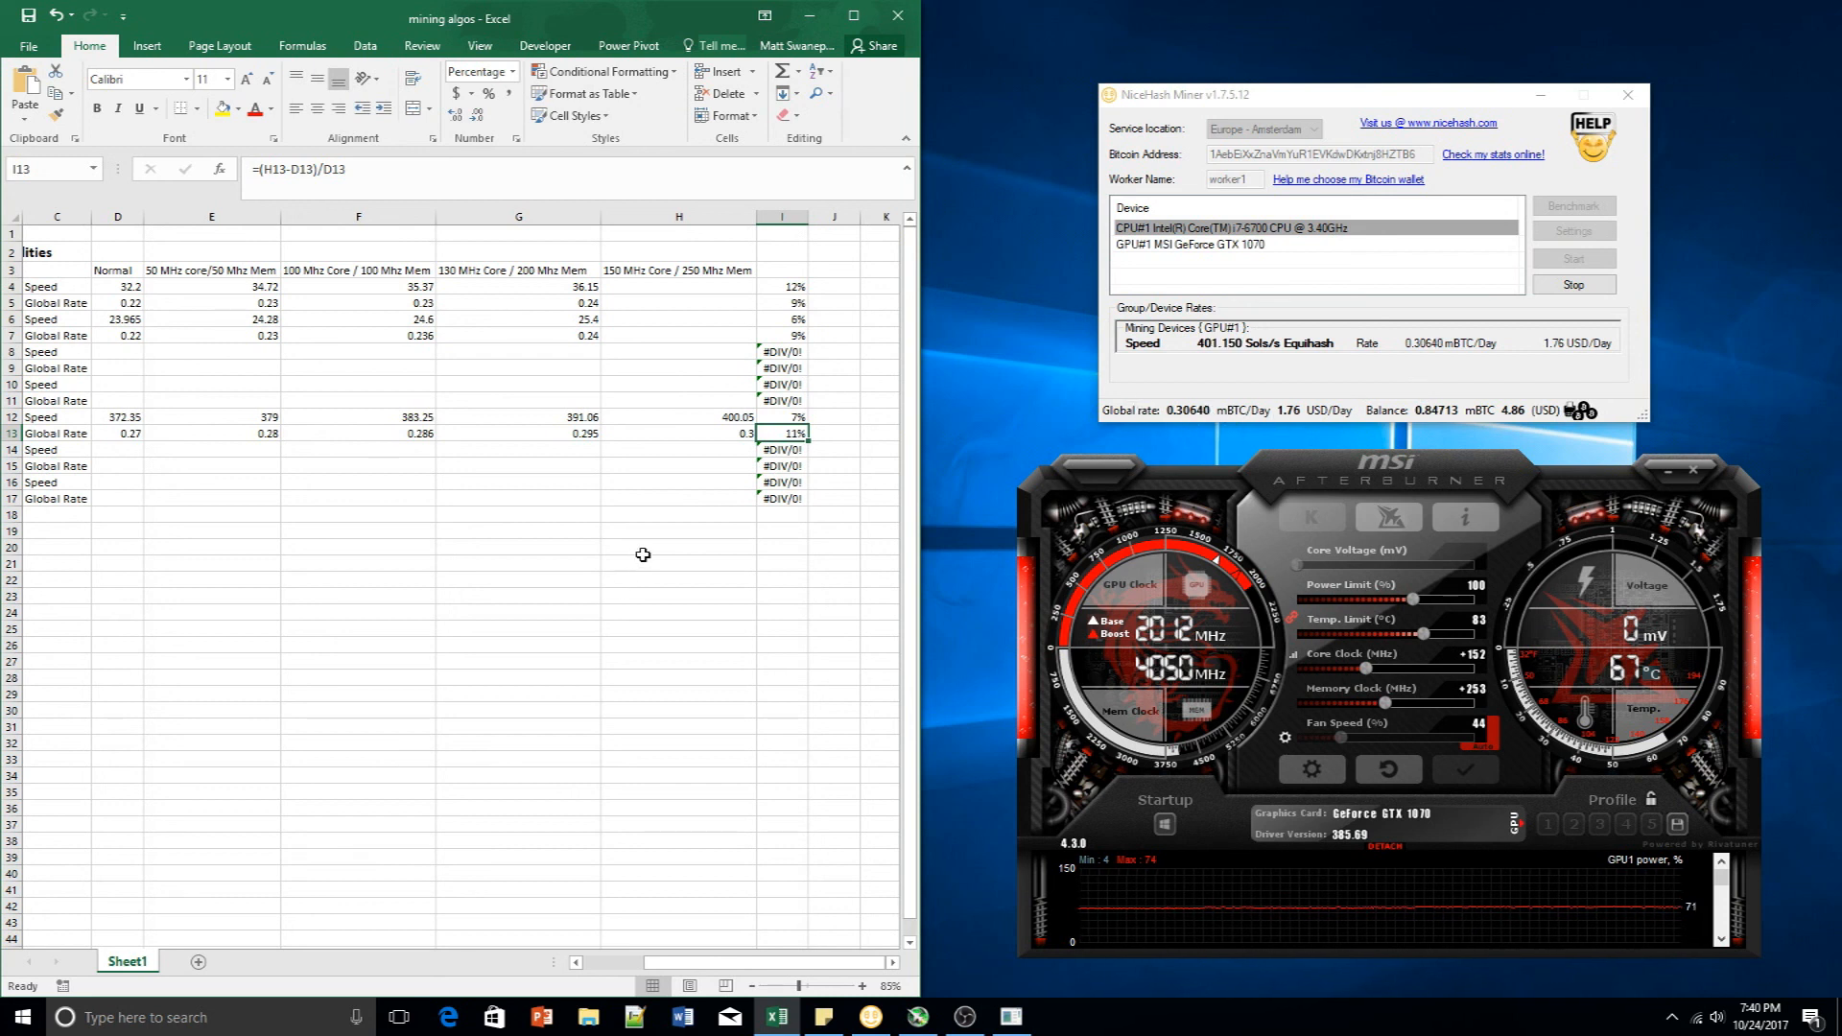
# Review the 250 MHz stage's 0.3 global rate and its percentage-increase formula
pyautogui.click(677, 433)
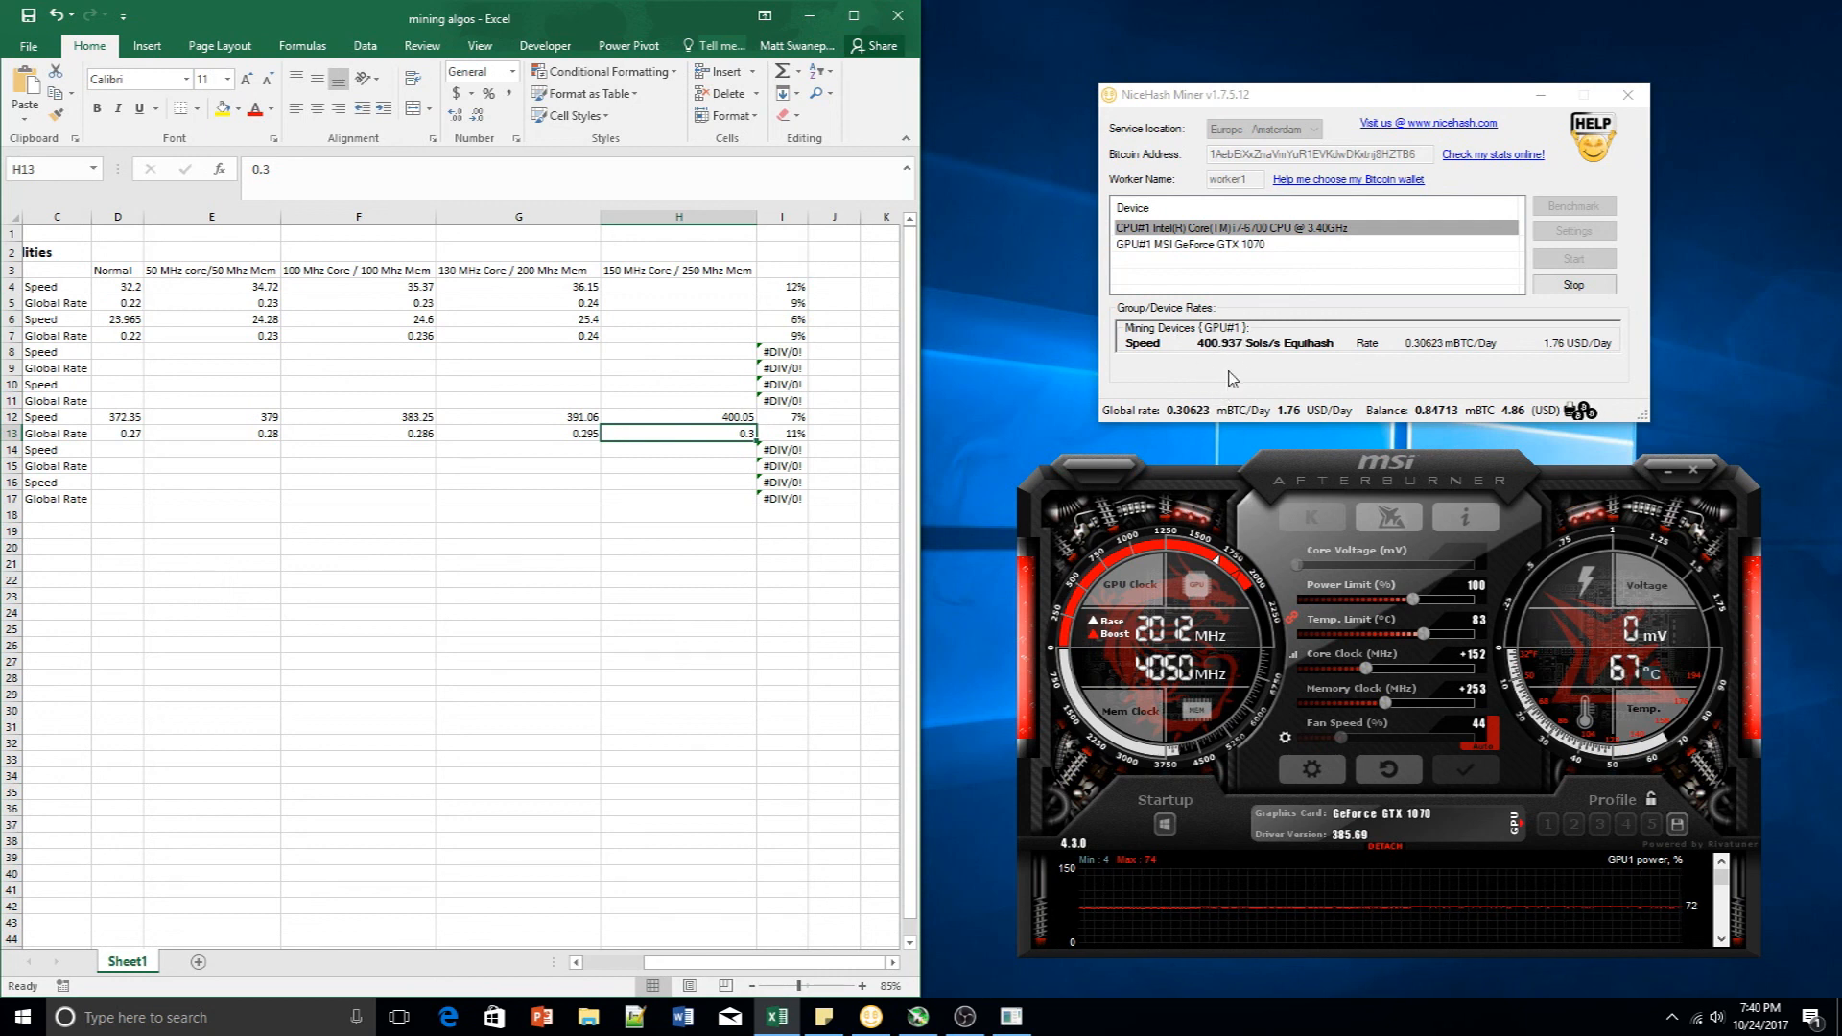
pyautogui.moveTo(693, 414)
pyautogui.write('401')
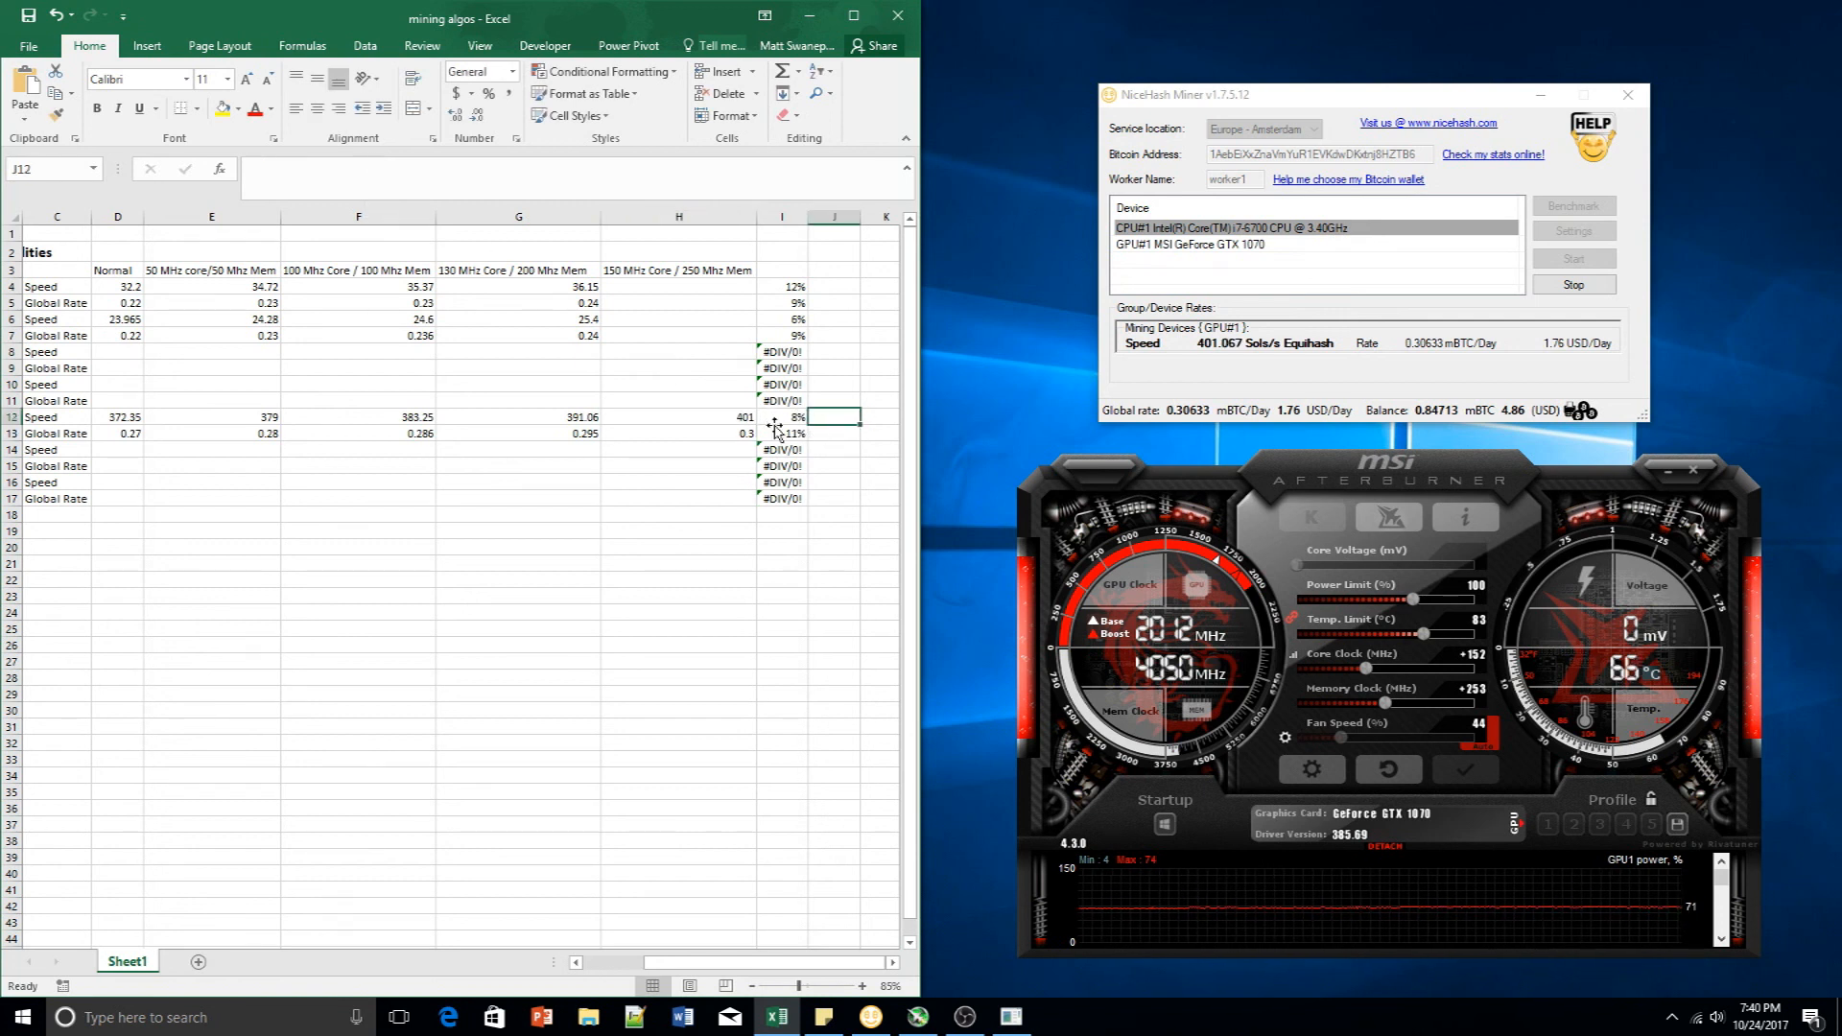
pyautogui.click(780, 417)
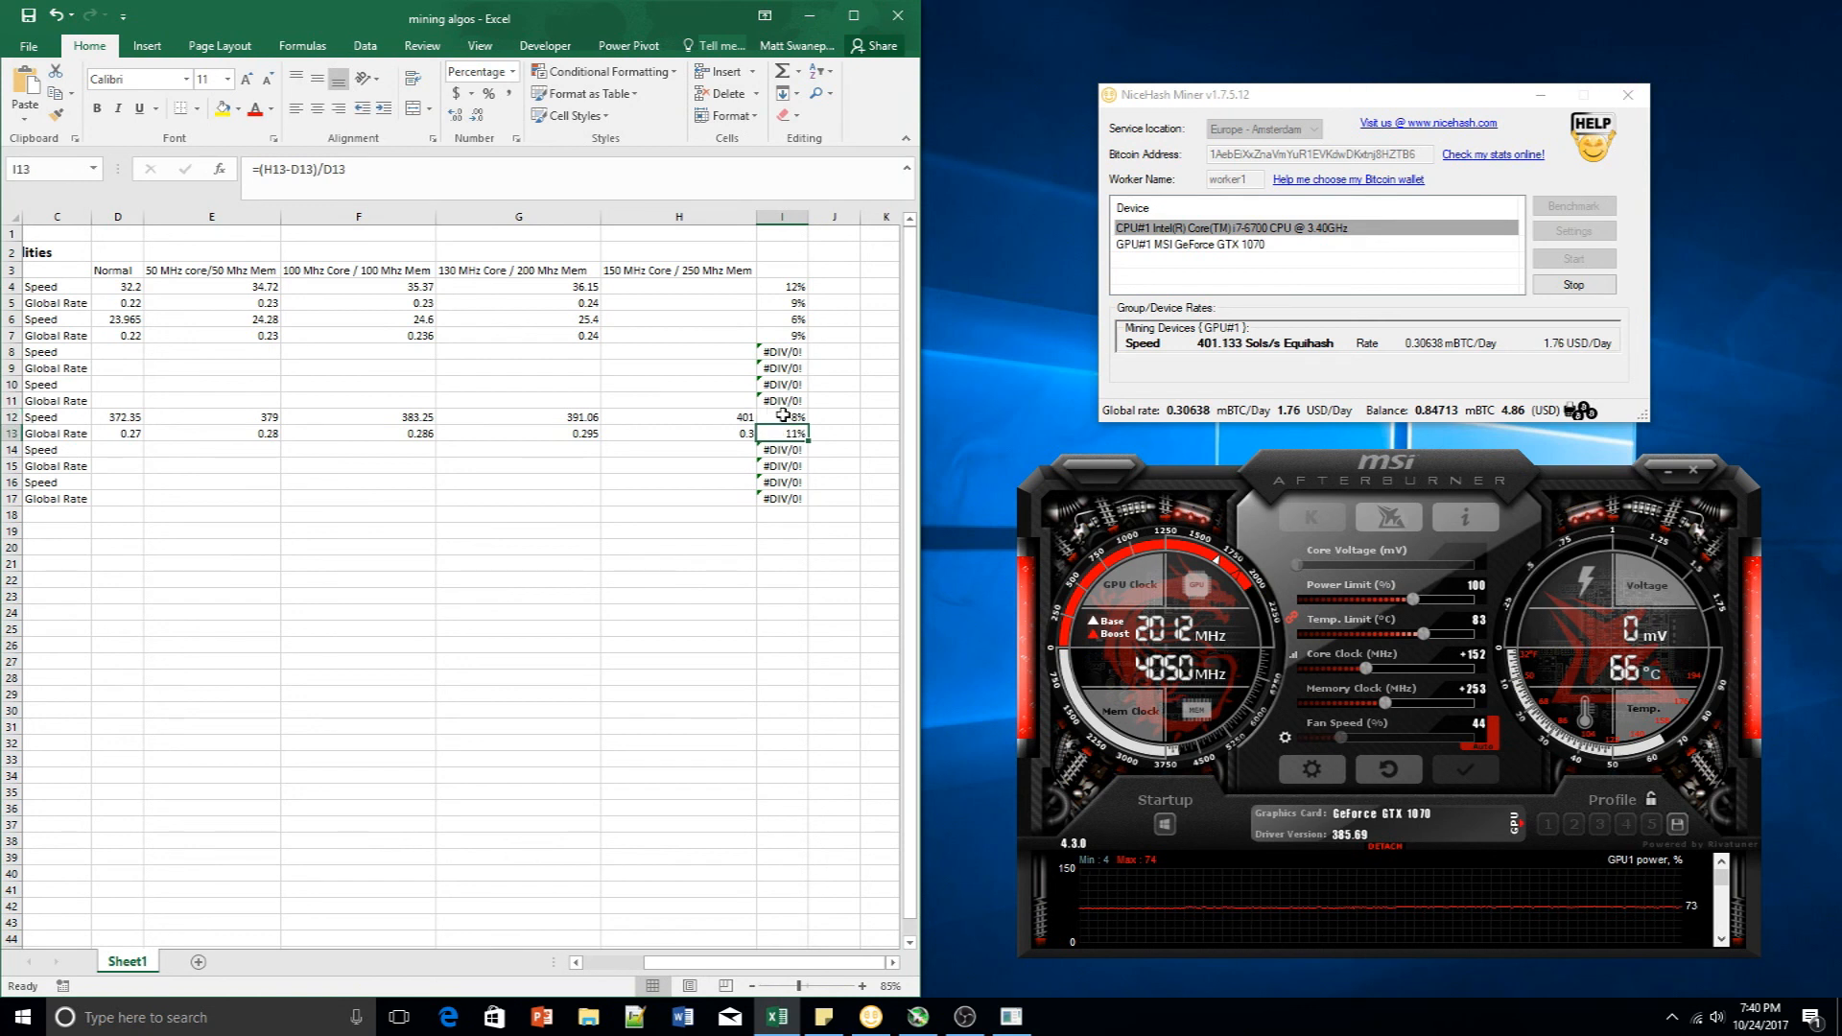
pyautogui.moveTo(1058, 588)
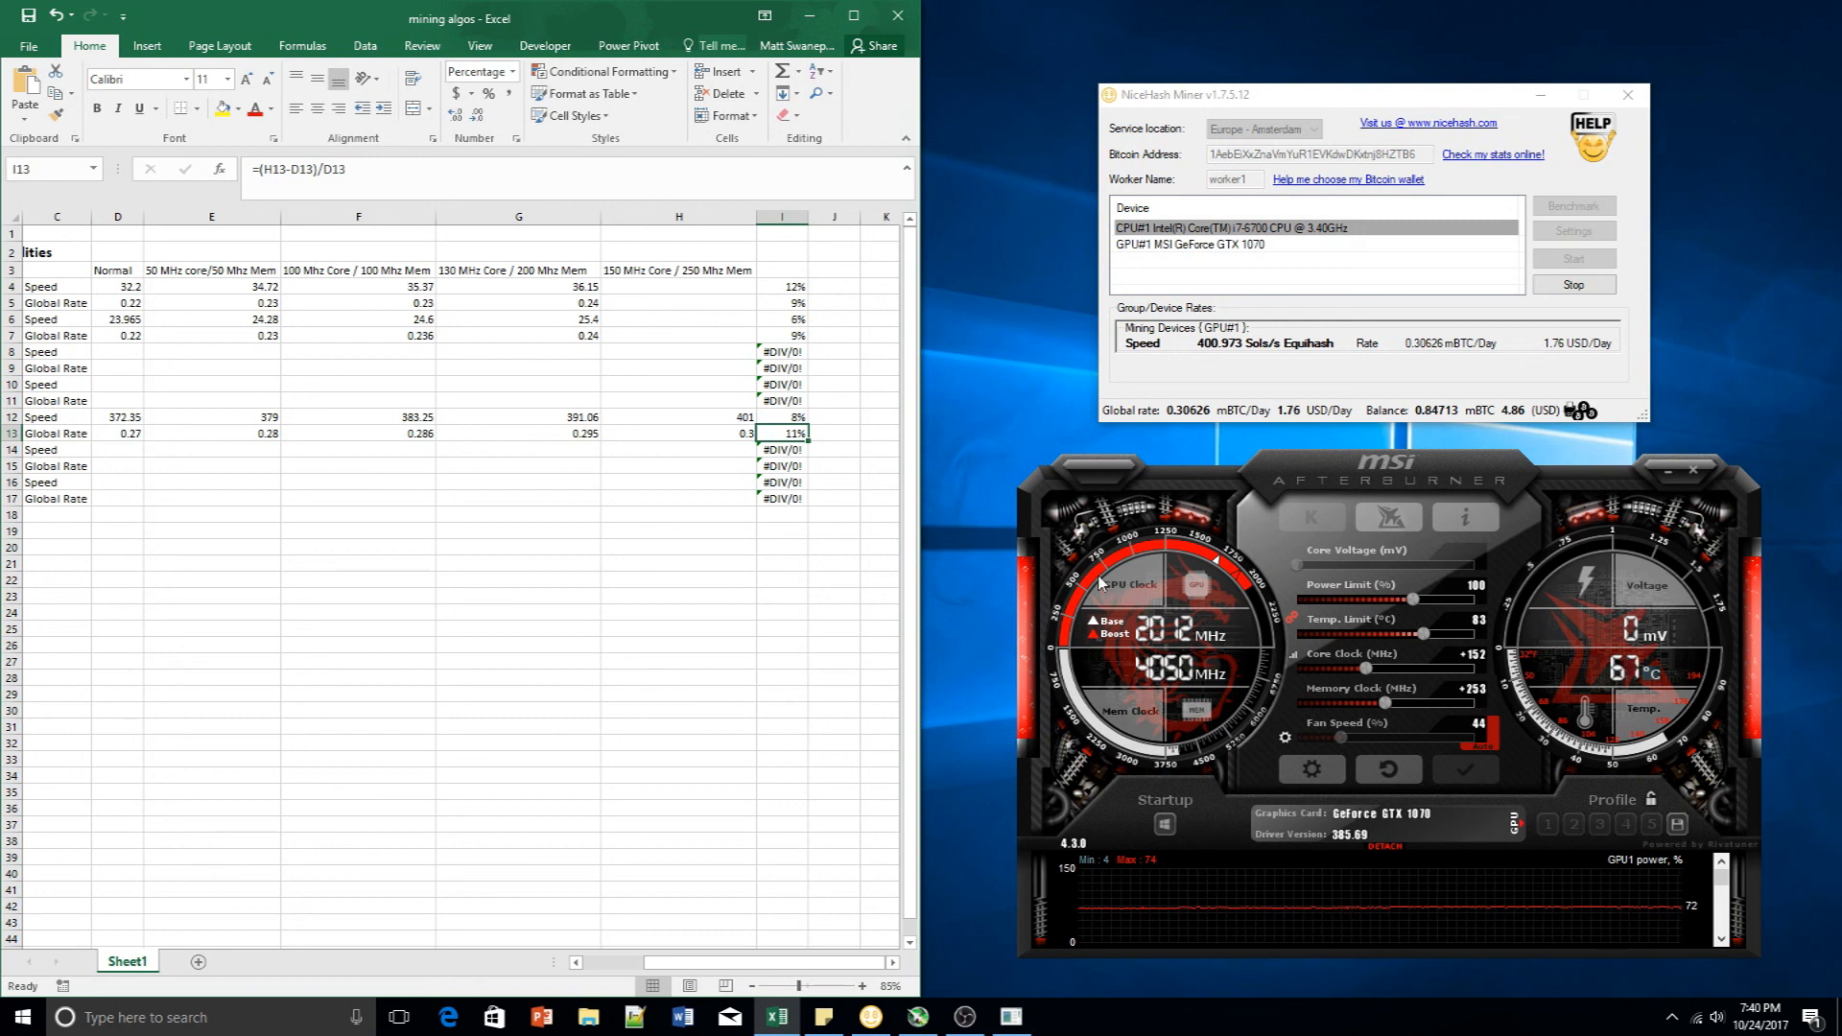
pyautogui.moveTo(1454, 492)
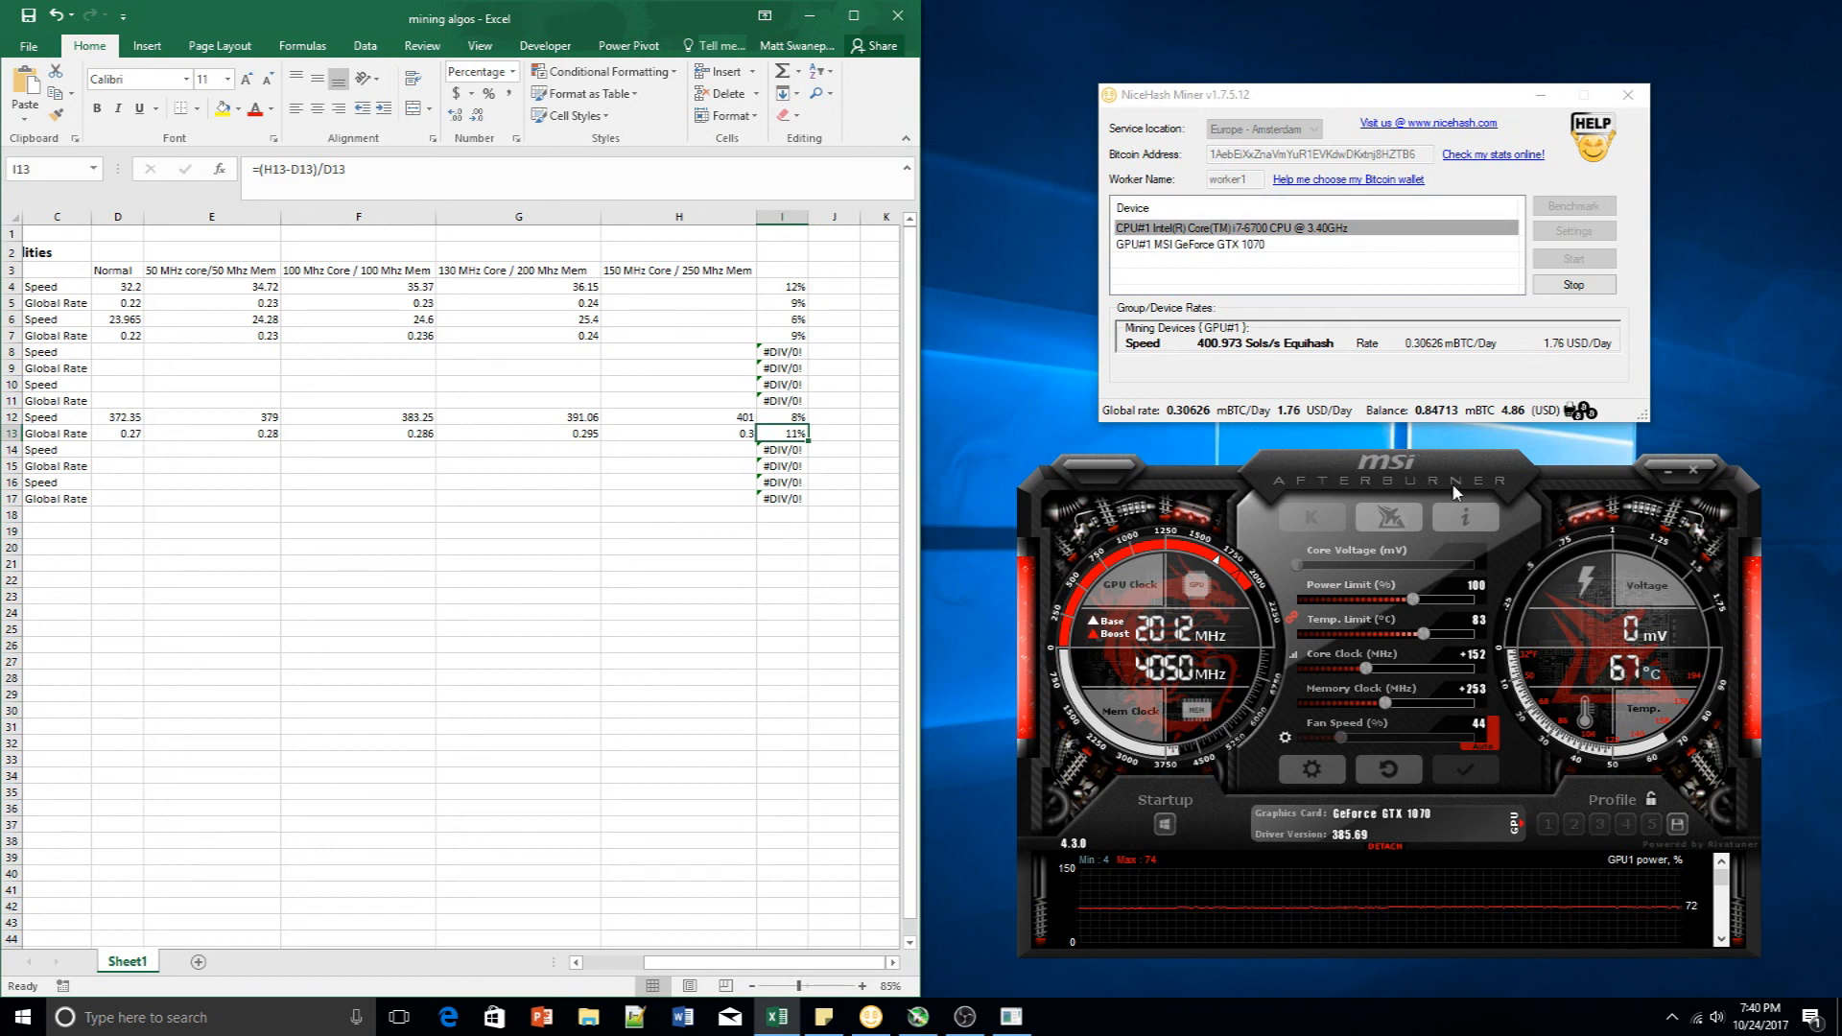